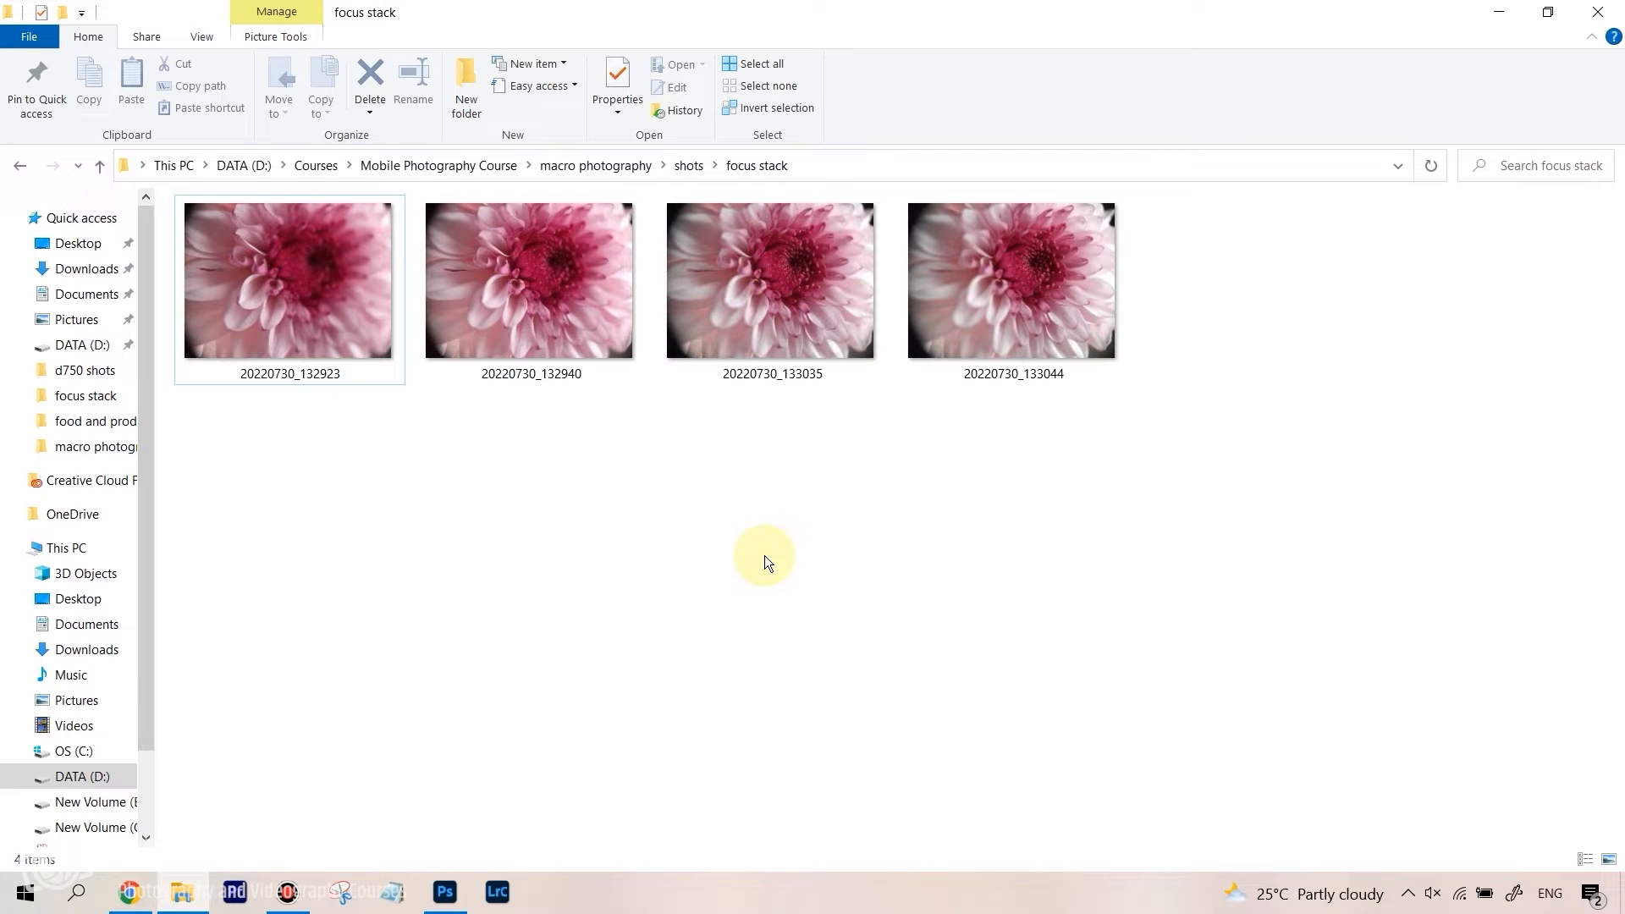
{"action": "mouse_move", "coordinate": [650, 423]}
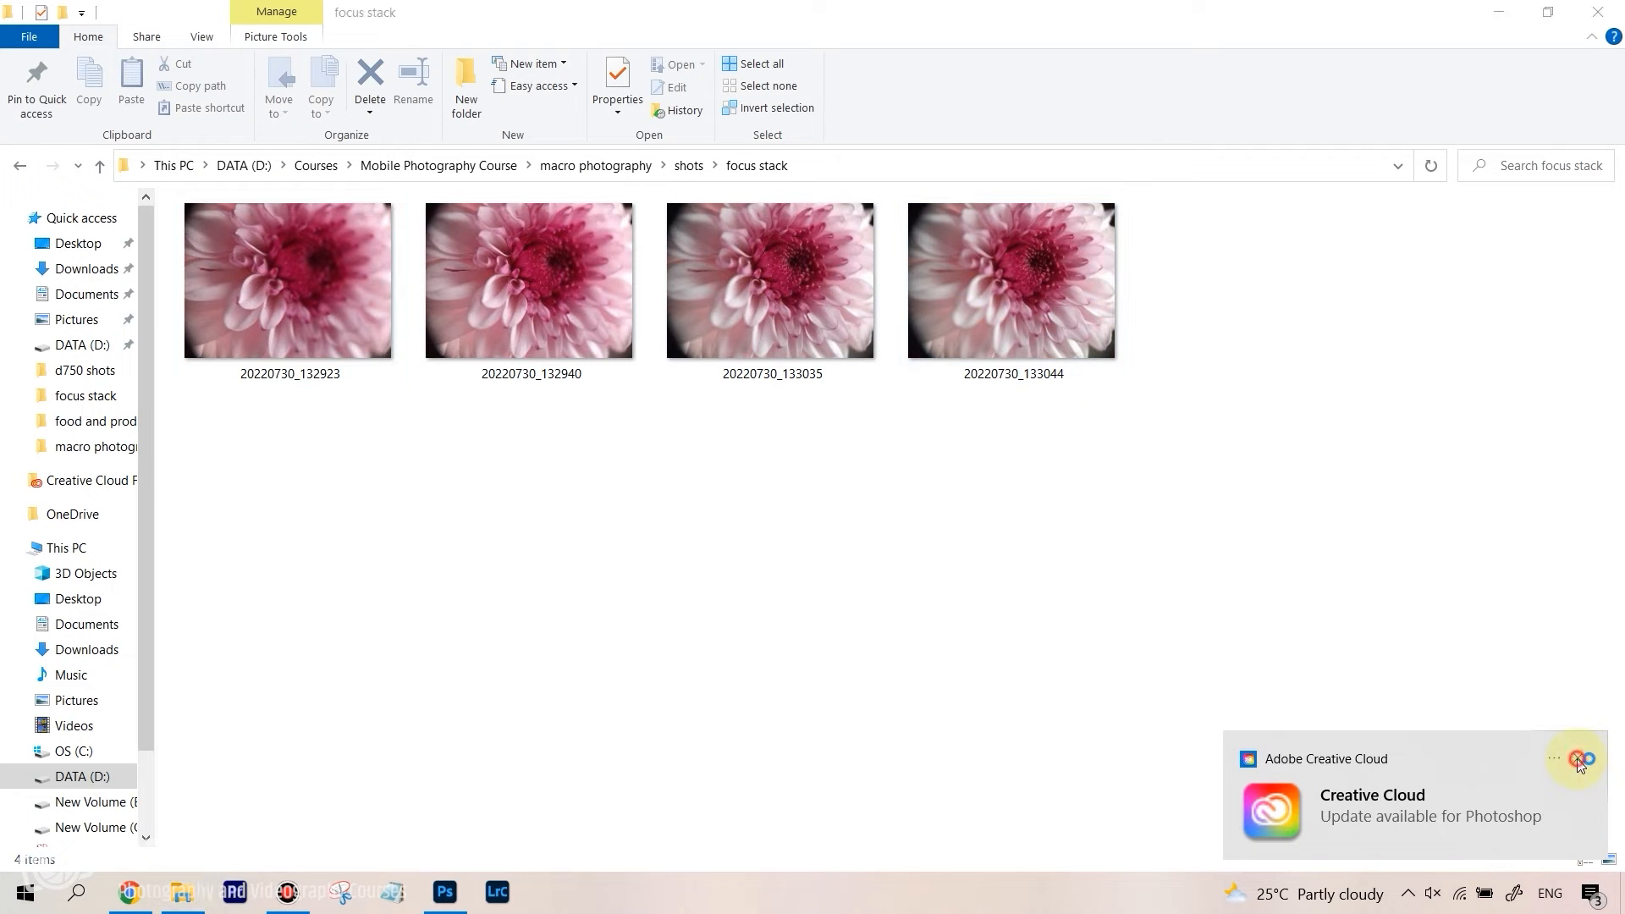
Select the first flower shot 20220730_132923 in the focus stack folder
{"action": "left_click", "coordinate": [288, 281]}
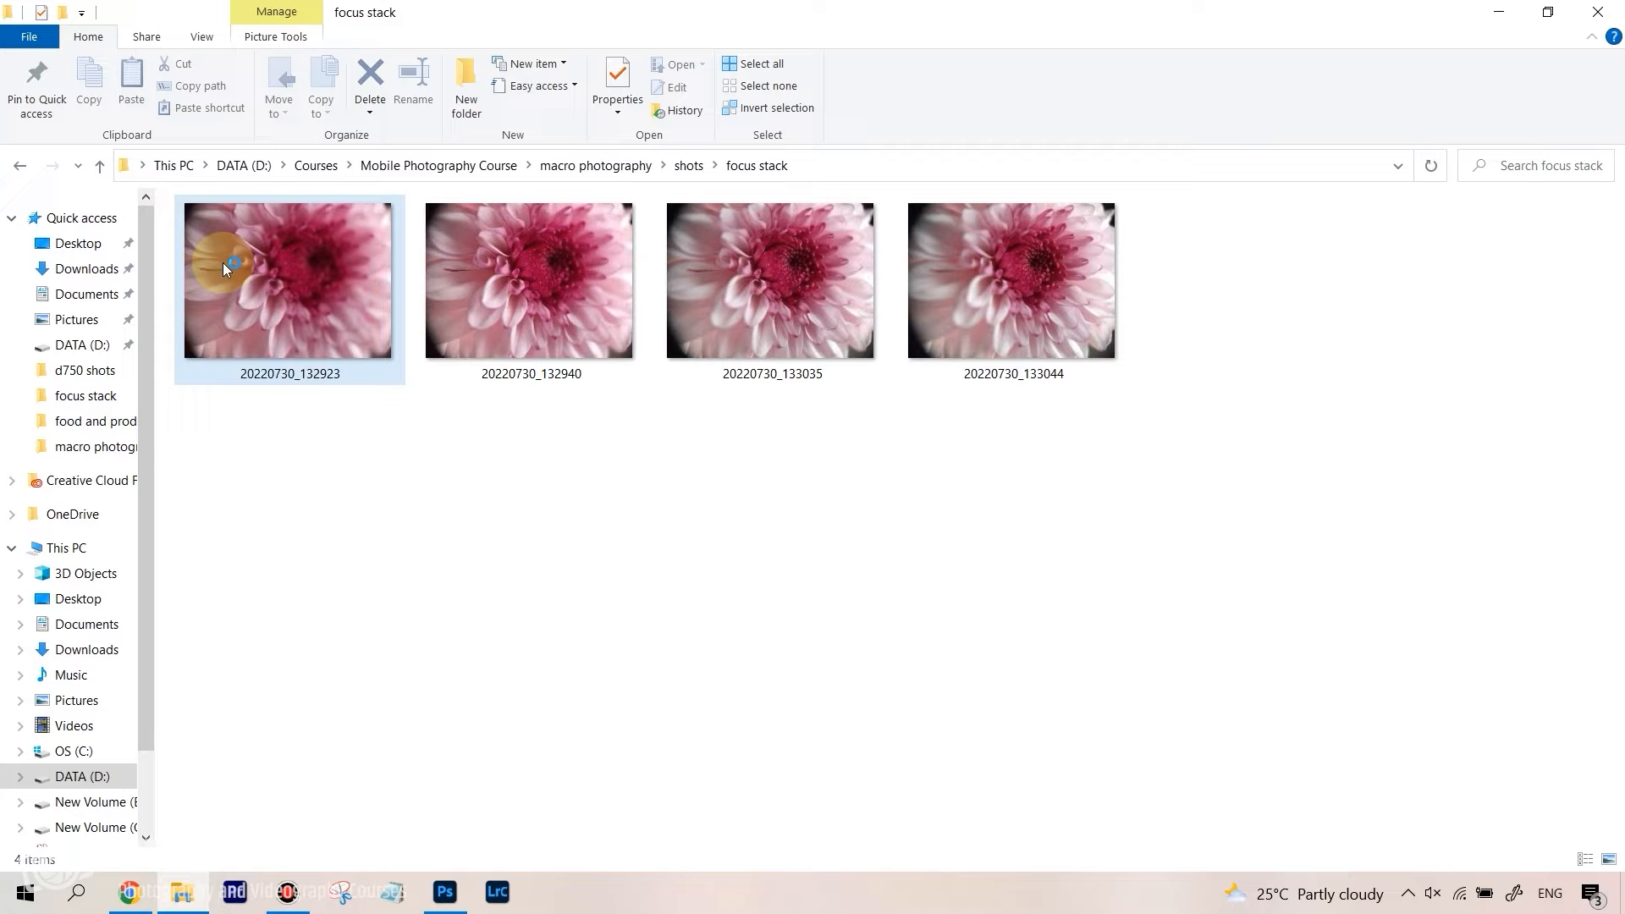
{"action": "left_click", "coordinate": [530, 281]}
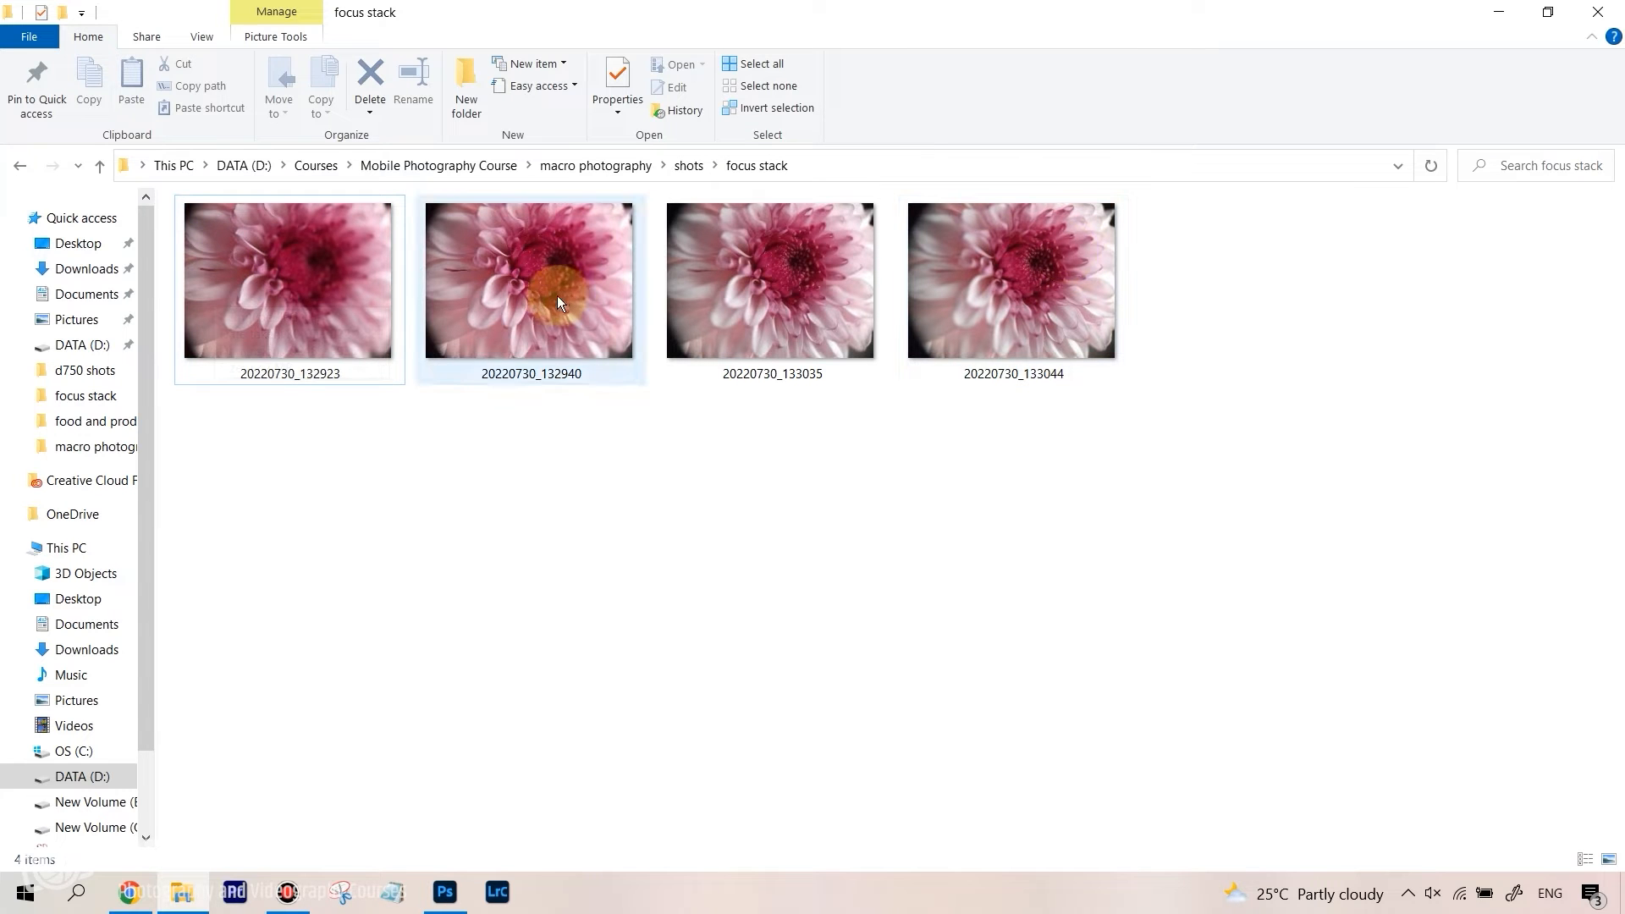
{"action": "left_click", "coordinate": [290, 281]}
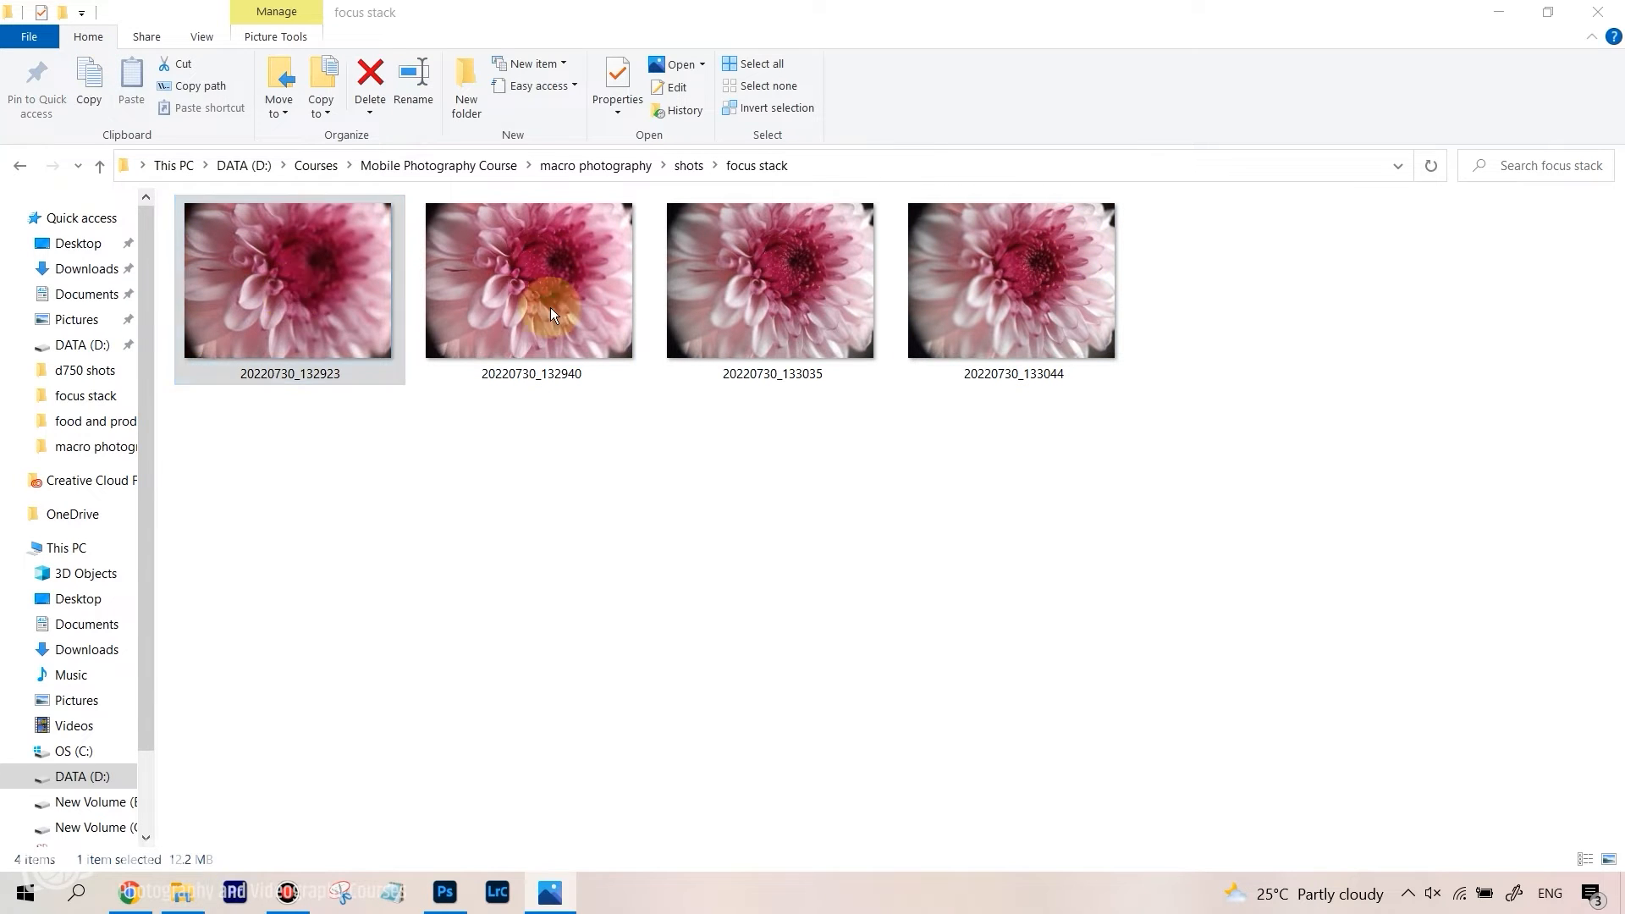
View the first flower shot in Photos to check its sharpness and dark edges
{"action": "double_click", "coordinate": [289, 281]}
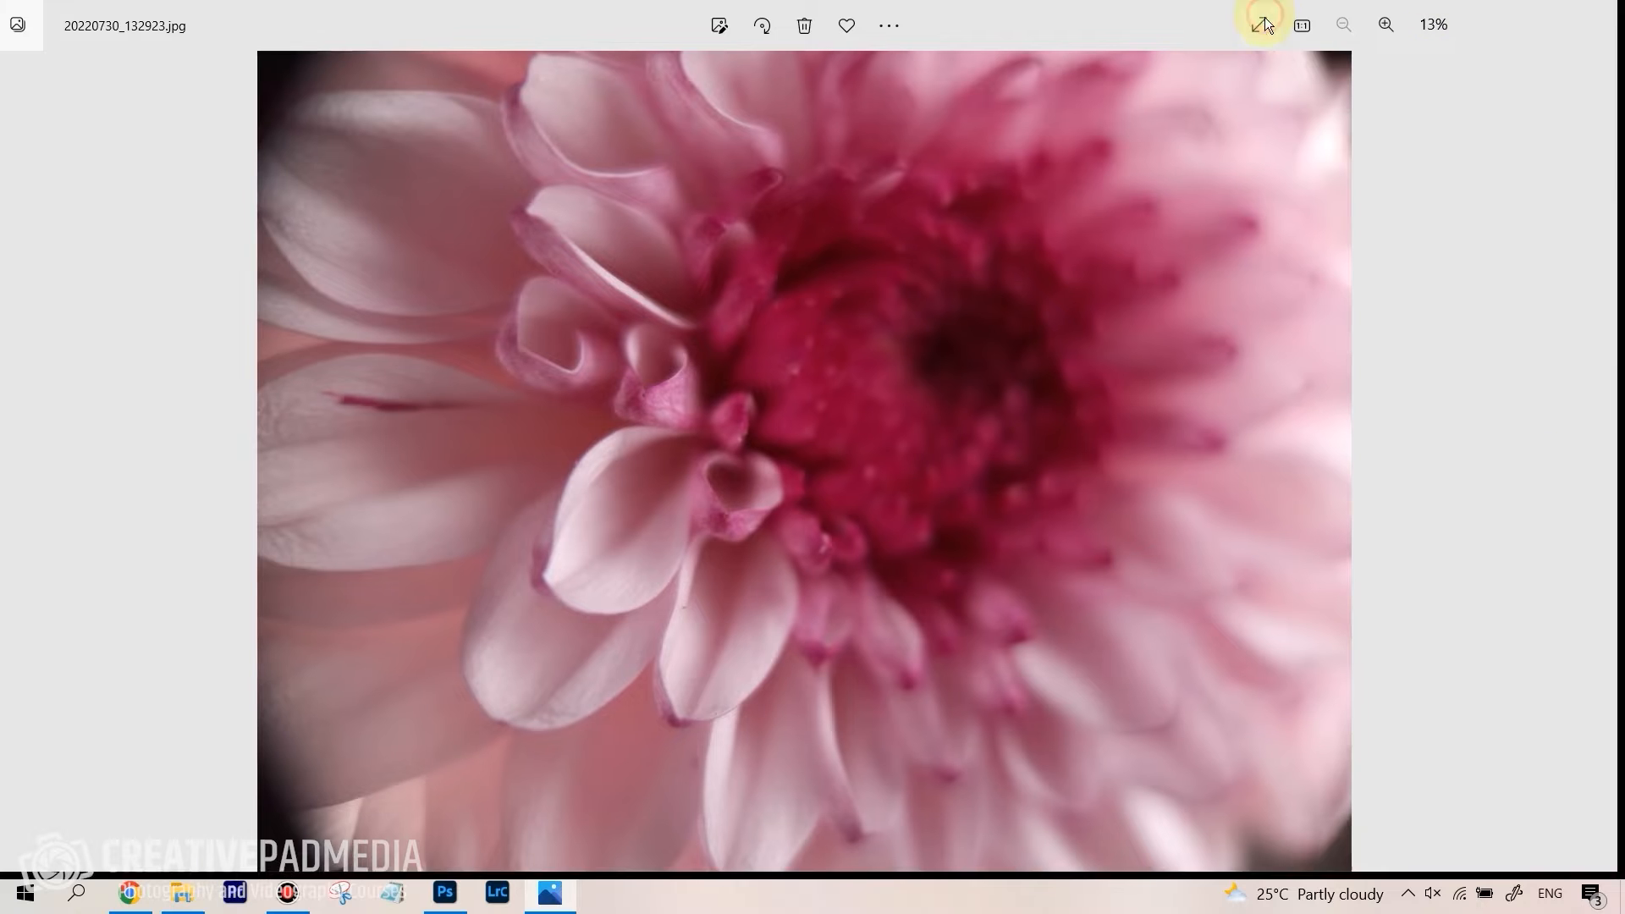
{"action": "left_click", "coordinate": [446, 899]}
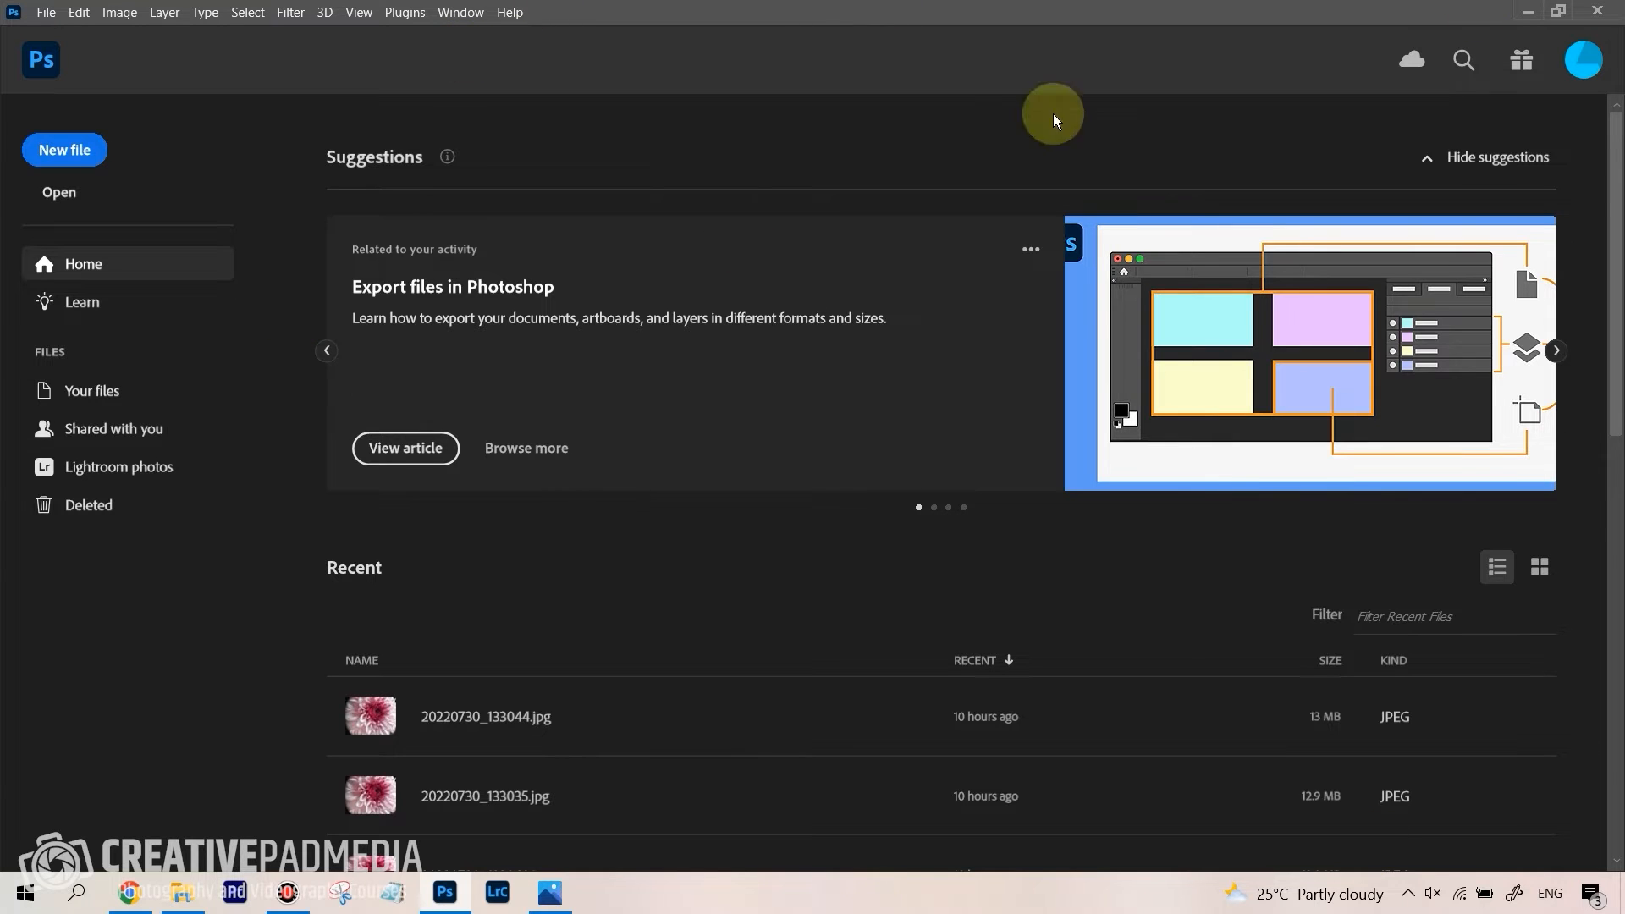
Load the four flower JPEGs from the focus stack folder into one document via Load Files into Stack
{"action": "left_click", "coordinate": [44, 12]}
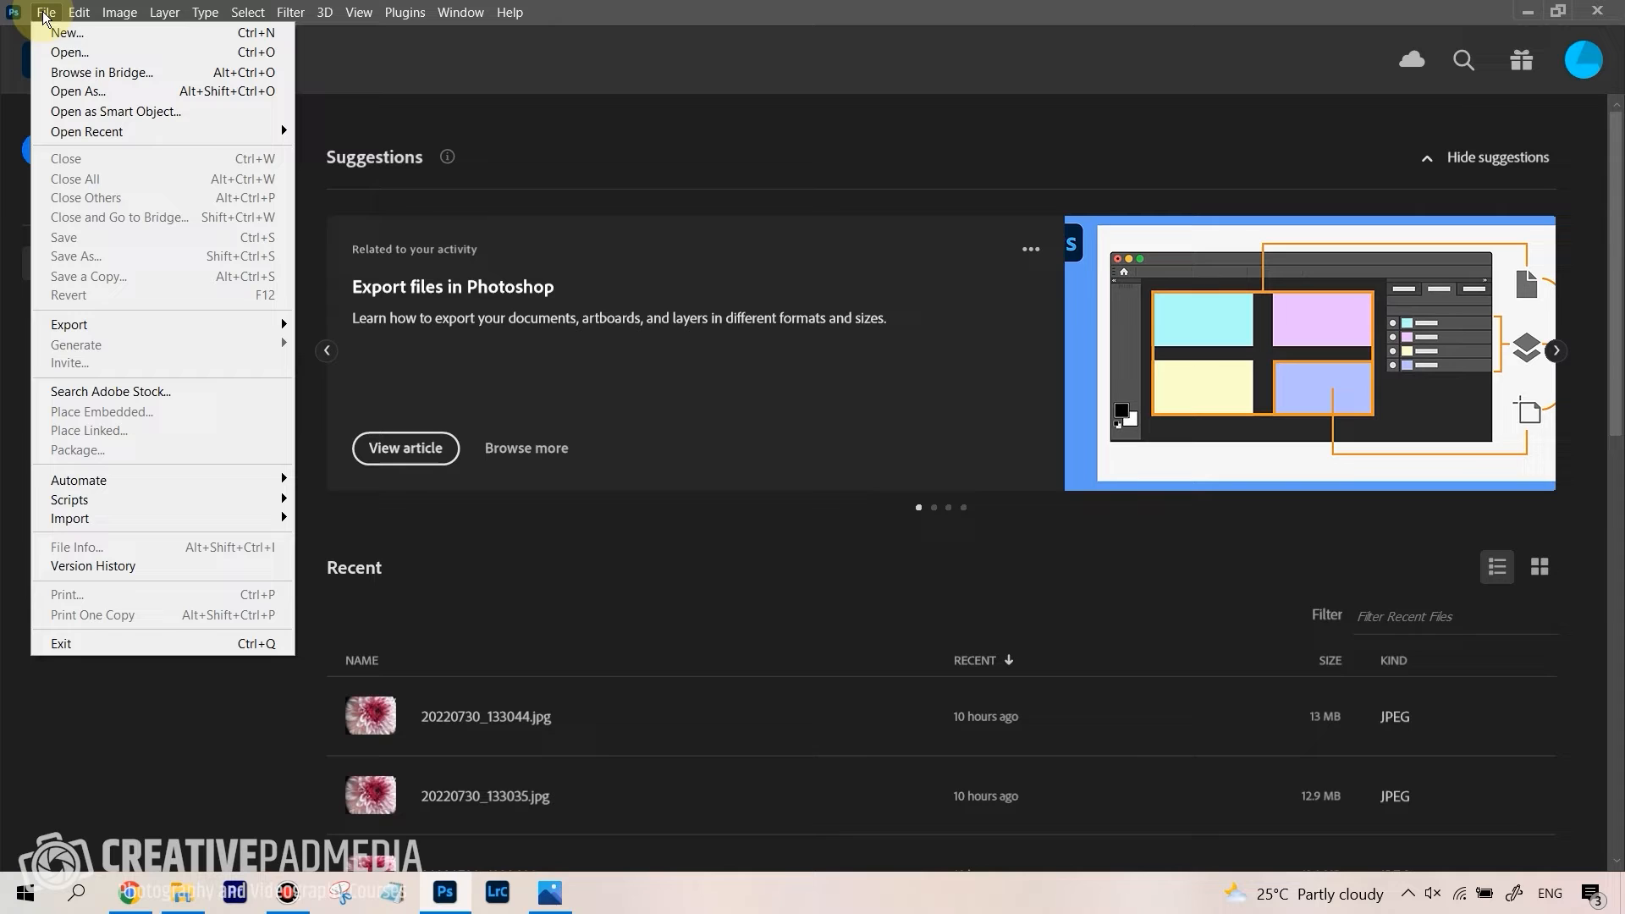
{"action": "mouse_move", "coordinate": [154, 483]}
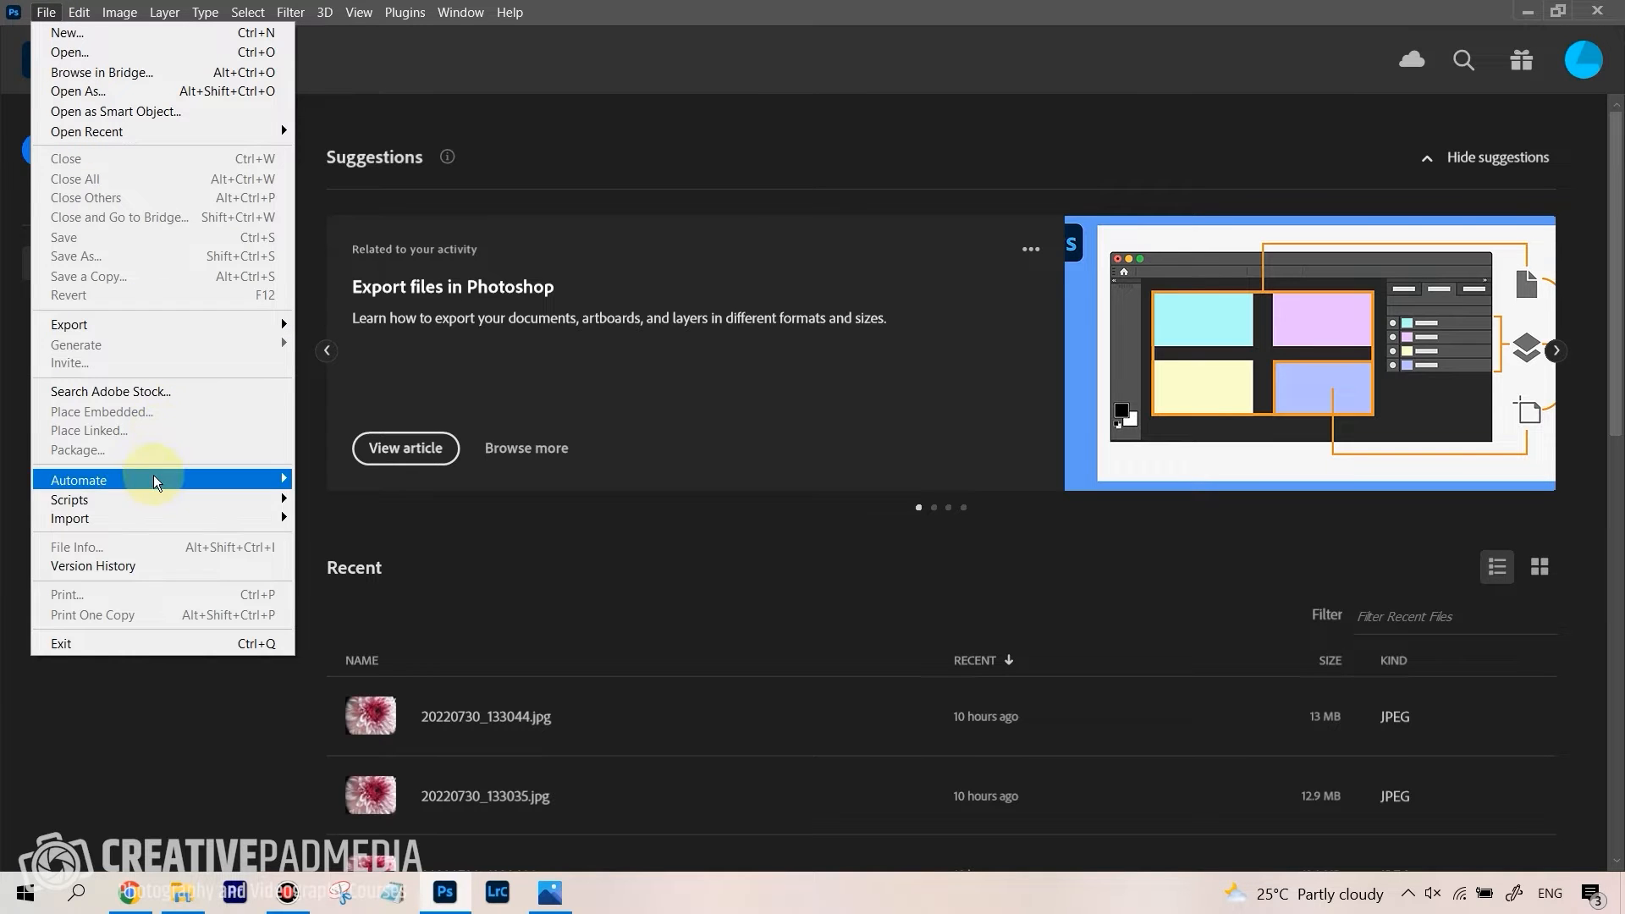
{"action": "mouse_move", "coordinate": [69, 518]}
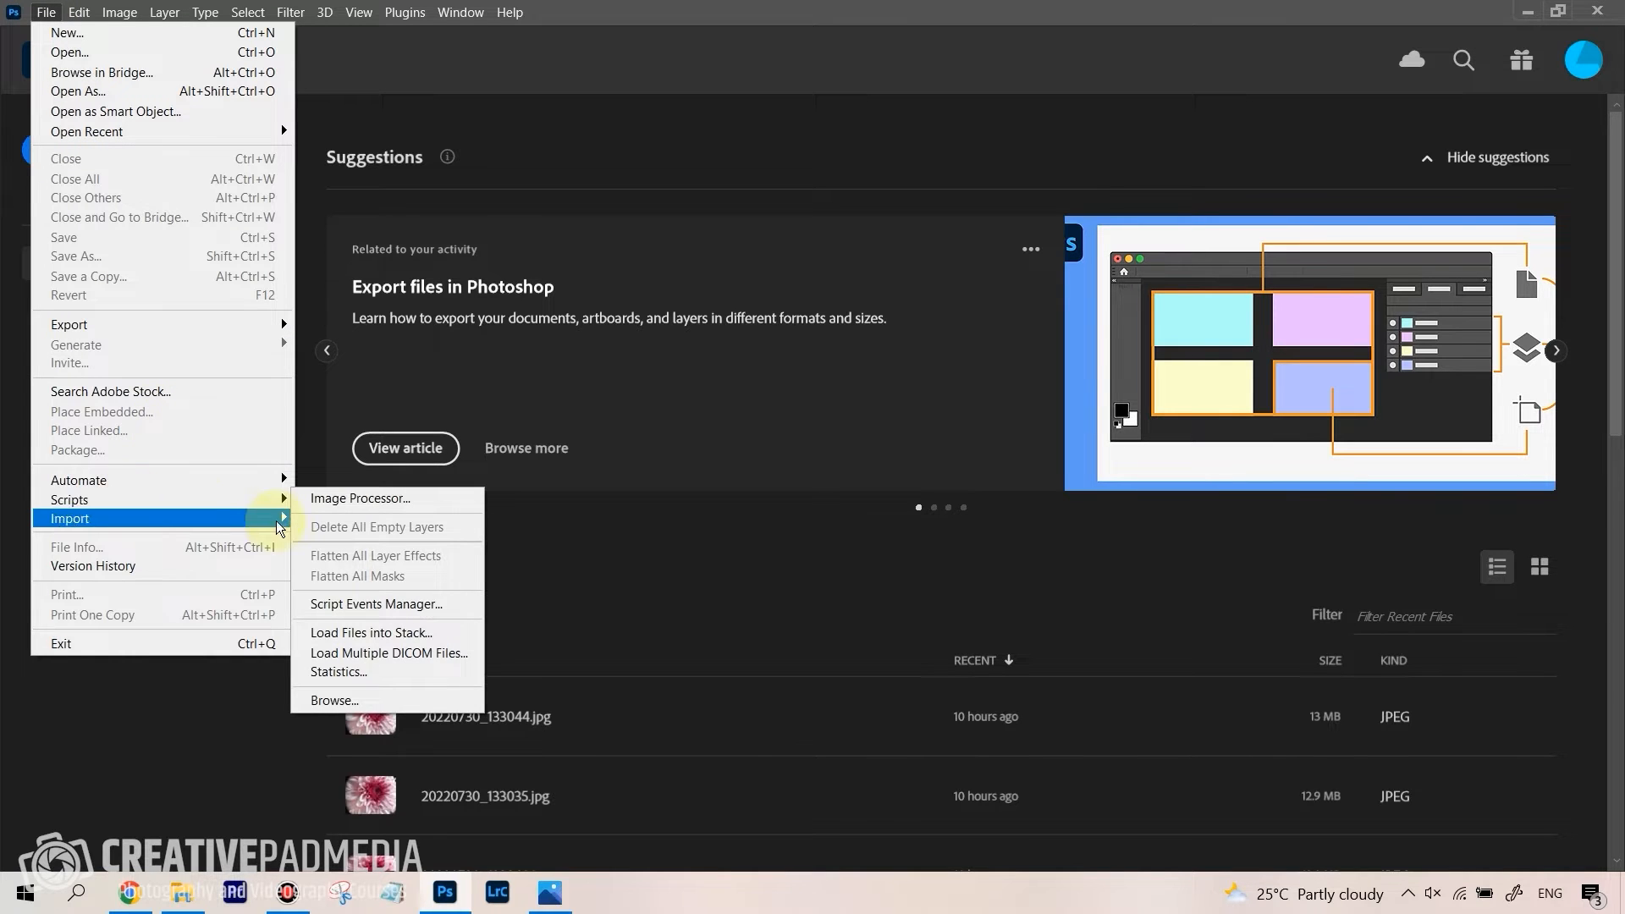
{"action": "mouse_move", "coordinate": [69, 498]}
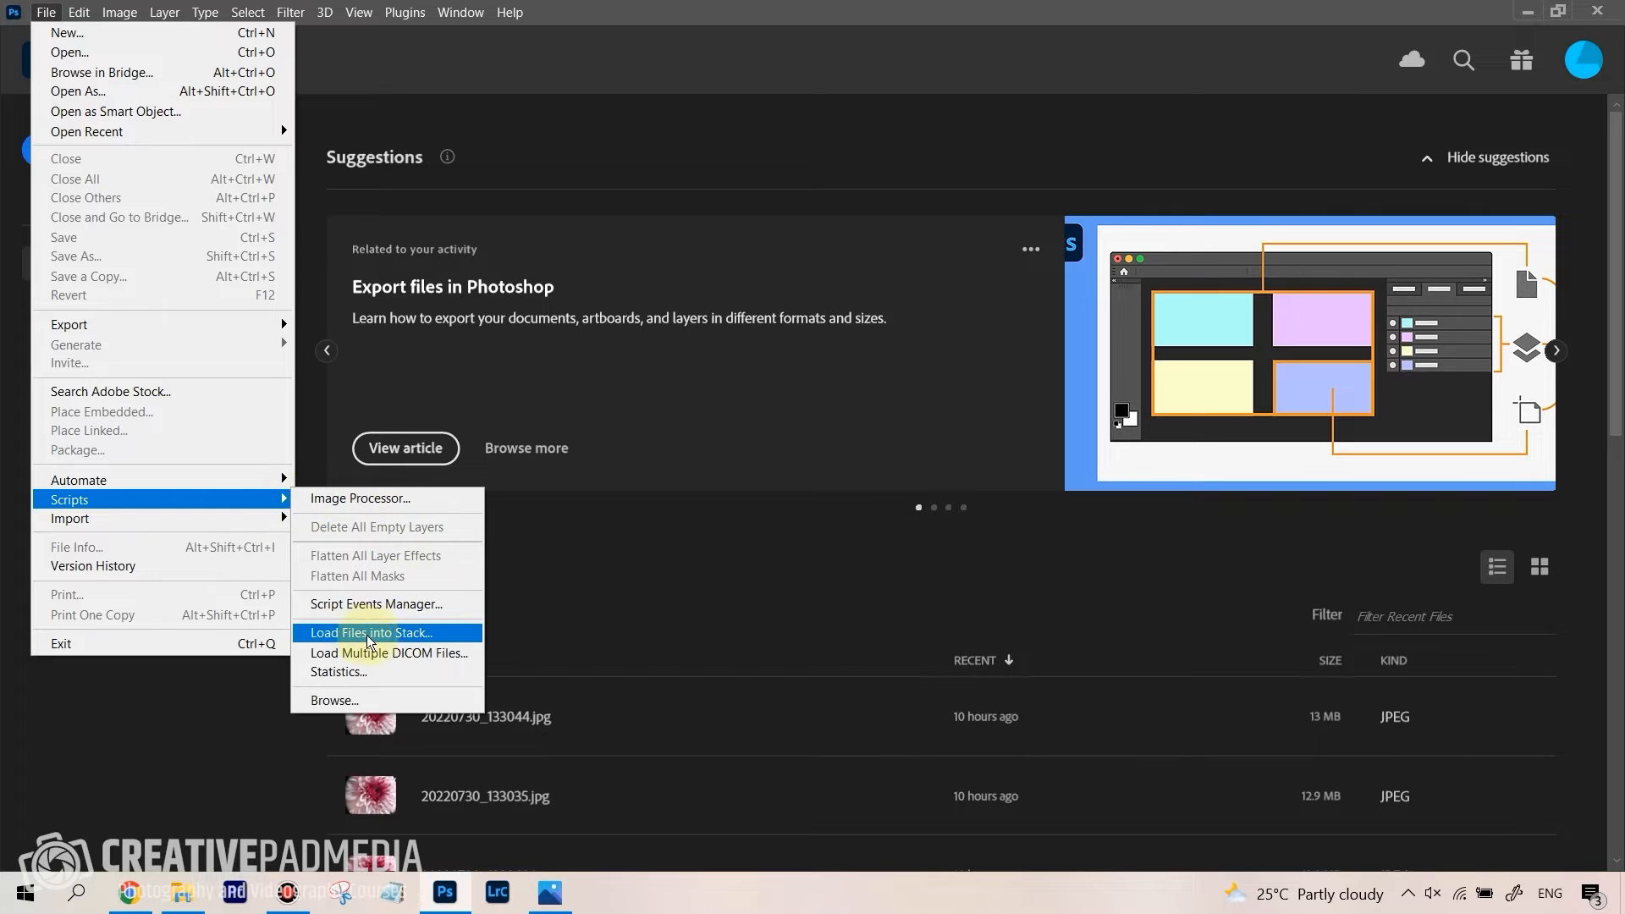
{"action": "mouse_move", "coordinate": [363, 644]}
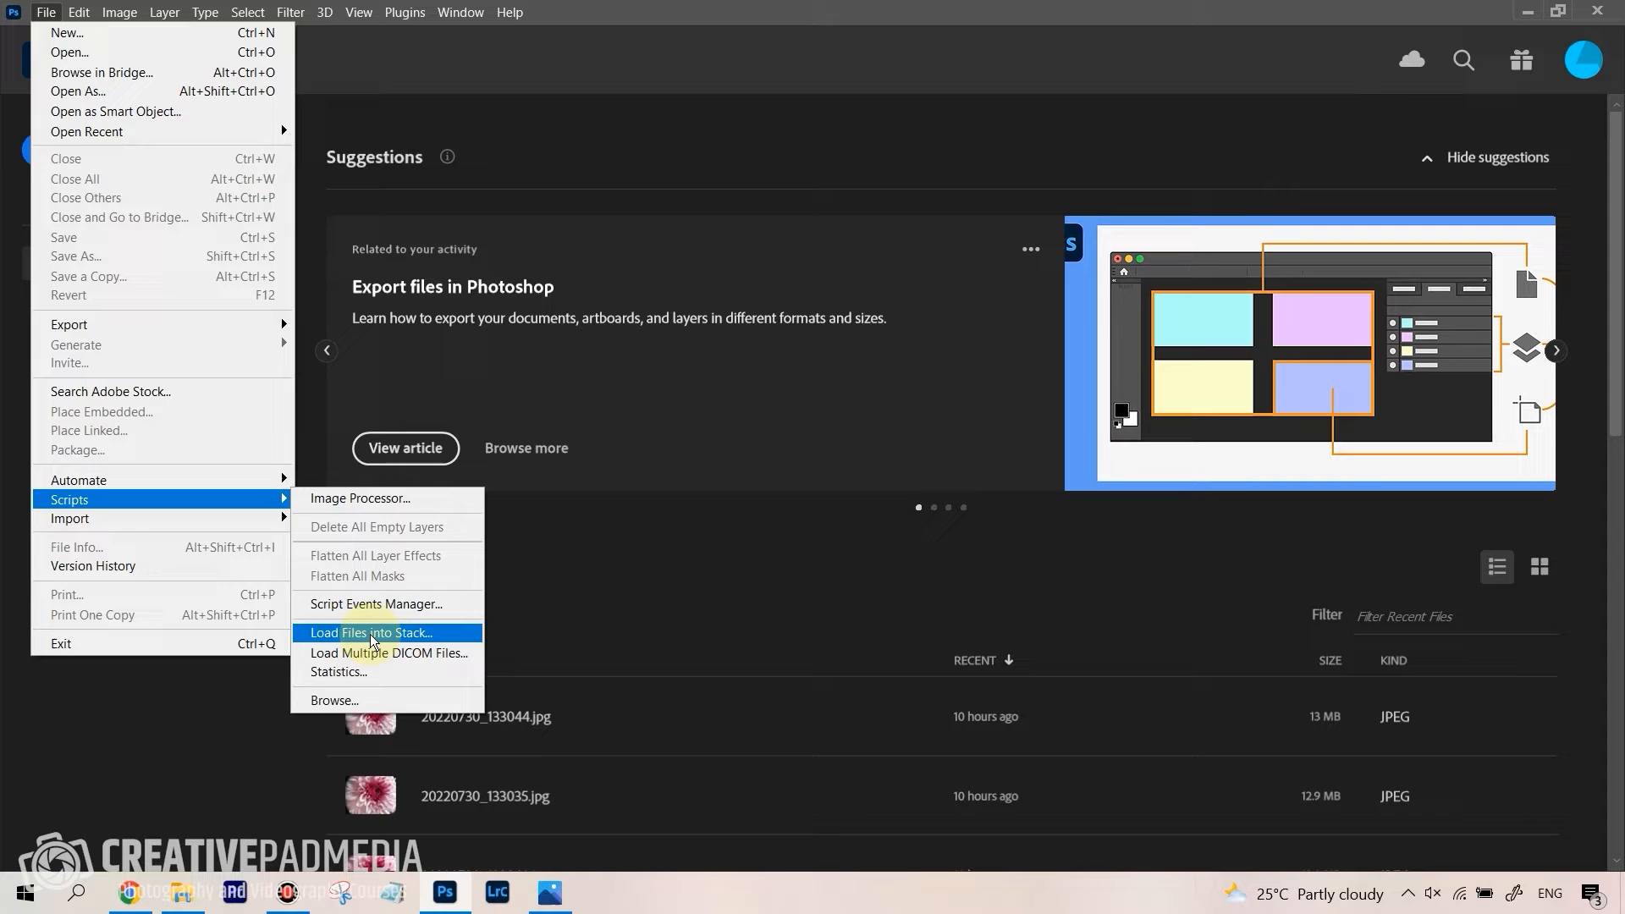
{"action": "left_click", "coordinate": [371, 634]}
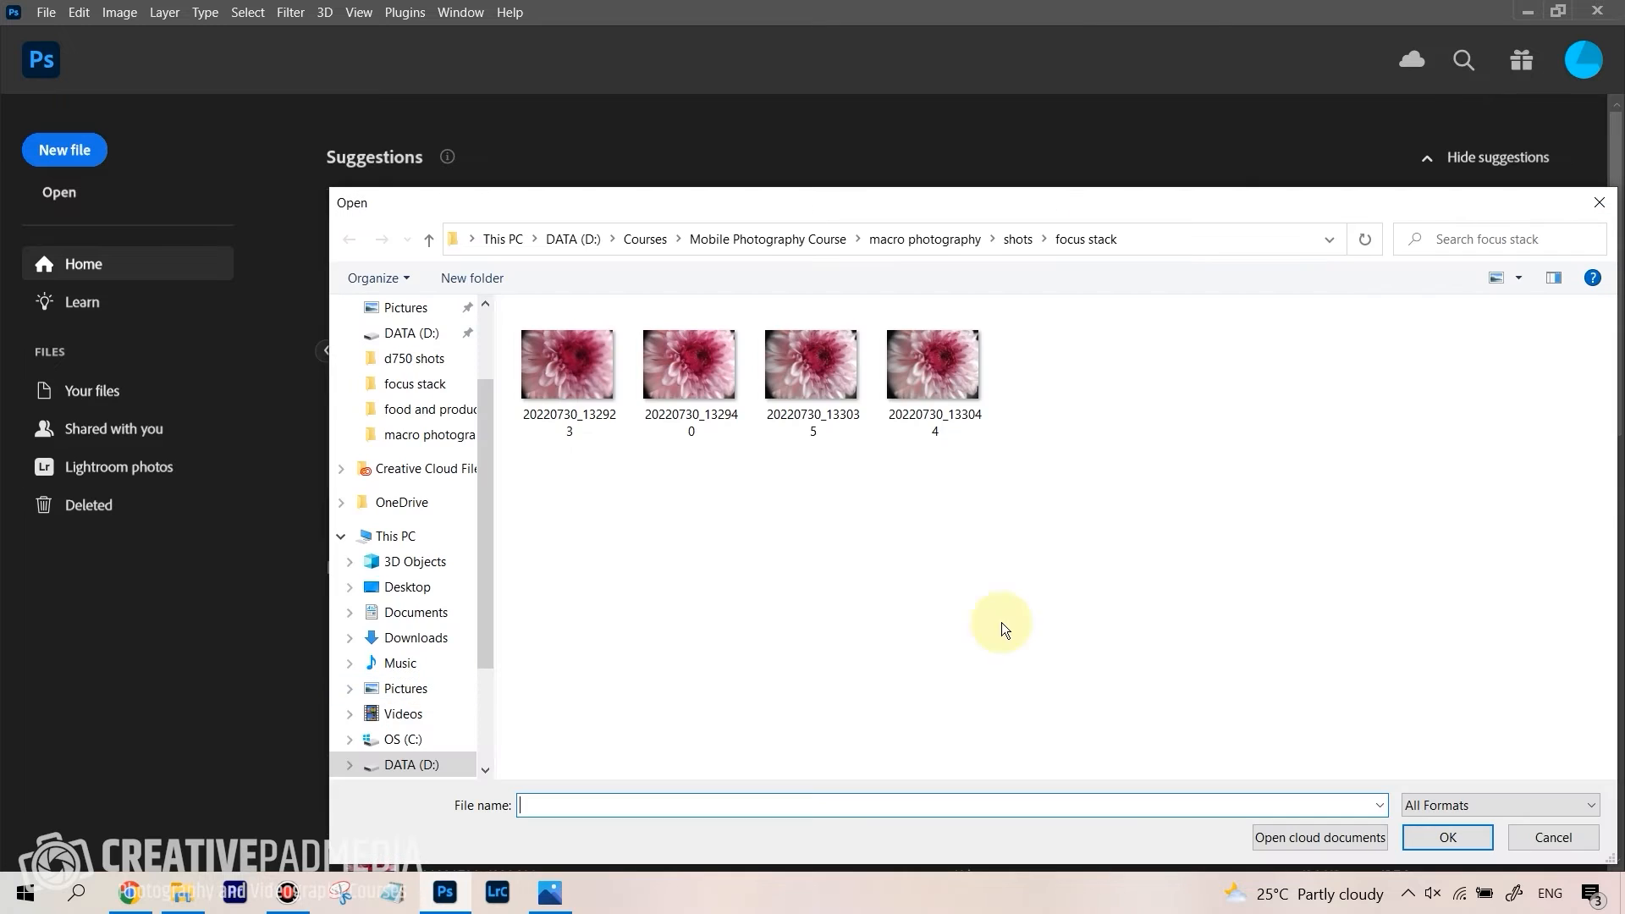
{"action": "left_click", "coordinate": [1448, 838]}
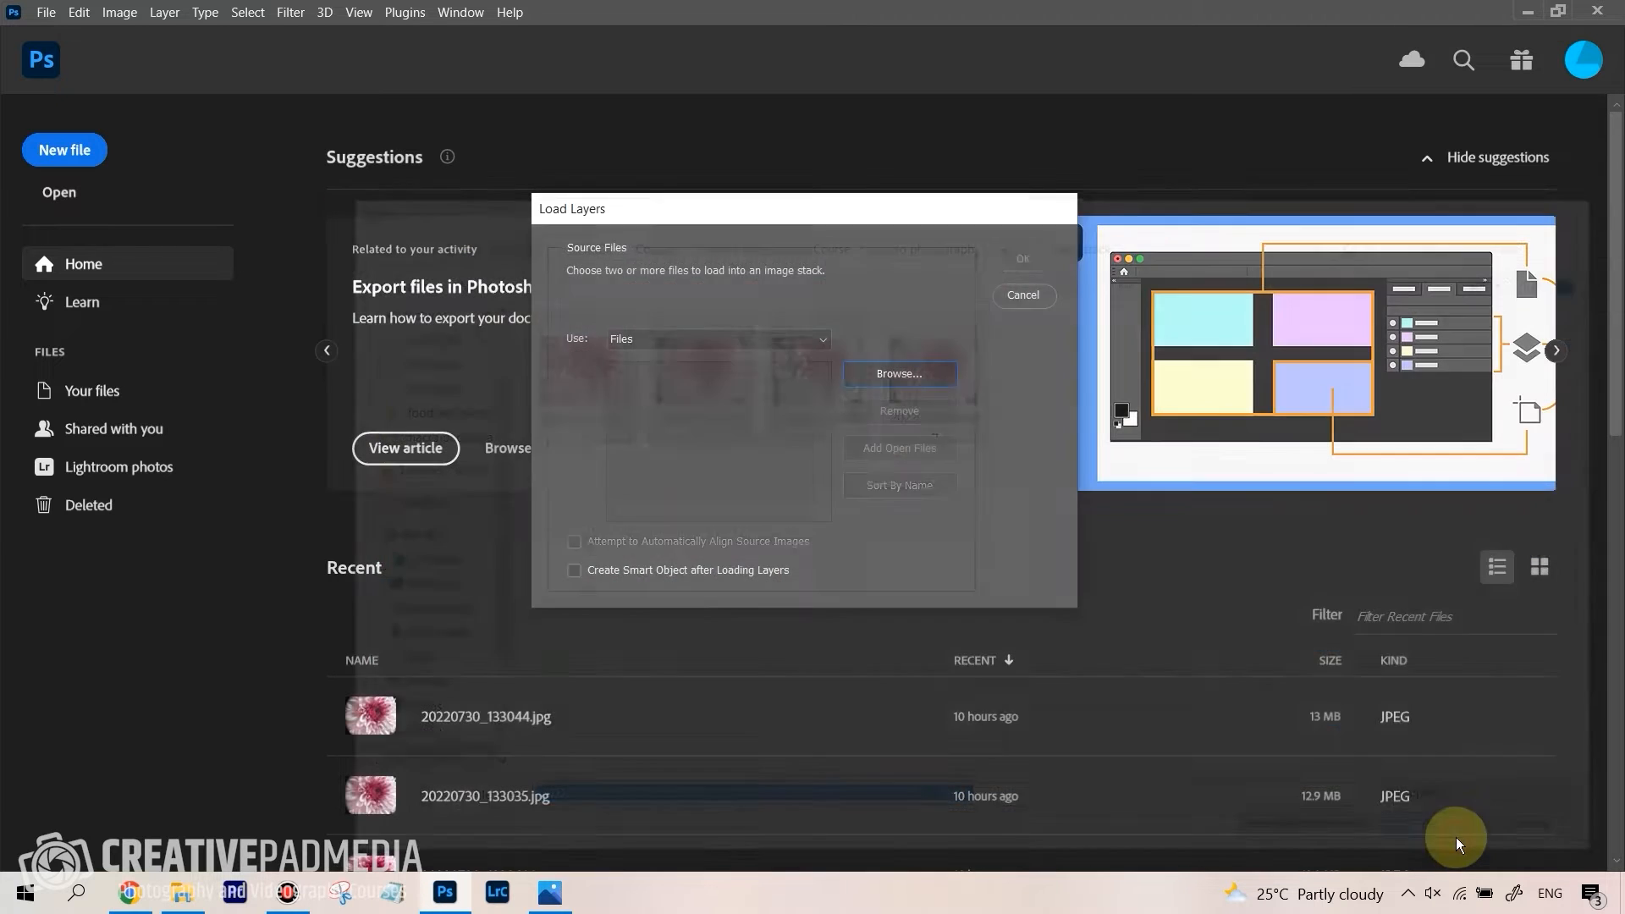
{"action": "left_click", "coordinate": [897, 373]}
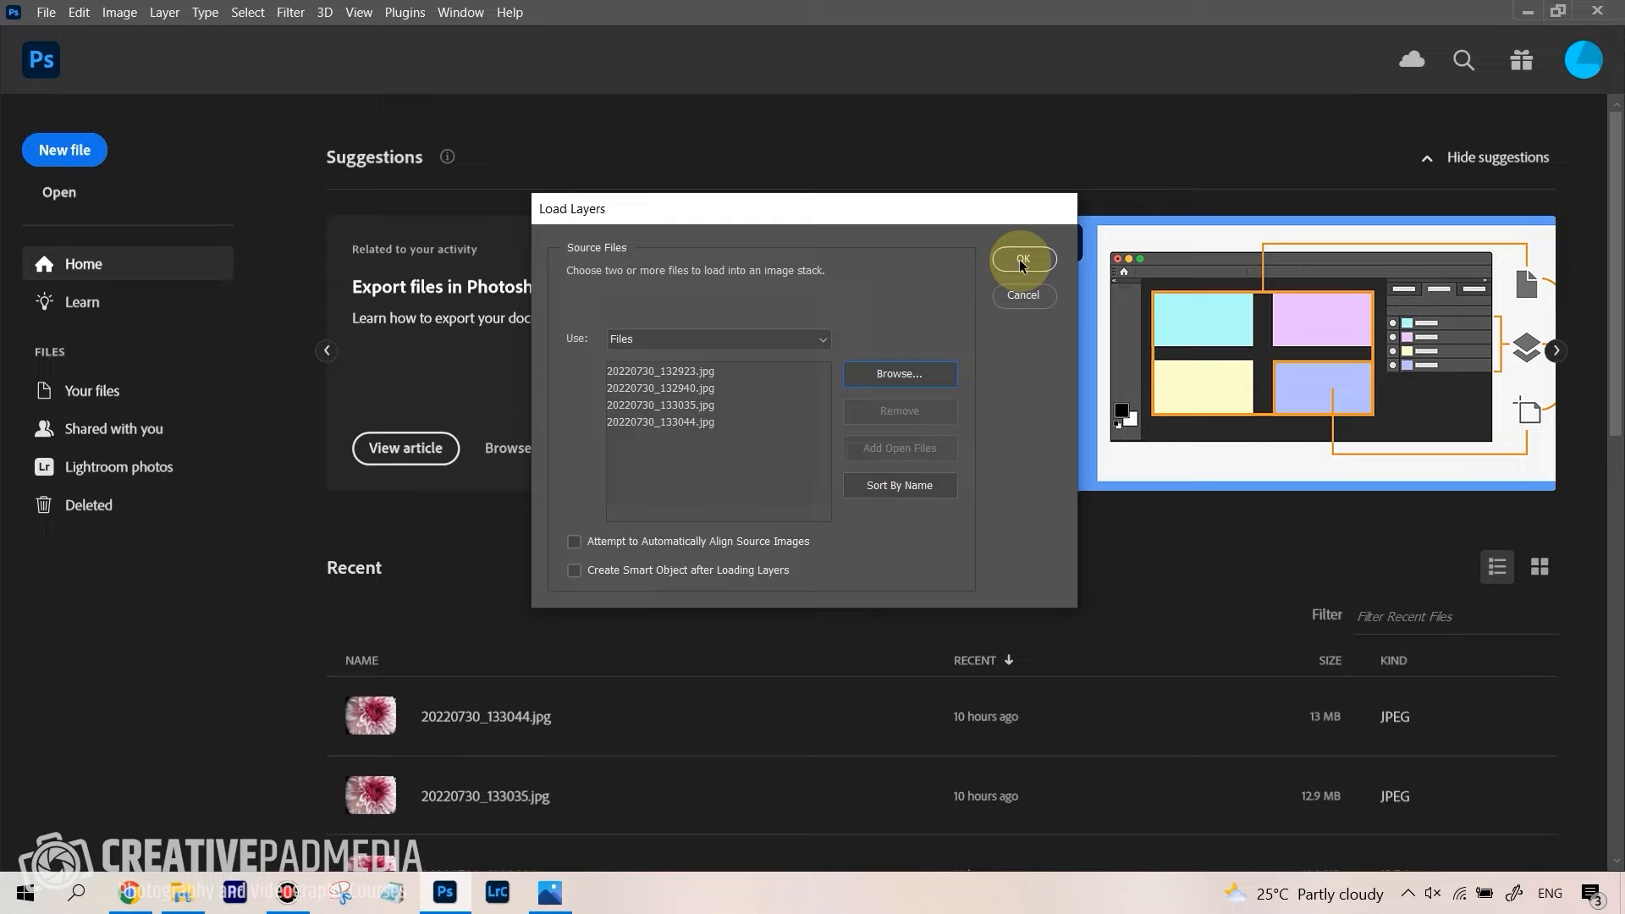
{"action": "left_click", "coordinate": [1022, 259]}
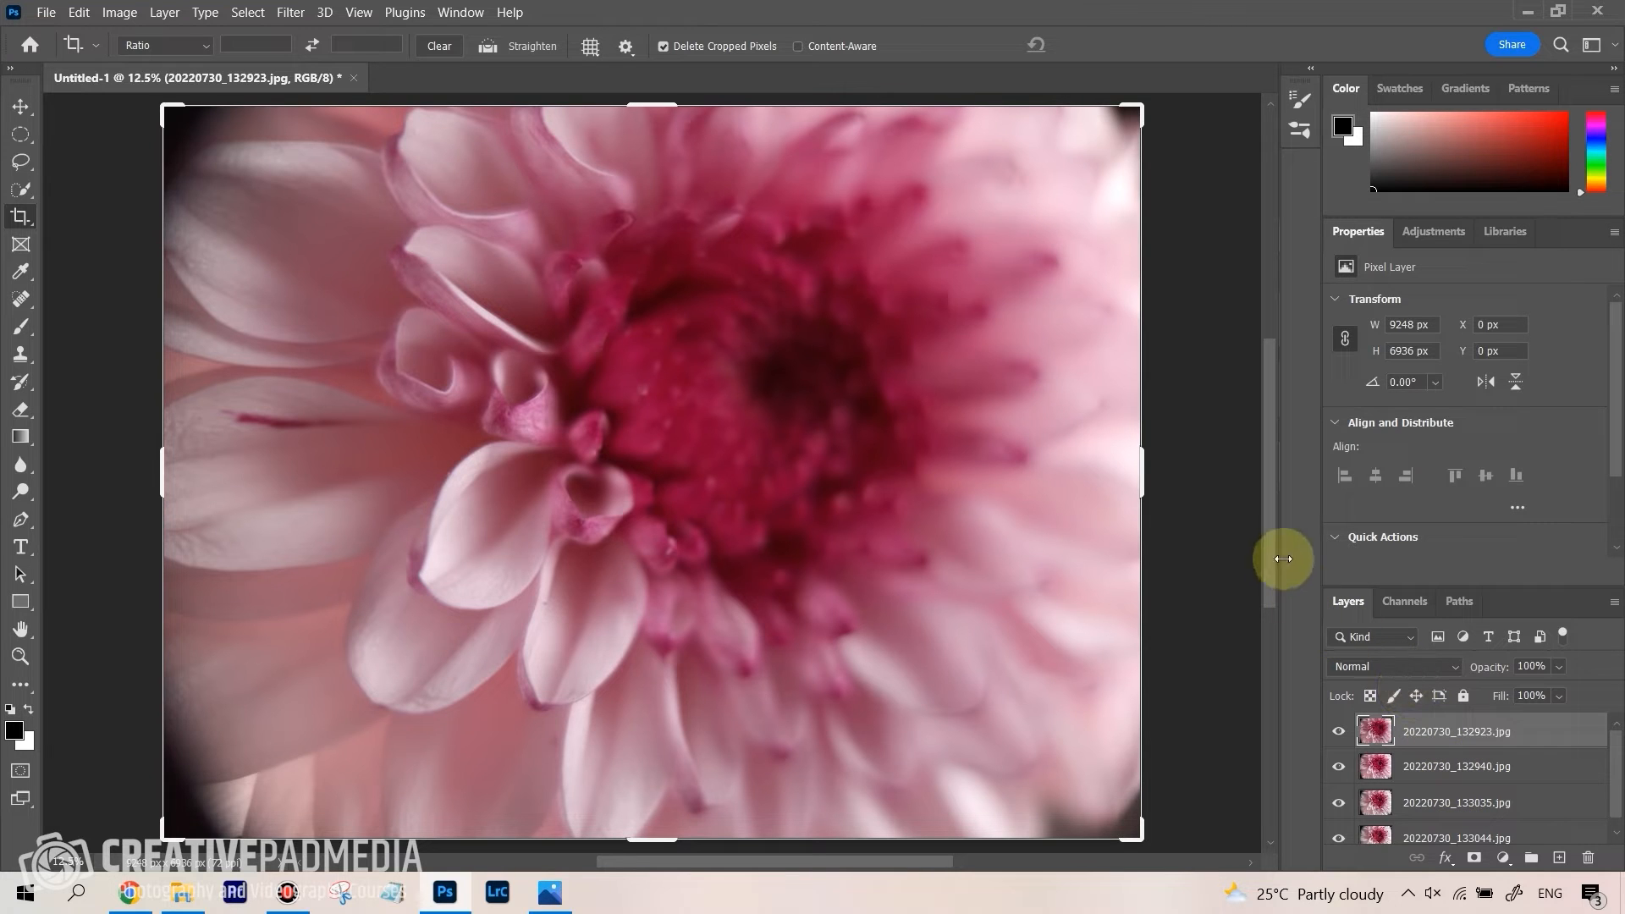
{"action": "mouse_move", "coordinate": [1540, 766]}
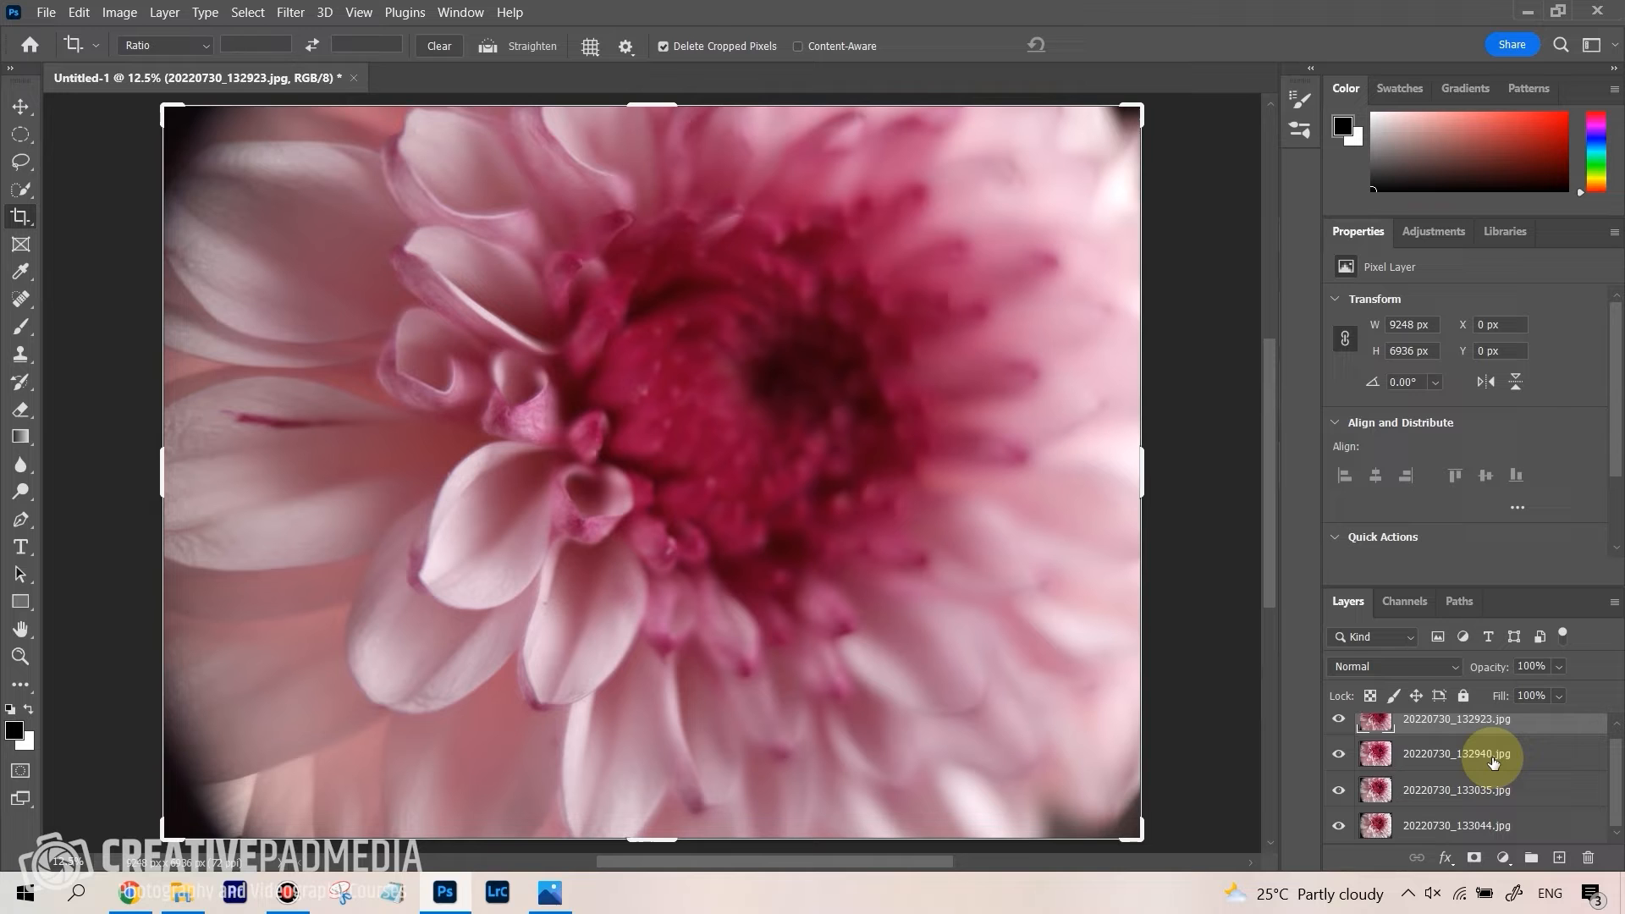
{"action": "mouse_move", "coordinate": [1493, 765]}
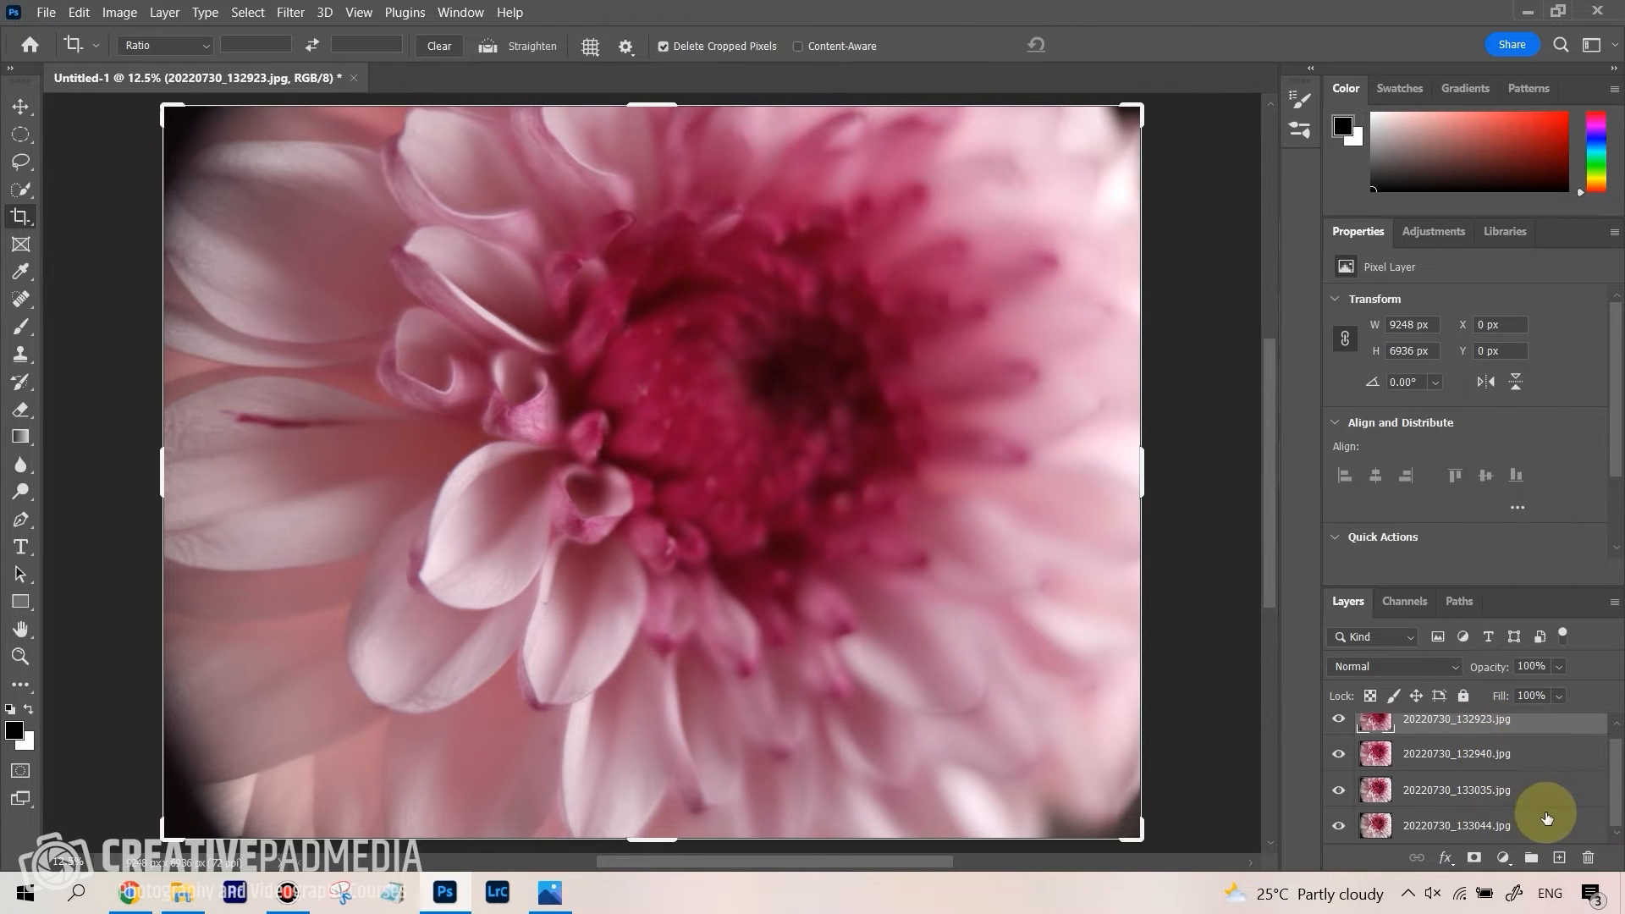
{"action": "mouse_move", "coordinate": [1512, 750]}
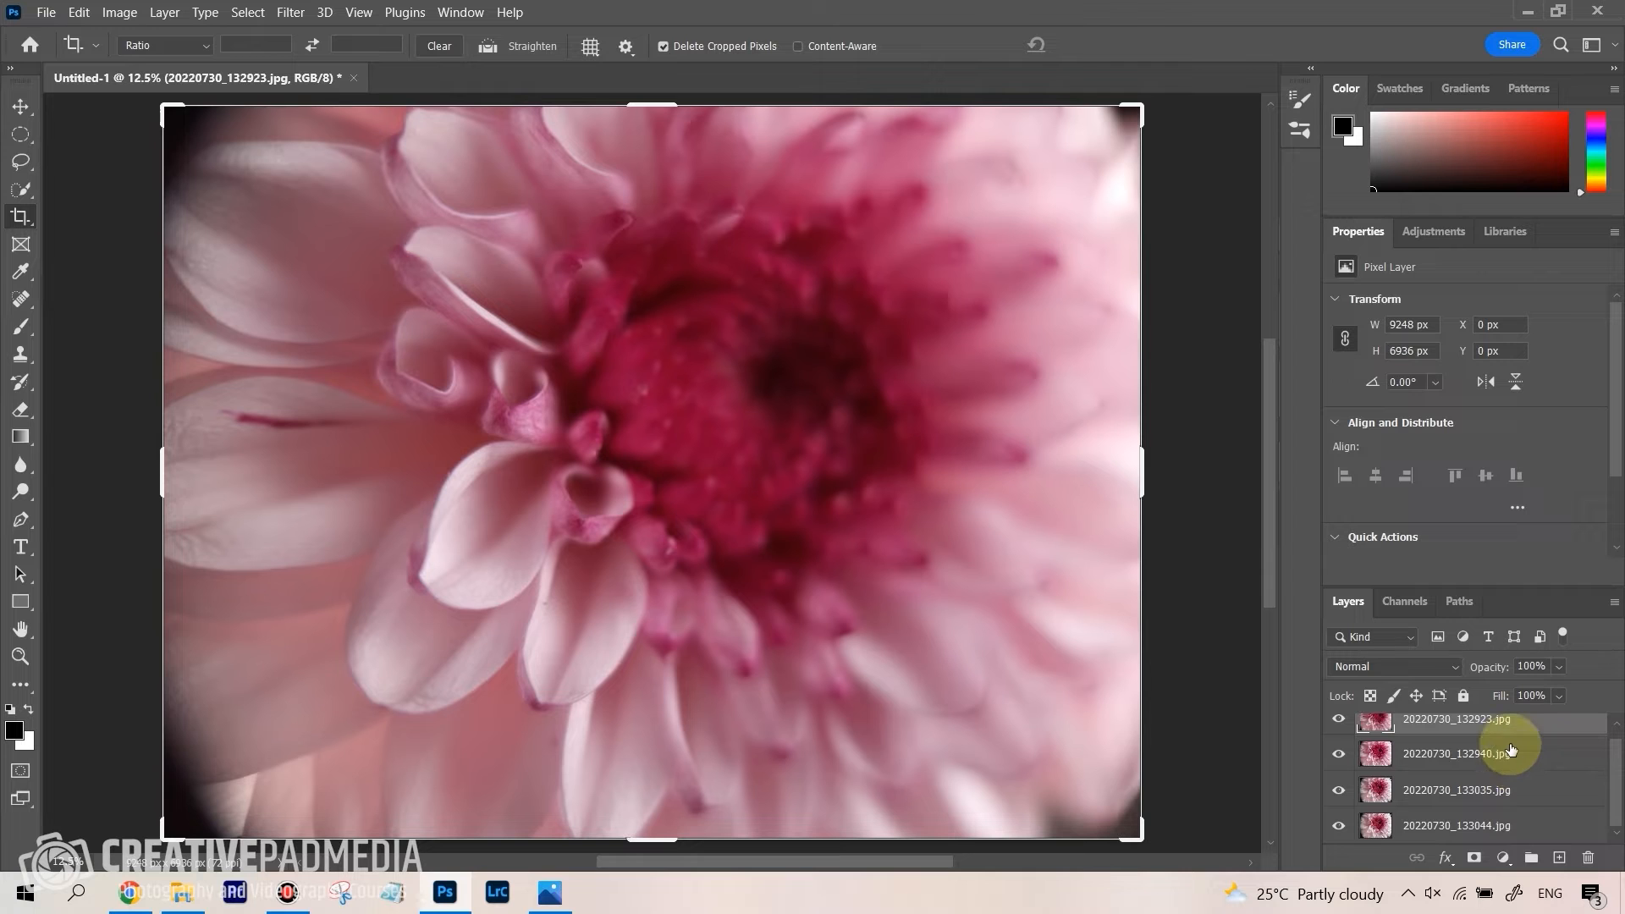
Select all four flower layers in the Layers panel and switch to the Move tool
{"action": "left_click", "coordinate": [1338, 720]}
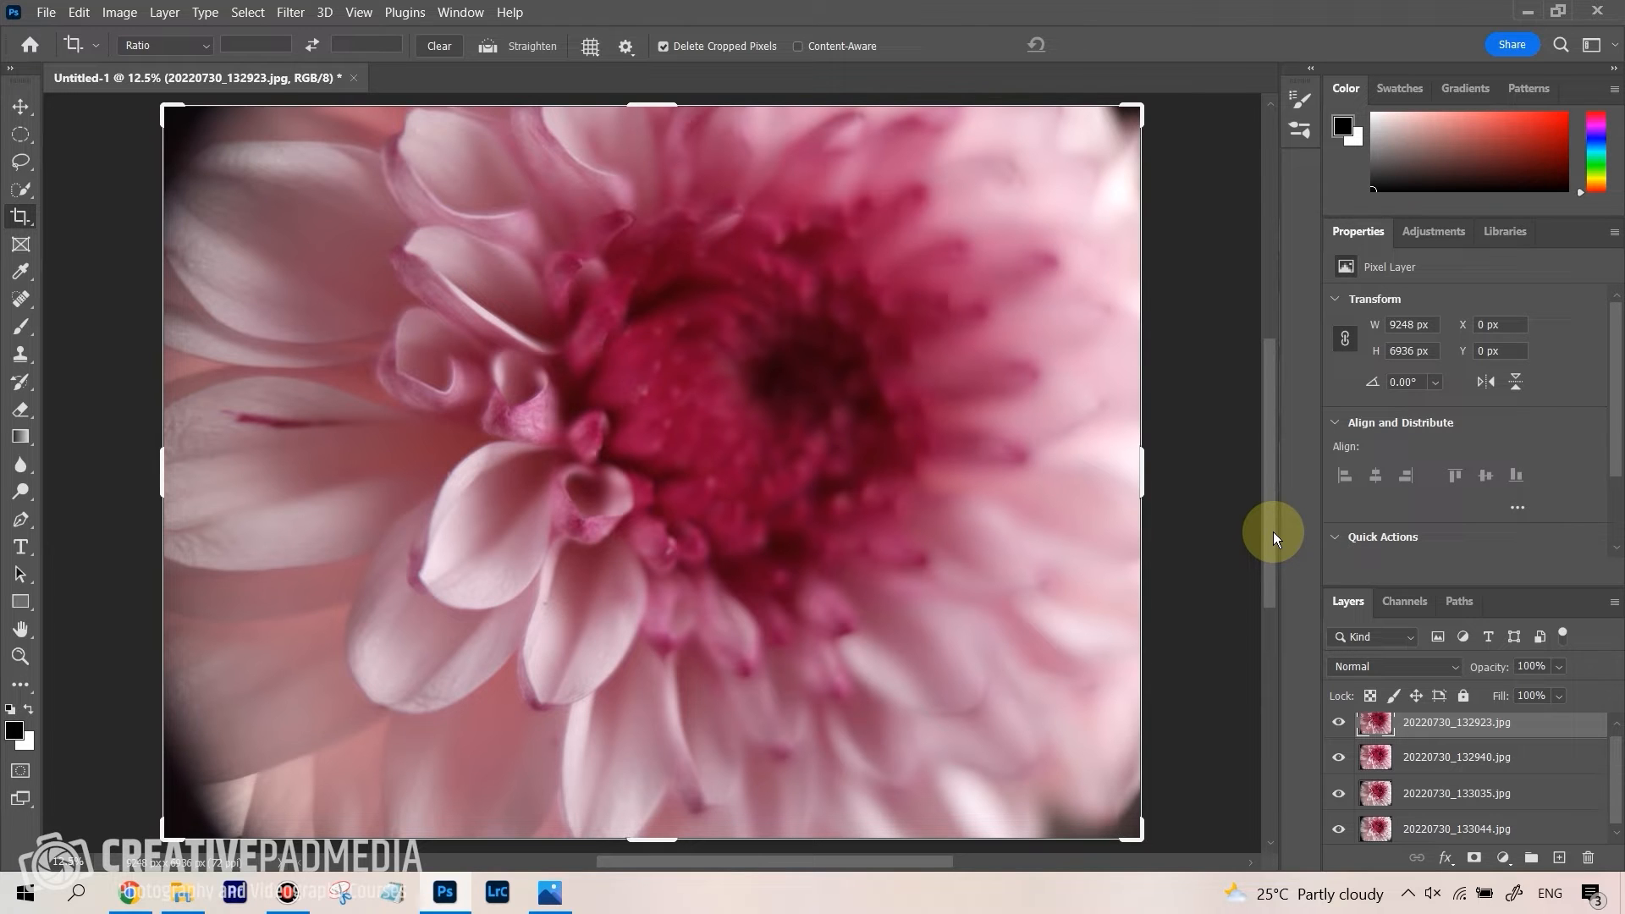
{"action": "mouse_move", "coordinate": [857, 114]}
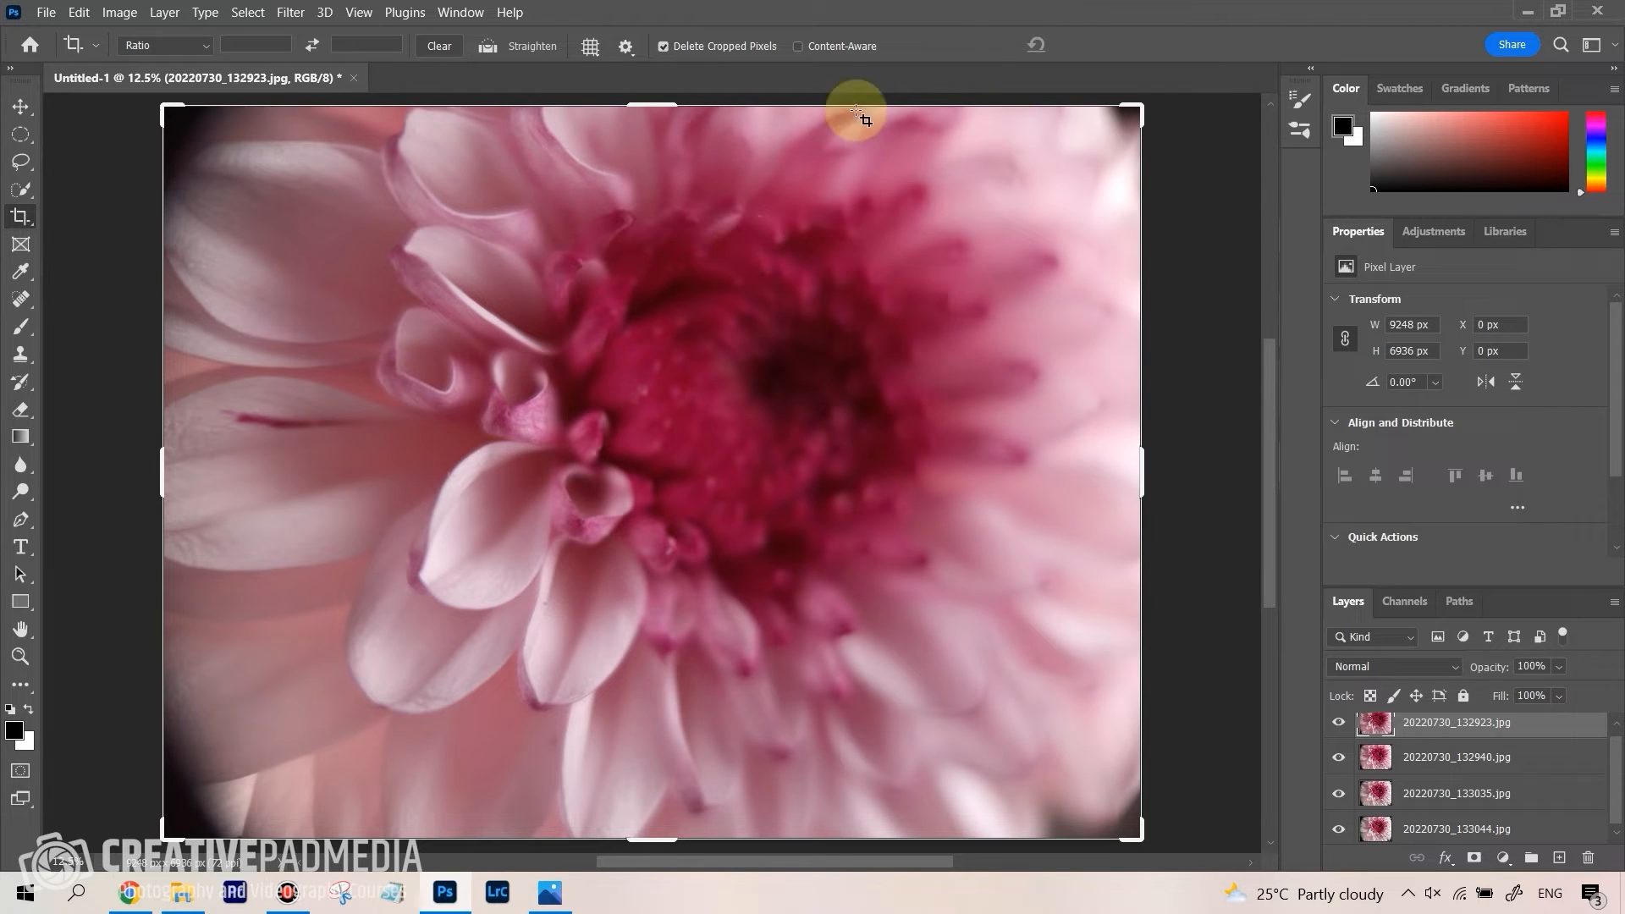
{"action": "left_click", "coordinate": [20, 105]}
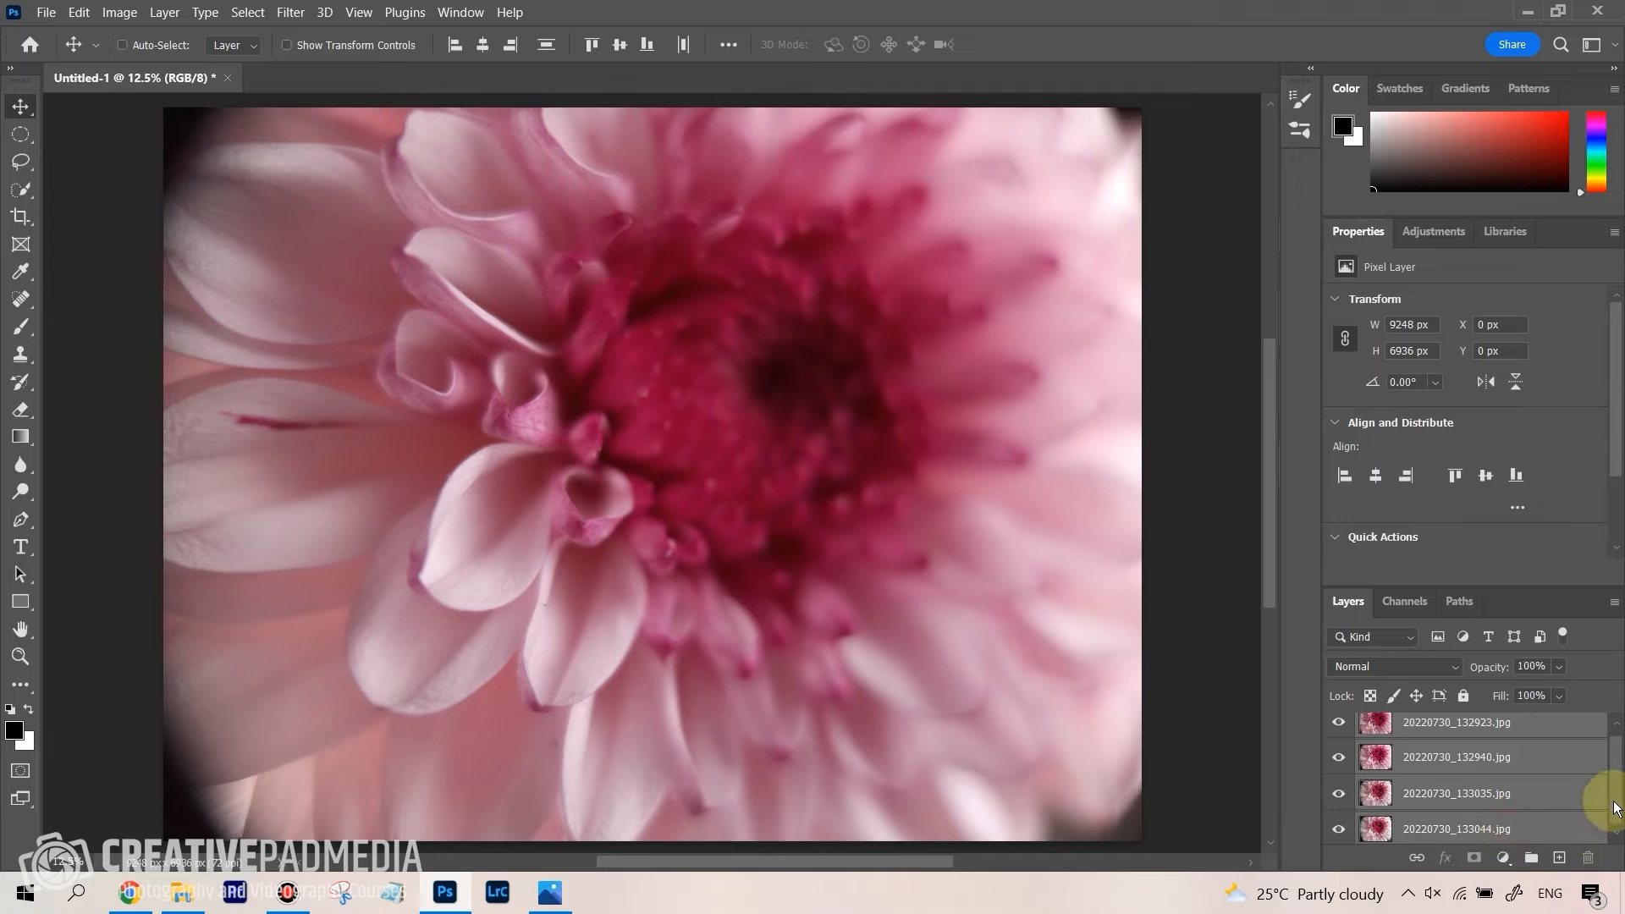
Auto-align the four flower layers with Projection set to Auto
{"action": "left_click", "coordinate": [78, 12]}
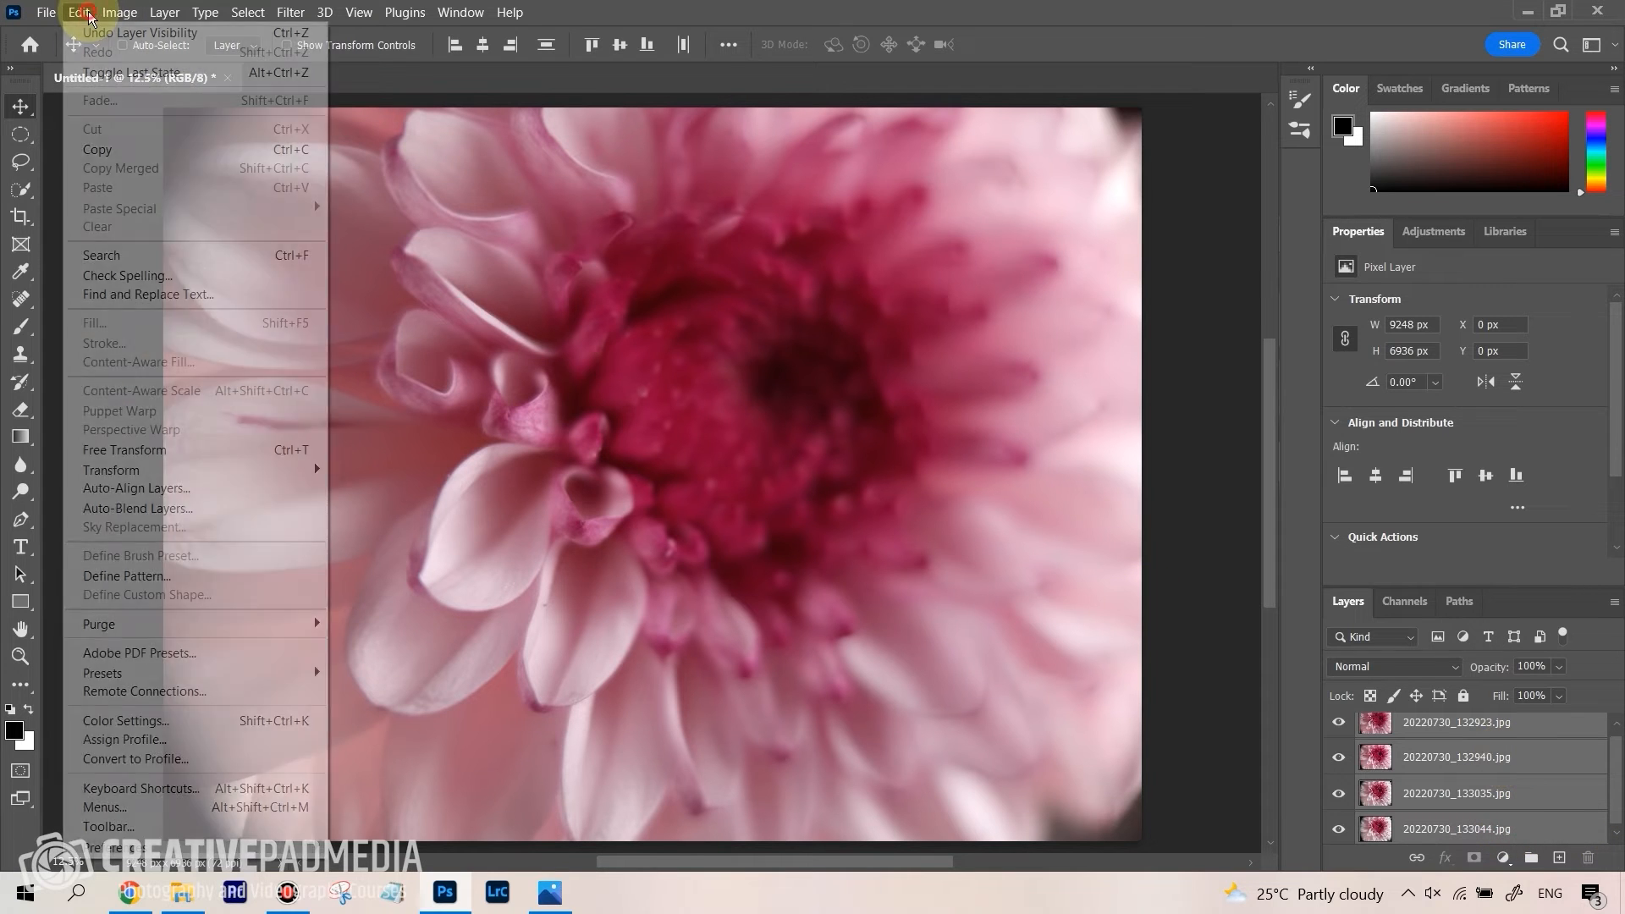
{"action": "mouse_move", "coordinate": [112, 468]}
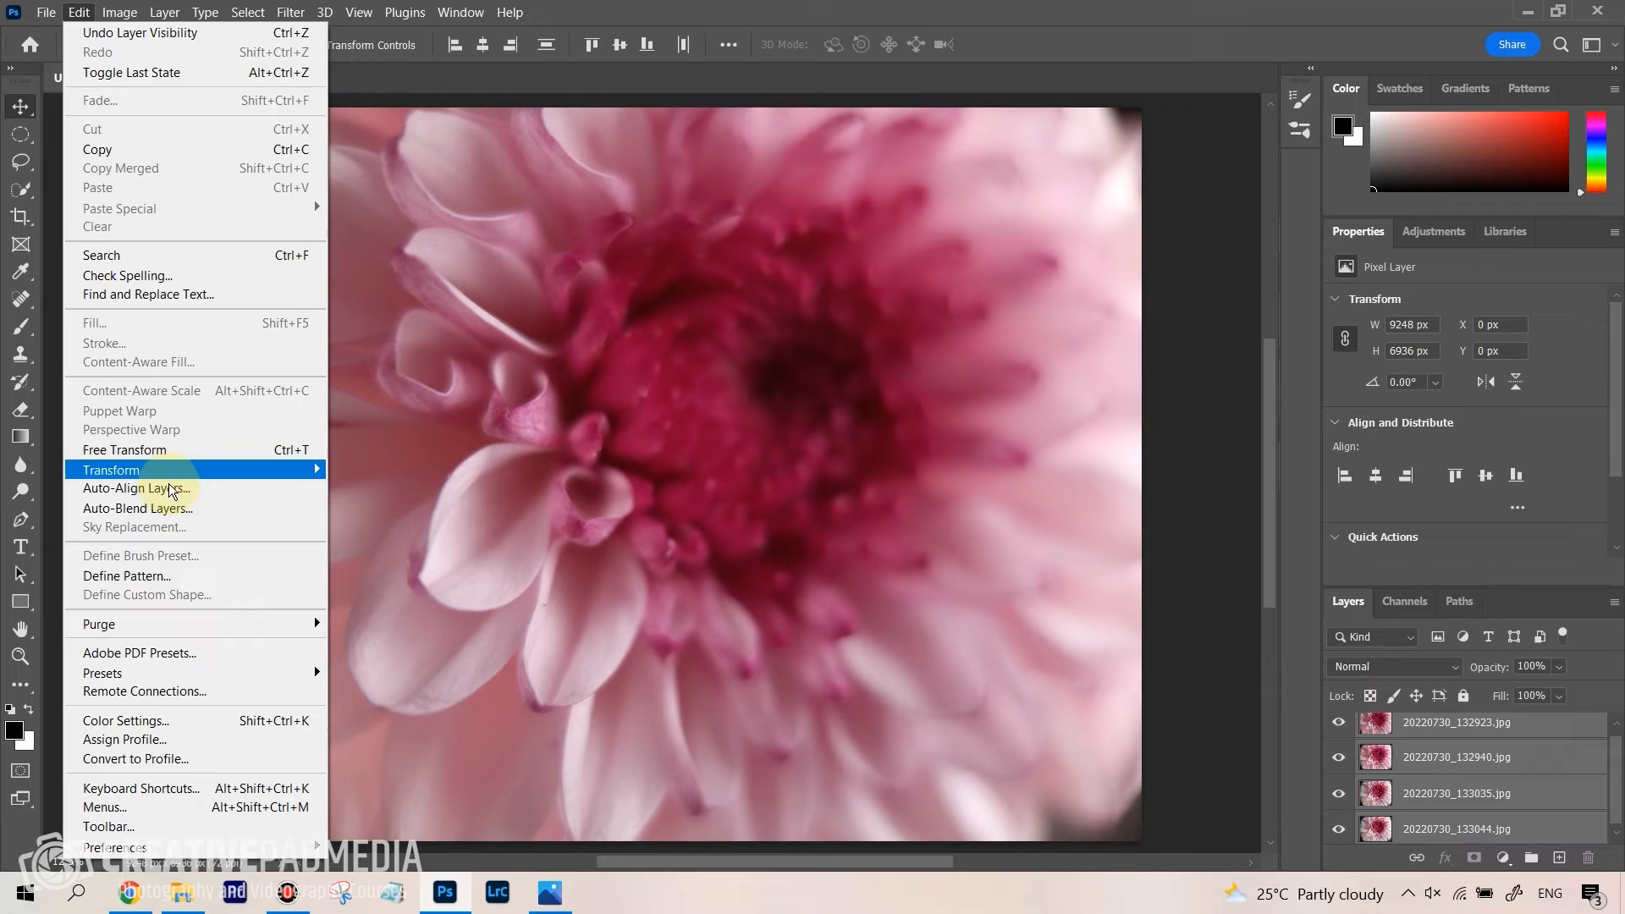
{"action": "mouse_move", "coordinate": [135, 488]}
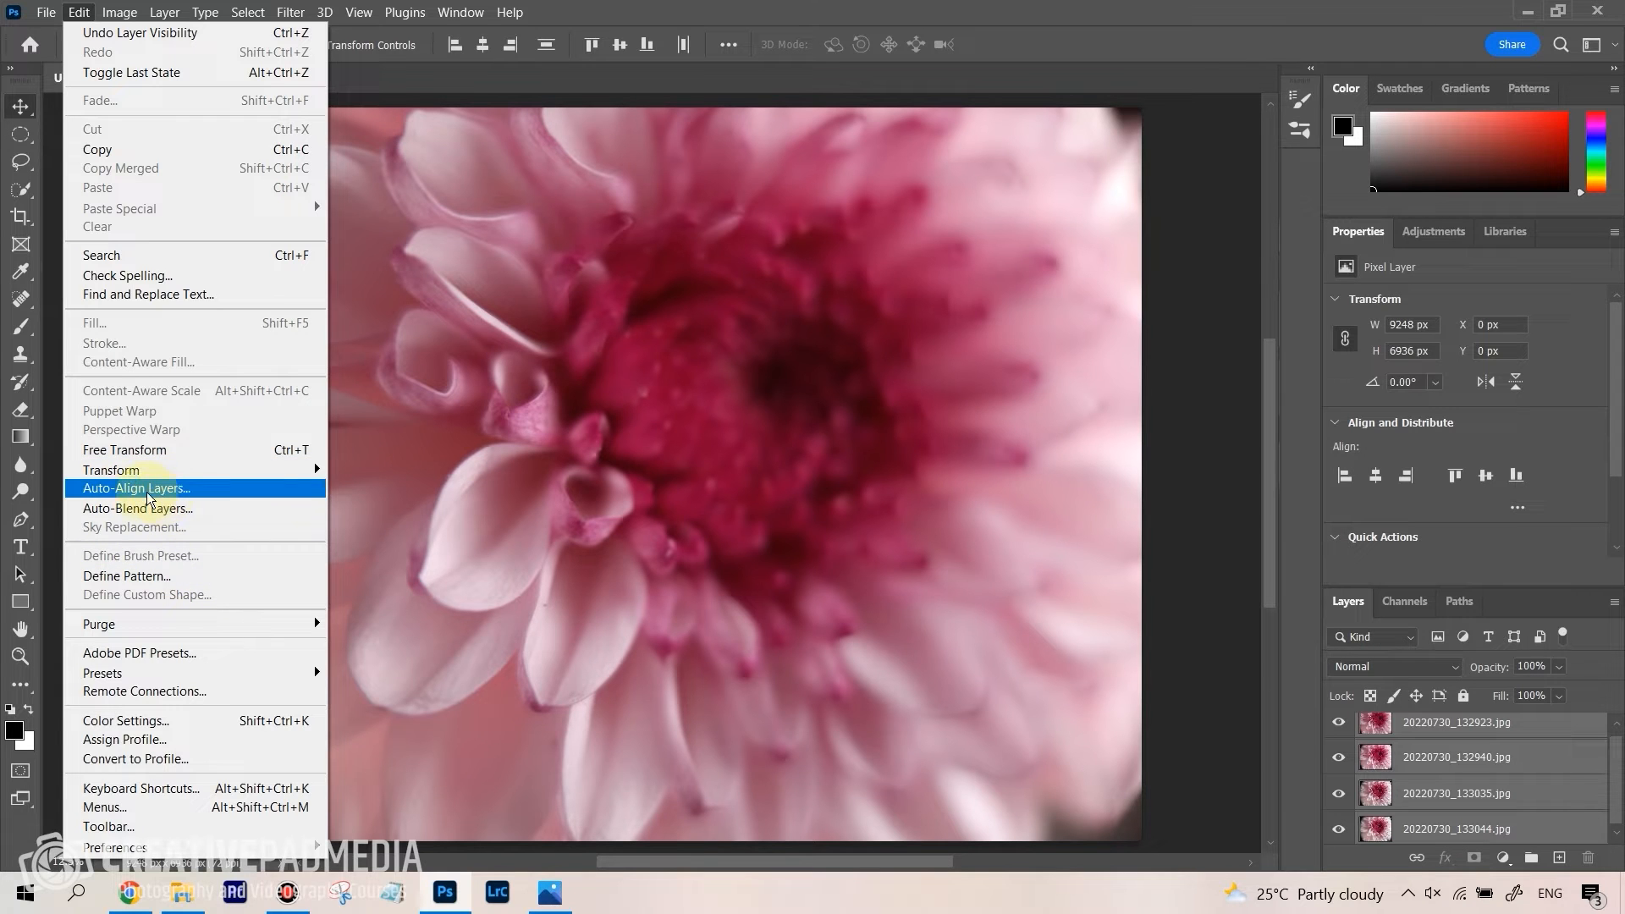
{"action": "left_click", "coordinate": [136, 488]}
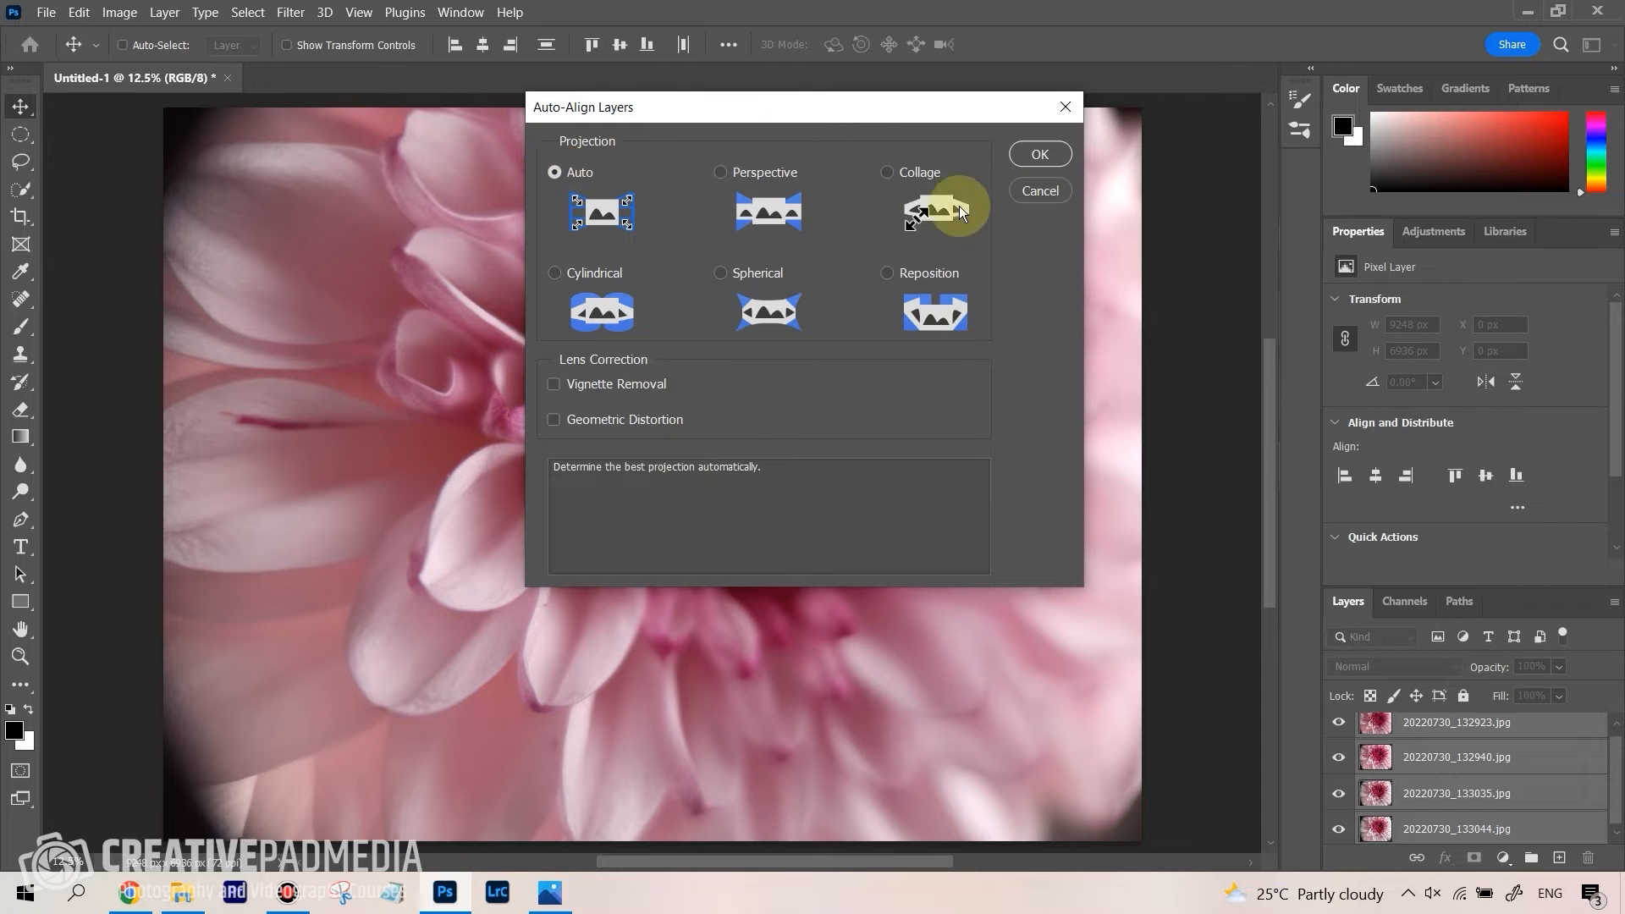
{"action": "left_click", "coordinate": [1037, 154]}
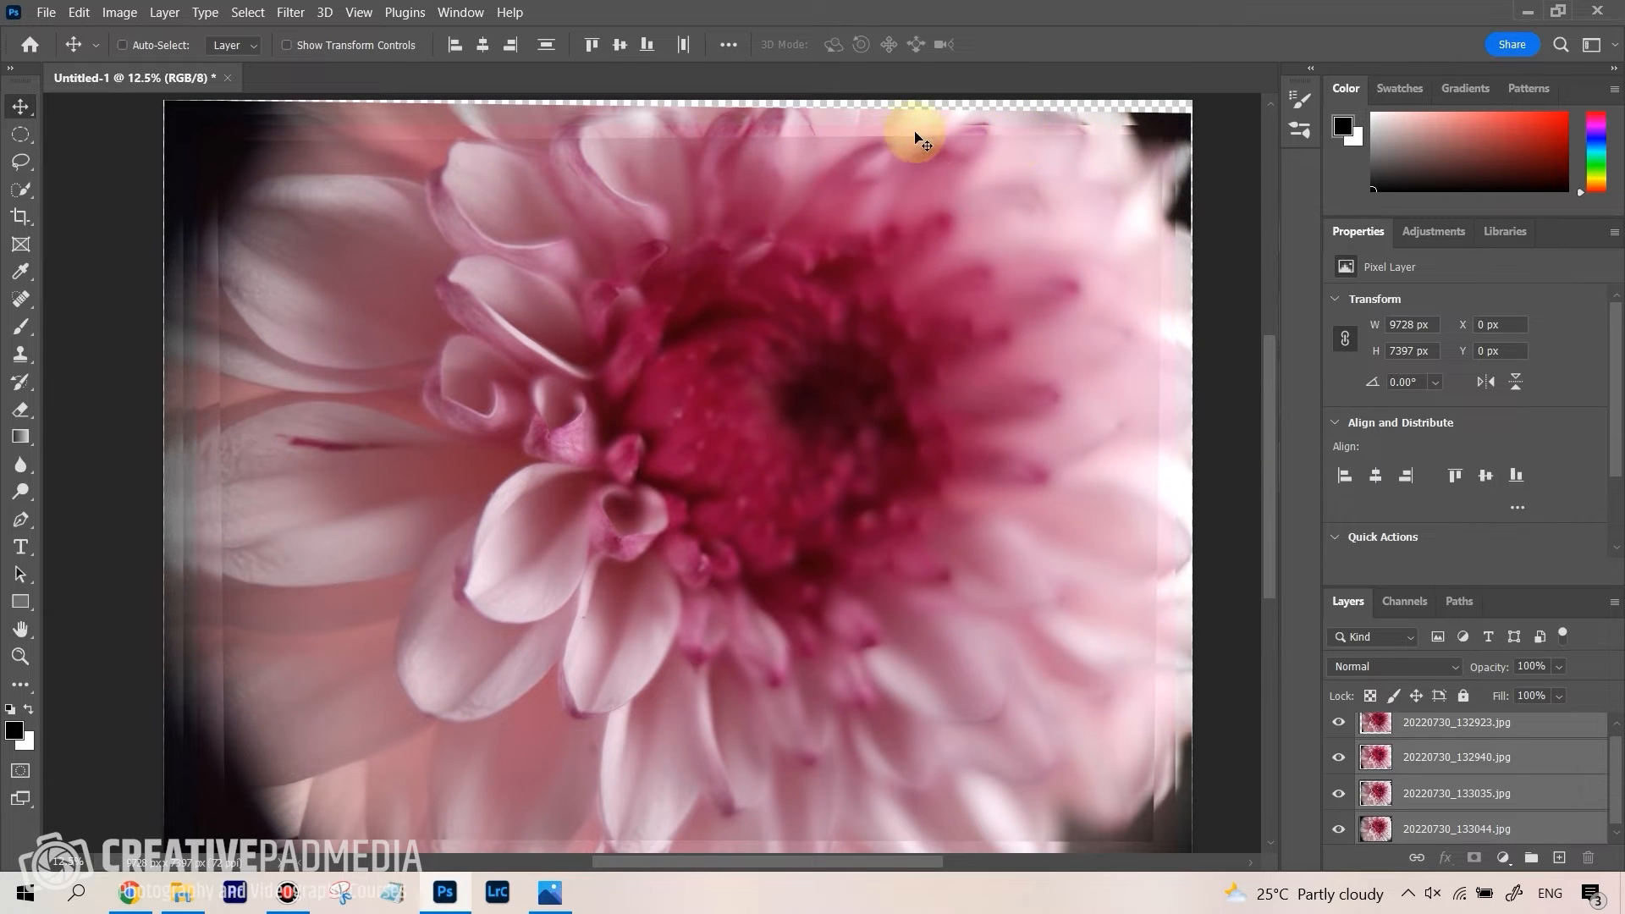
{"action": "mouse_move", "coordinate": [1161, 122]}
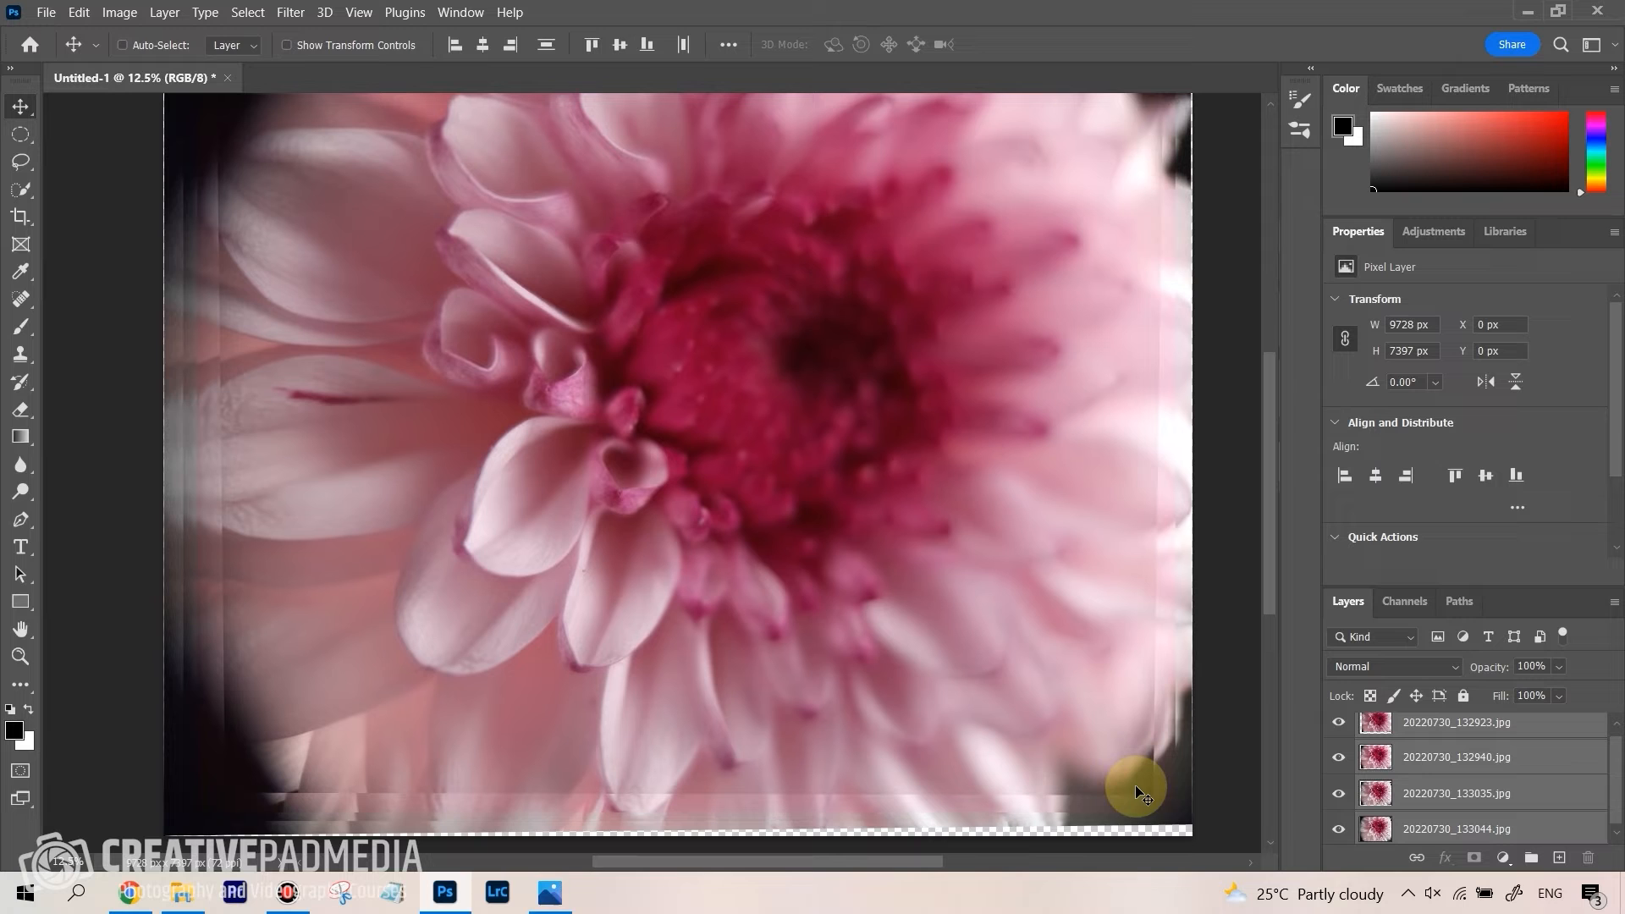
{"action": "mouse_move", "coordinate": [1163, 528]}
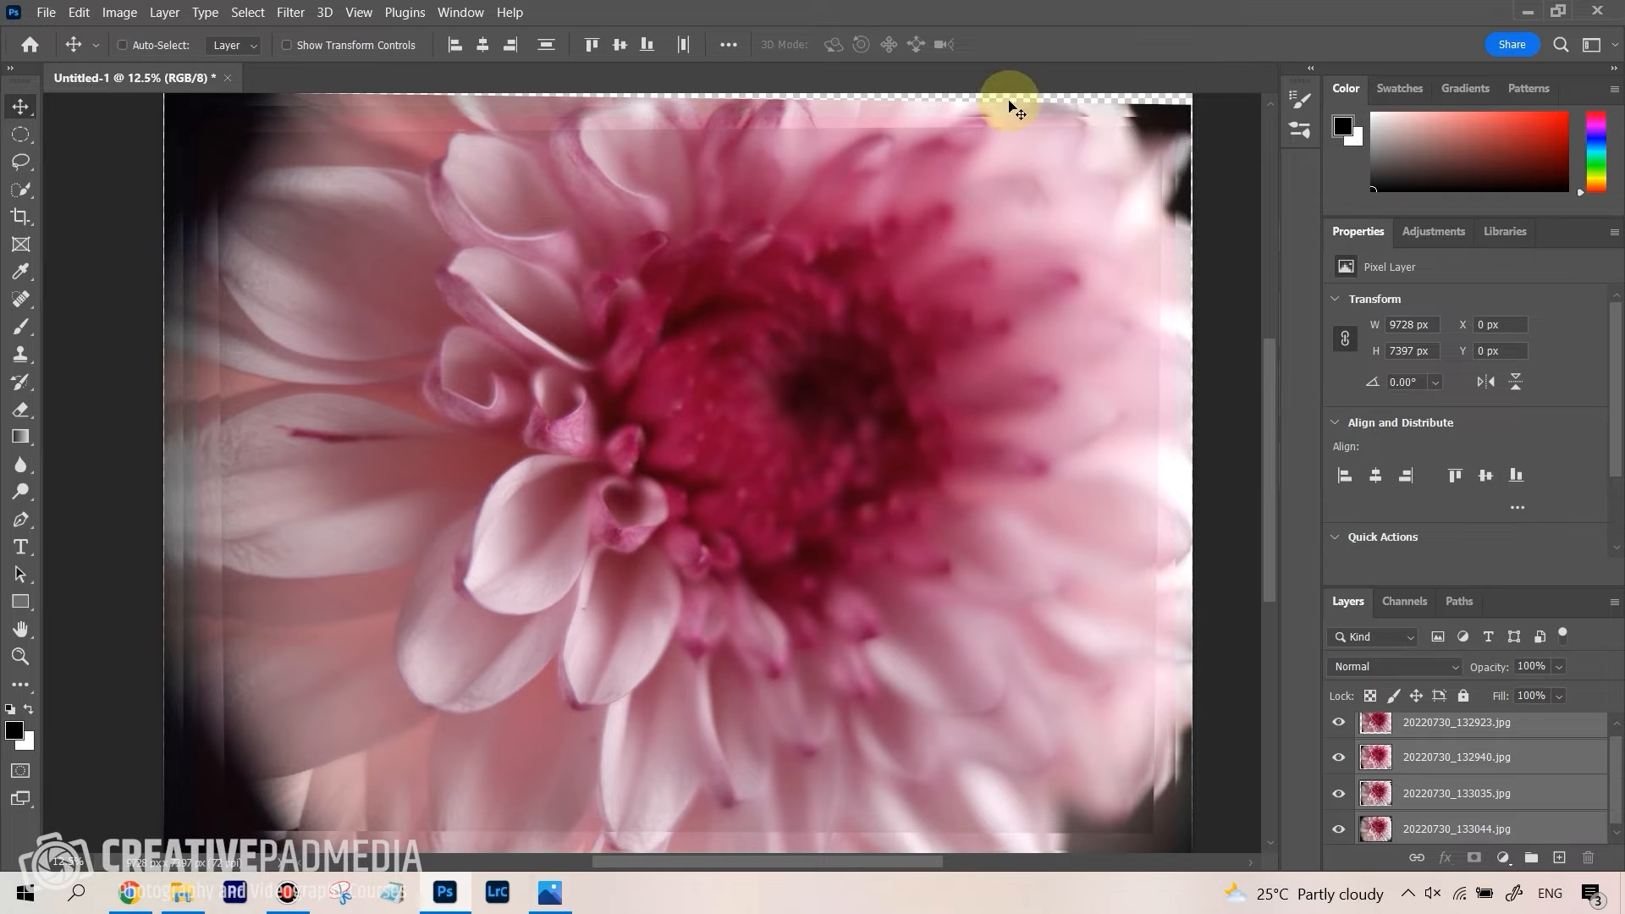
{"action": "mouse_move", "coordinate": [1045, 100]}
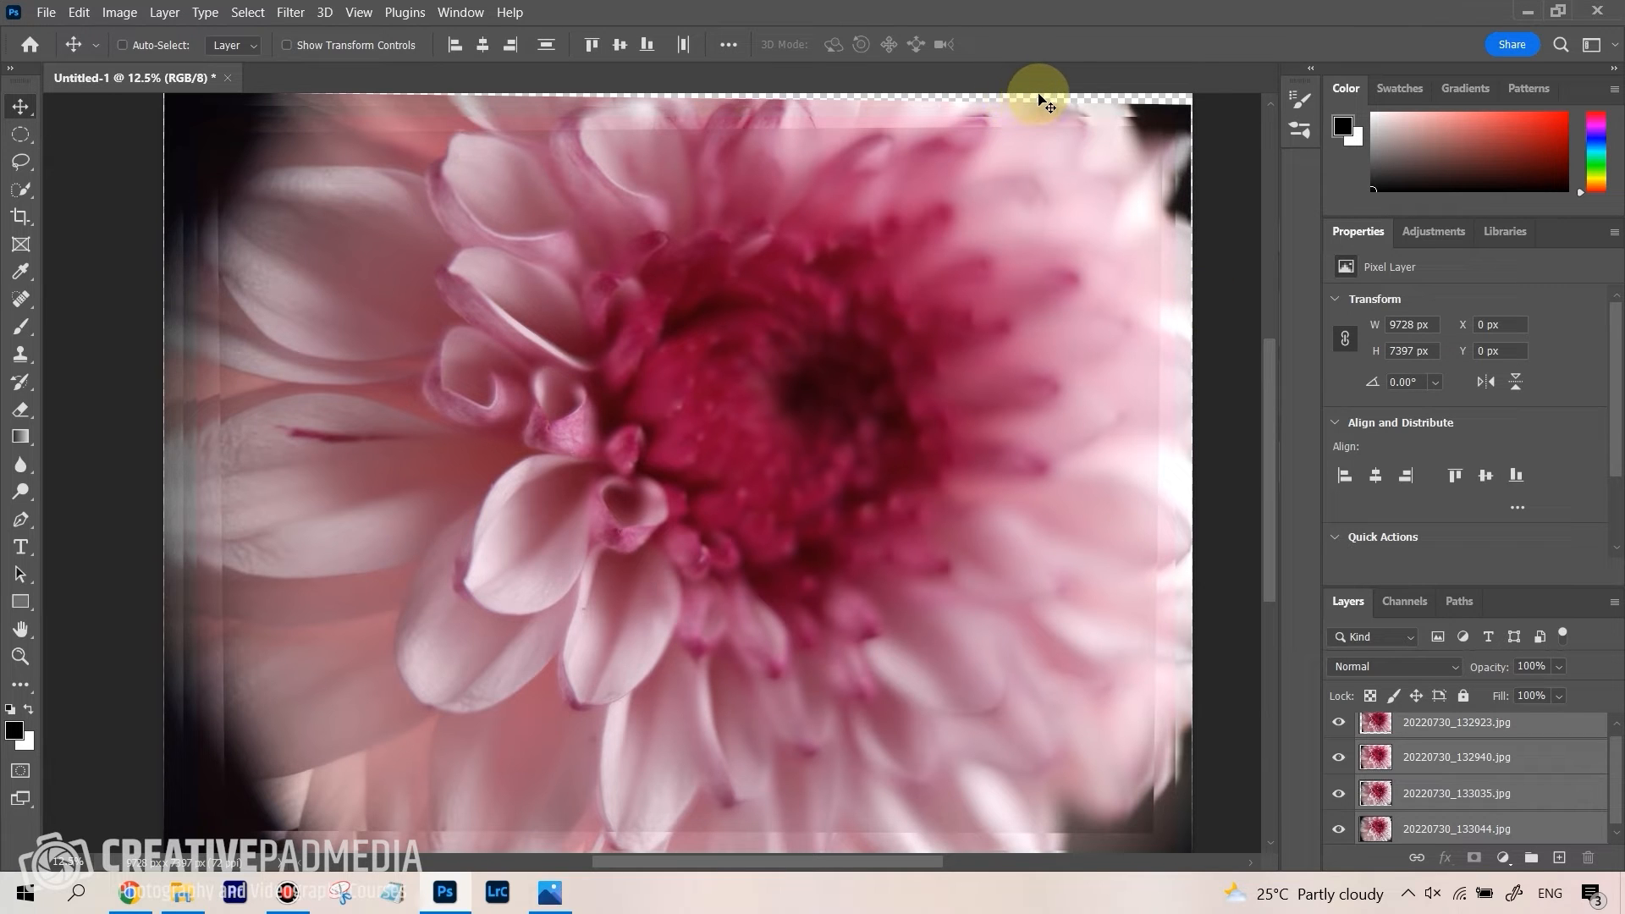
{"action": "mouse_move", "coordinate": [664, 164]}
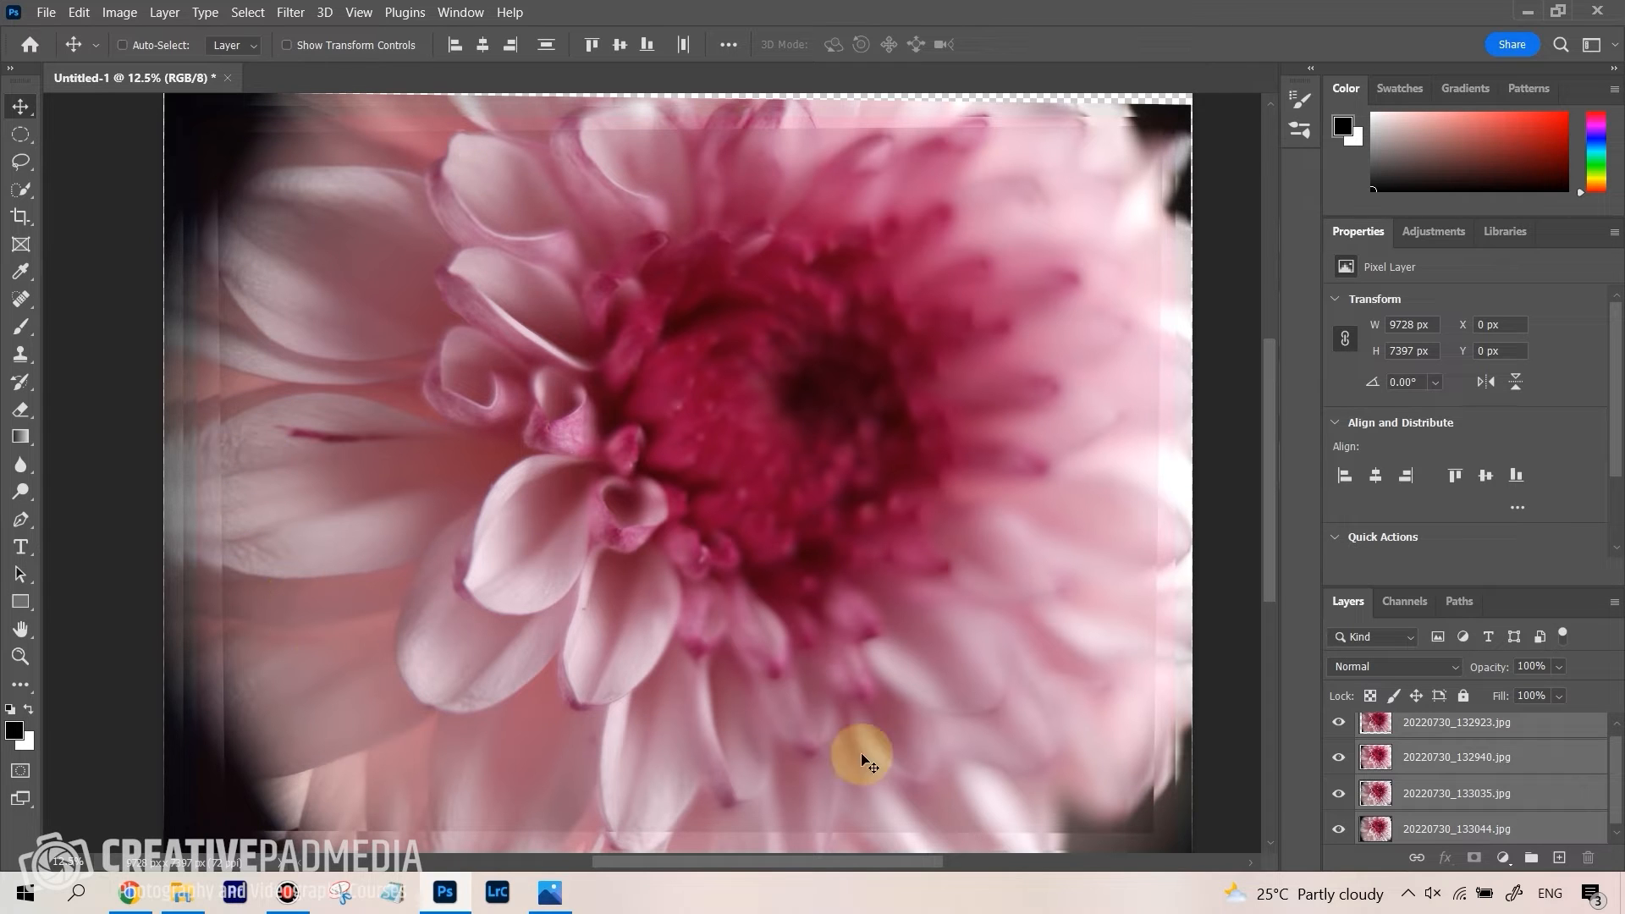
{"action": "mouse_move", "coordinate": [689, 294]}
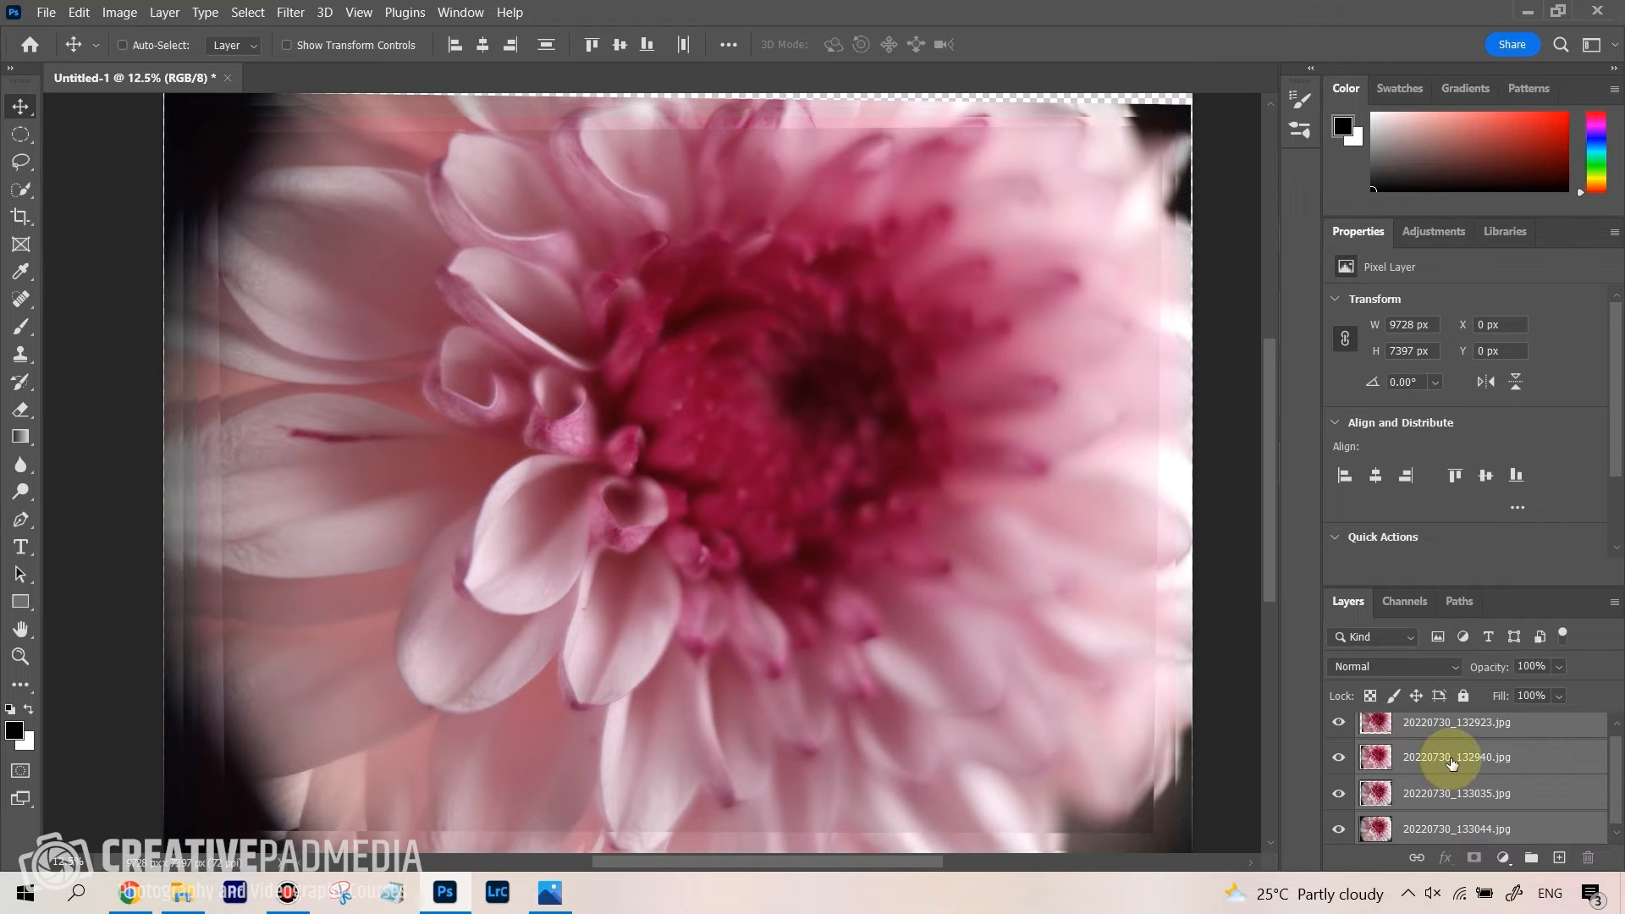
Auto-blend the layers as Stack Images with Seamless Tones and Content Aware Fill
{"action": "left_click", "coordinate": [78, 12]}
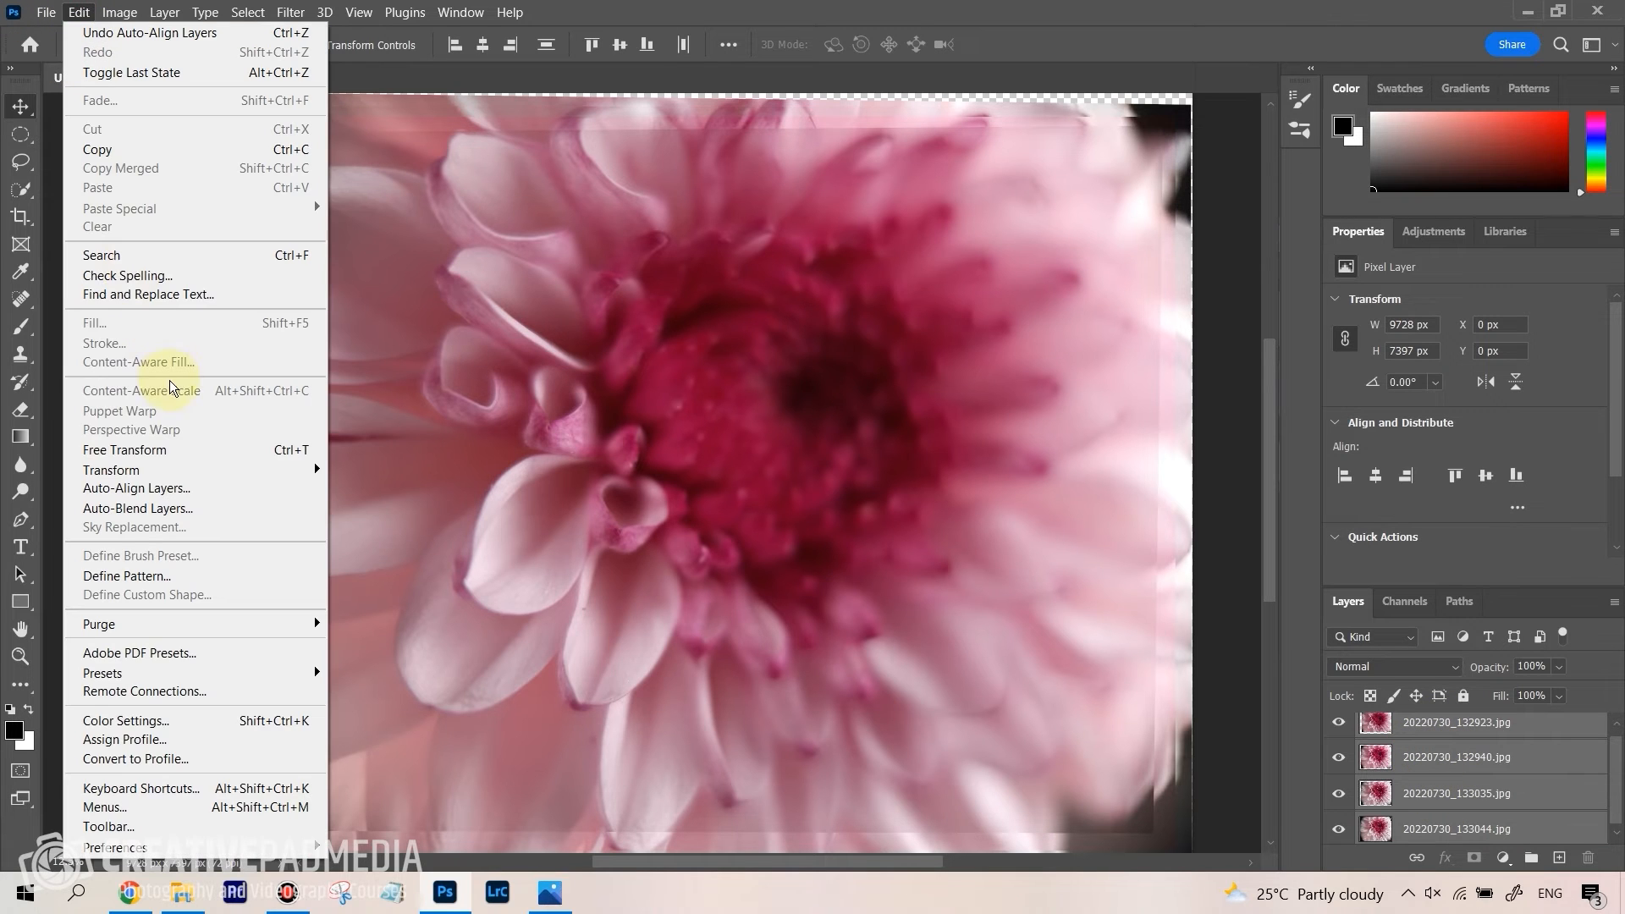
{"action": "mouse_move", "coordinate": [230, 86]}
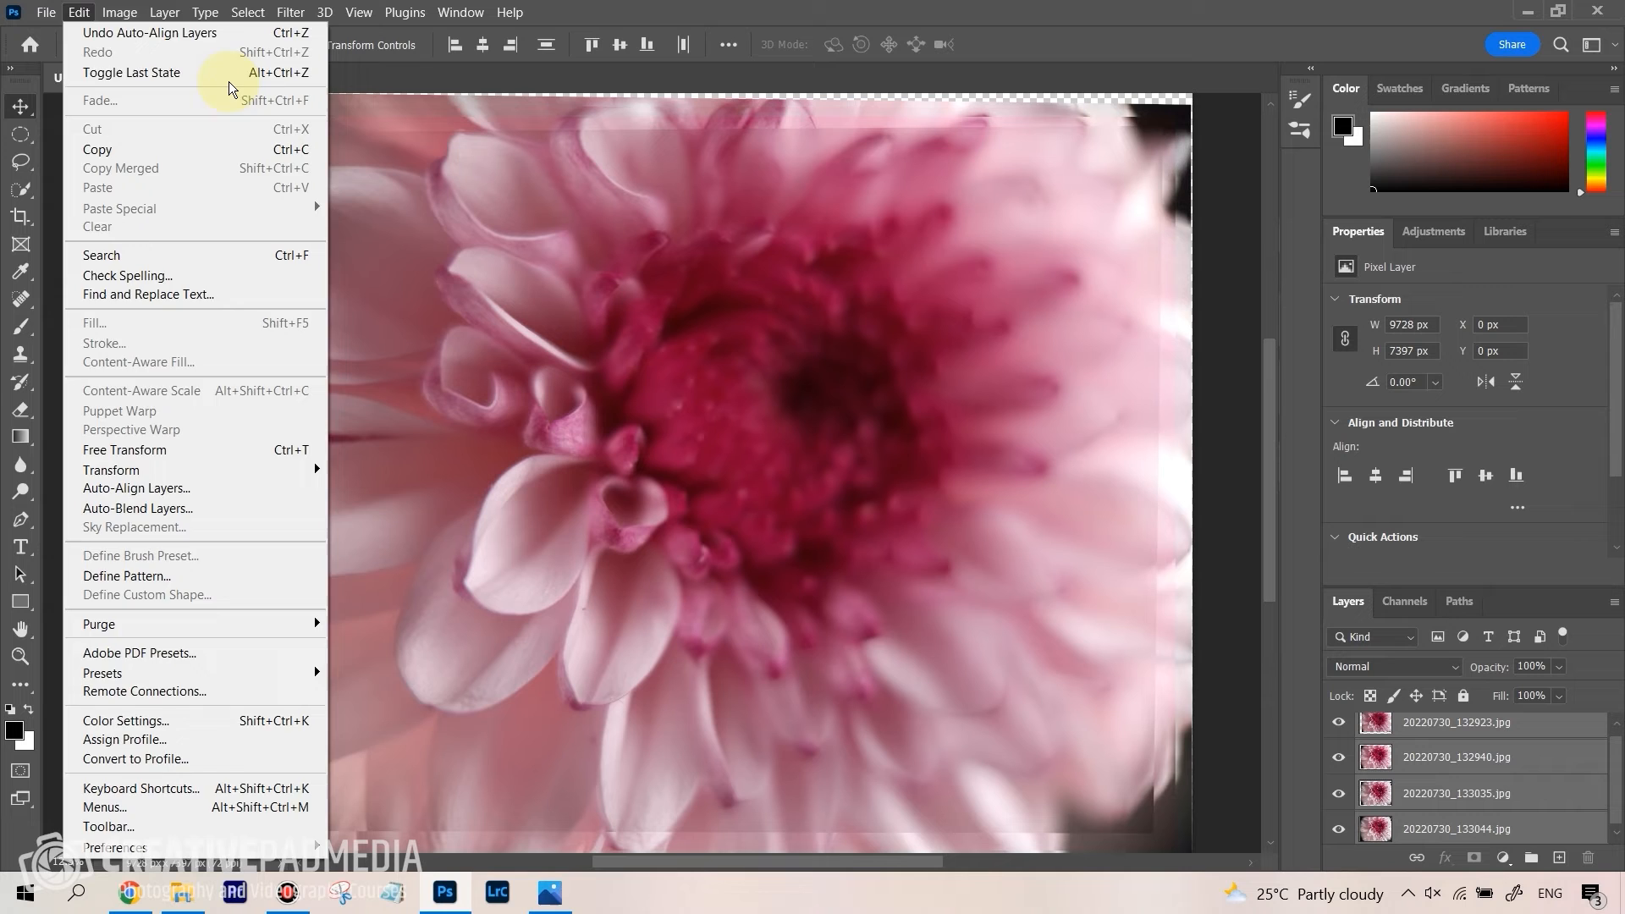
{"action": "mouse_move", "coordinate": [135, 488]}
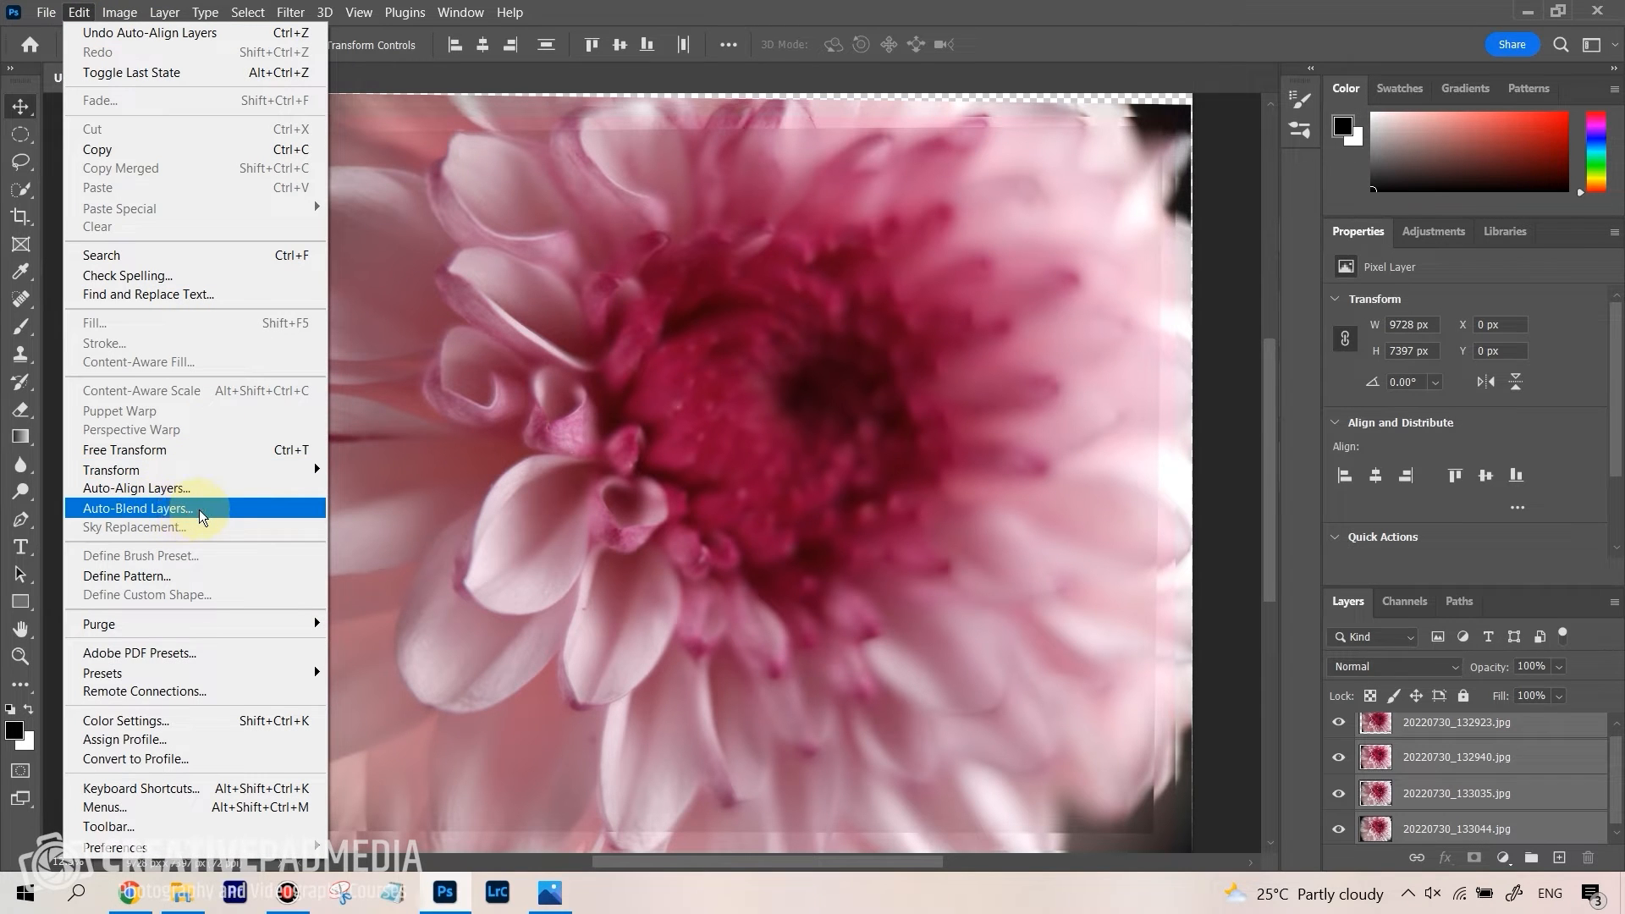
{"action": "mouse_move", "coordinate": [164, 509]}
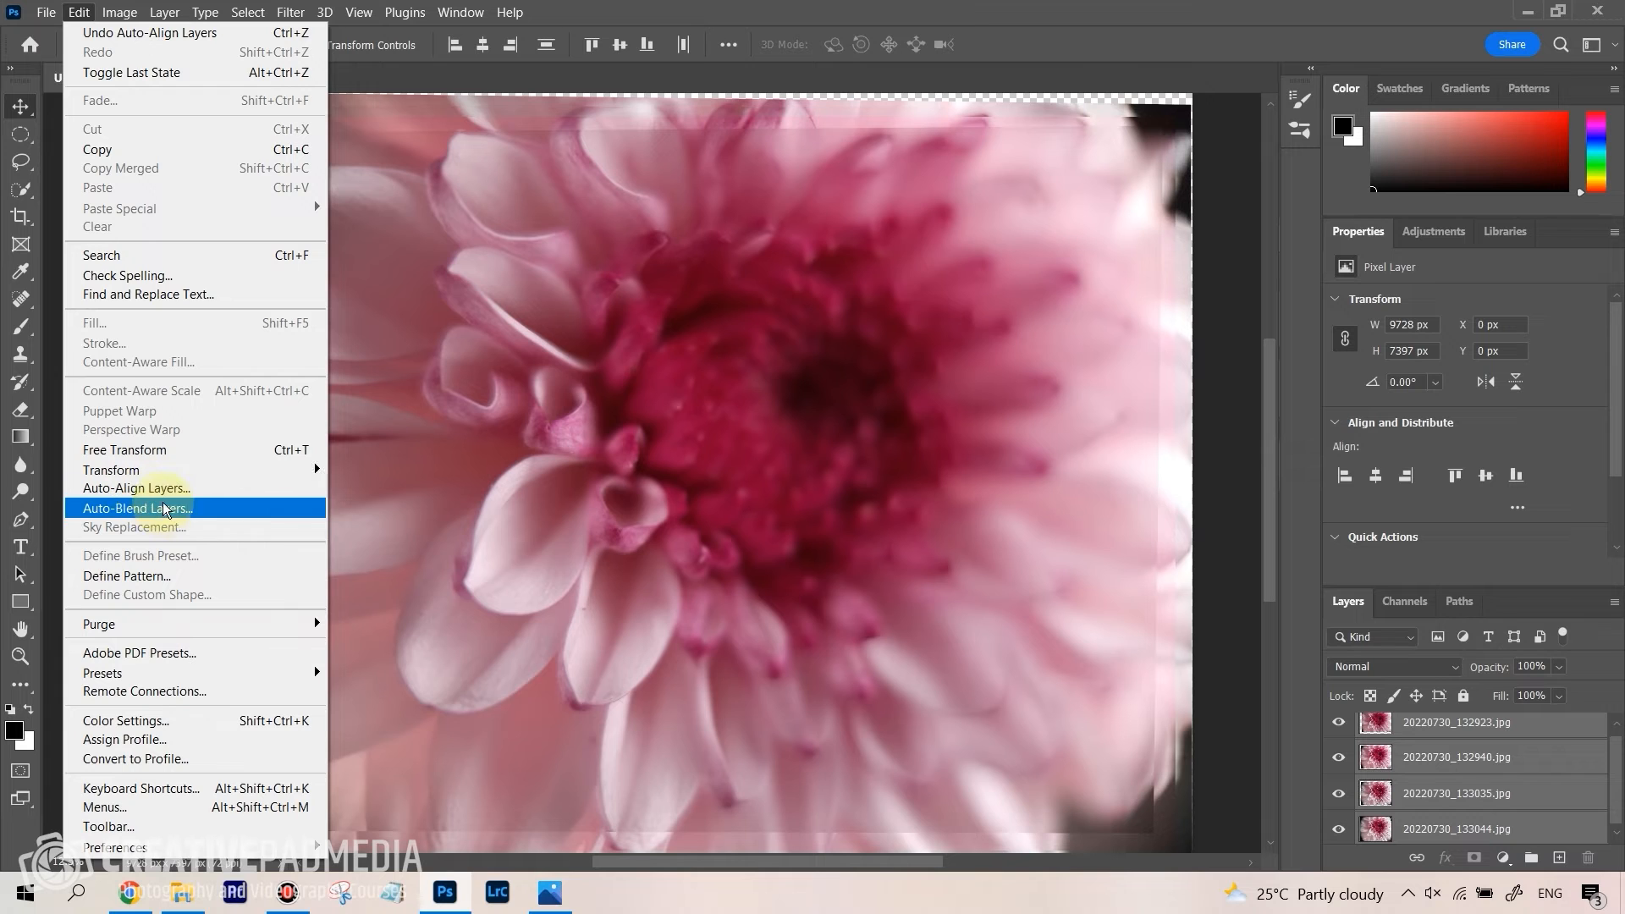
{"action": "mouse_move", "coordinate": [174, 522]}
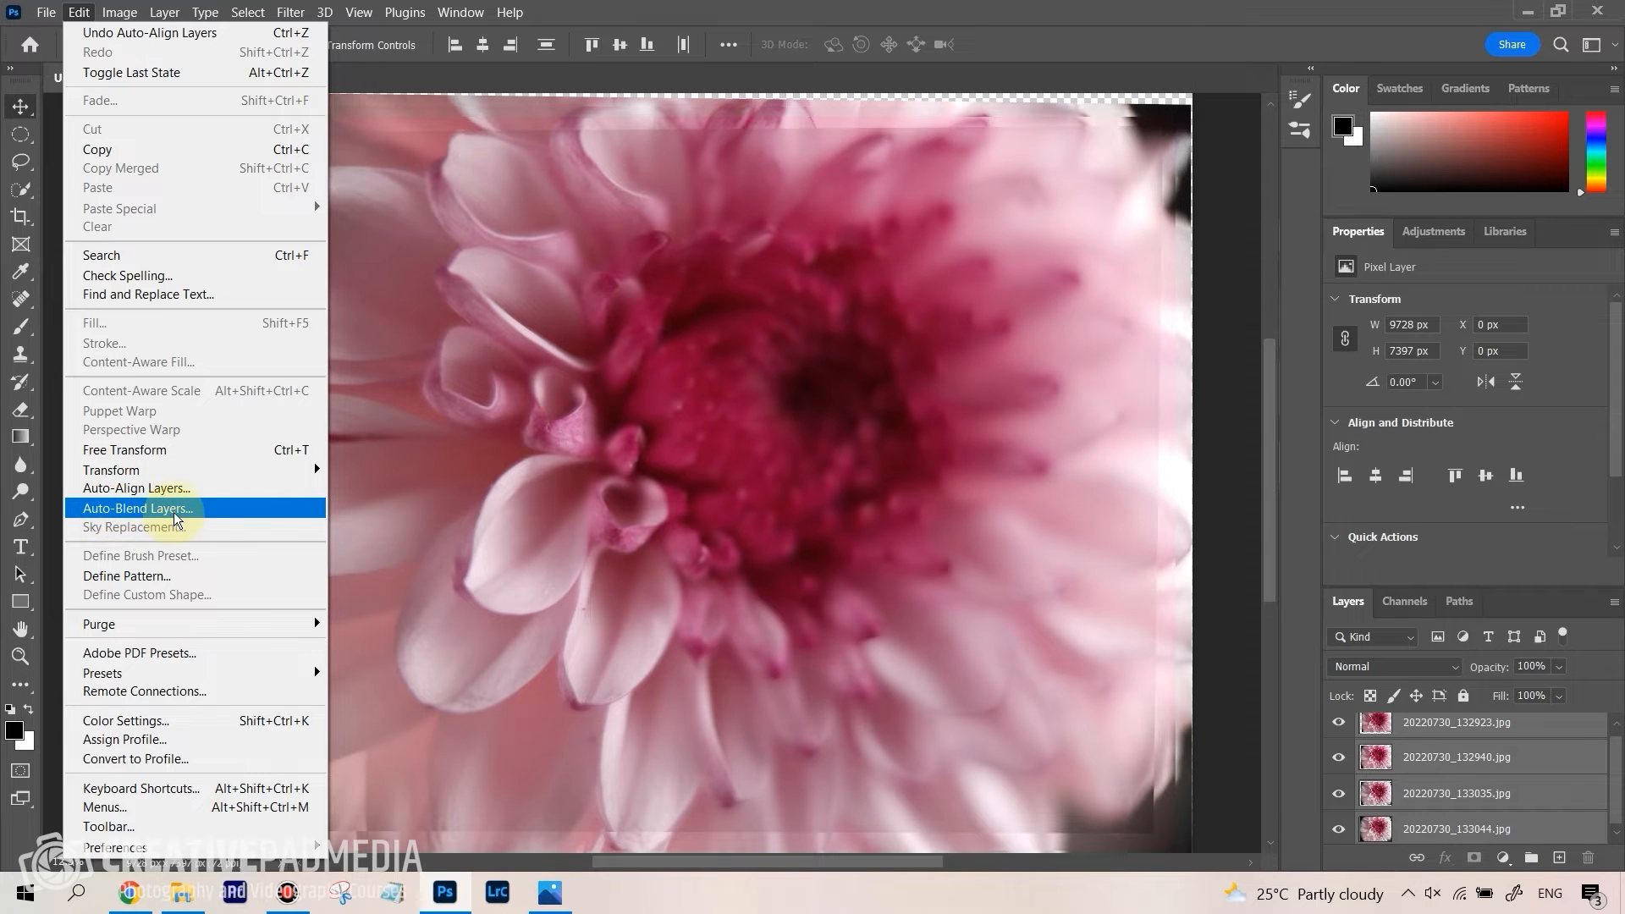
{"action": "left_click", "coordinate": [138, 507]}
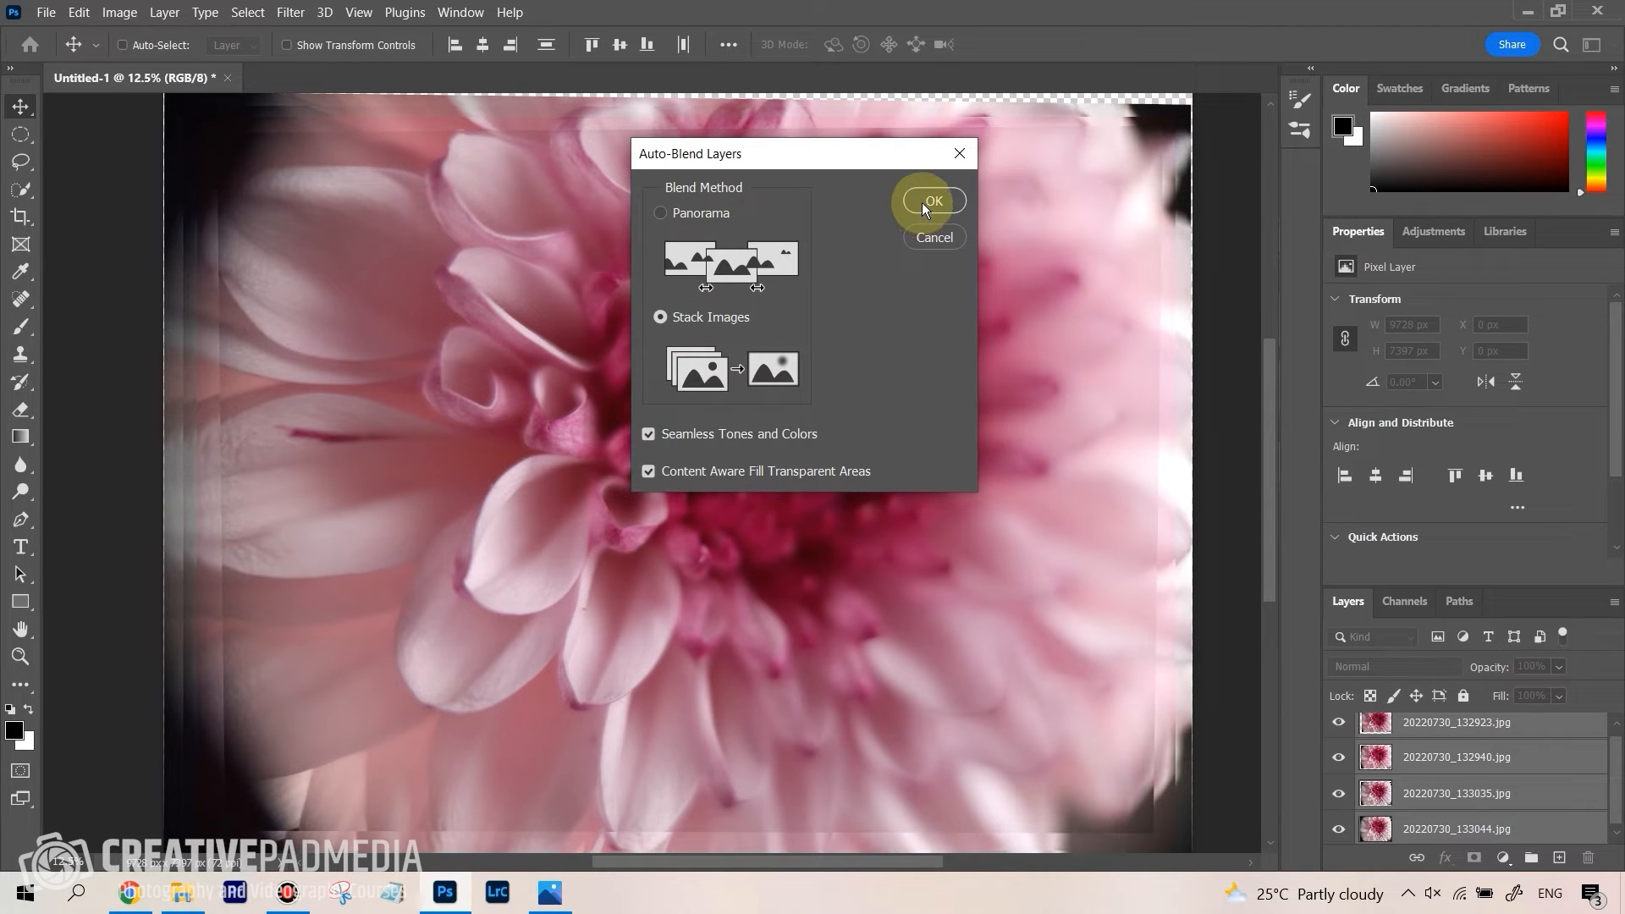
{"action": "mouse_move", "coordinate": [1373, 659]}
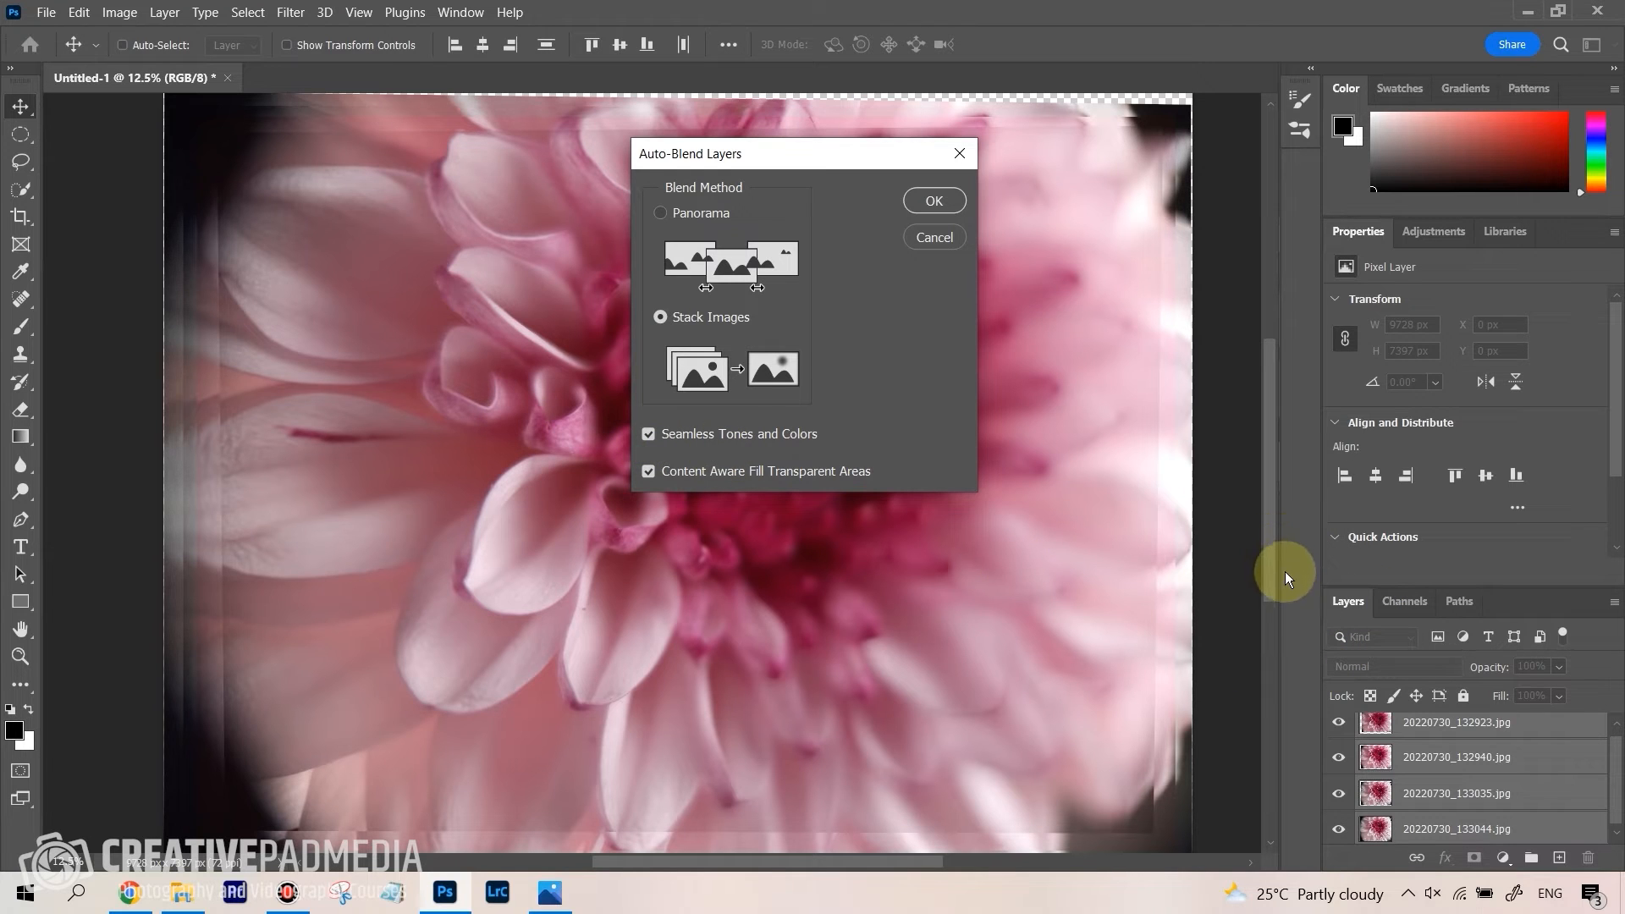
{"action": "mouse_move", "coordinate": [487, 315]}
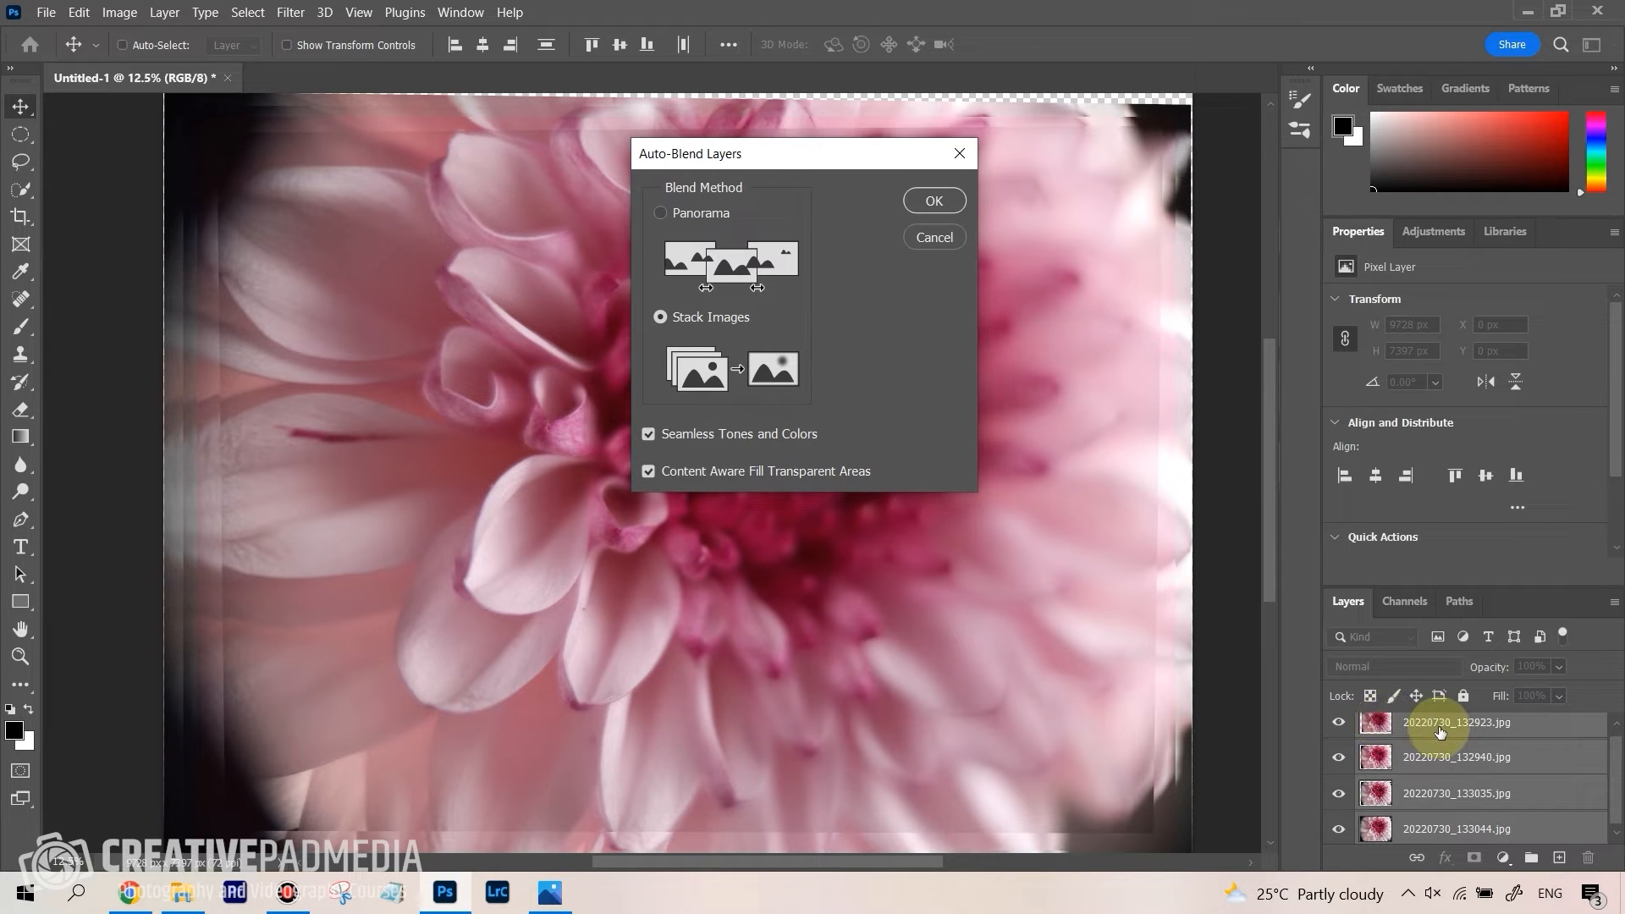
{"action": "mouse_move", "coordinate": [1117, 492]}
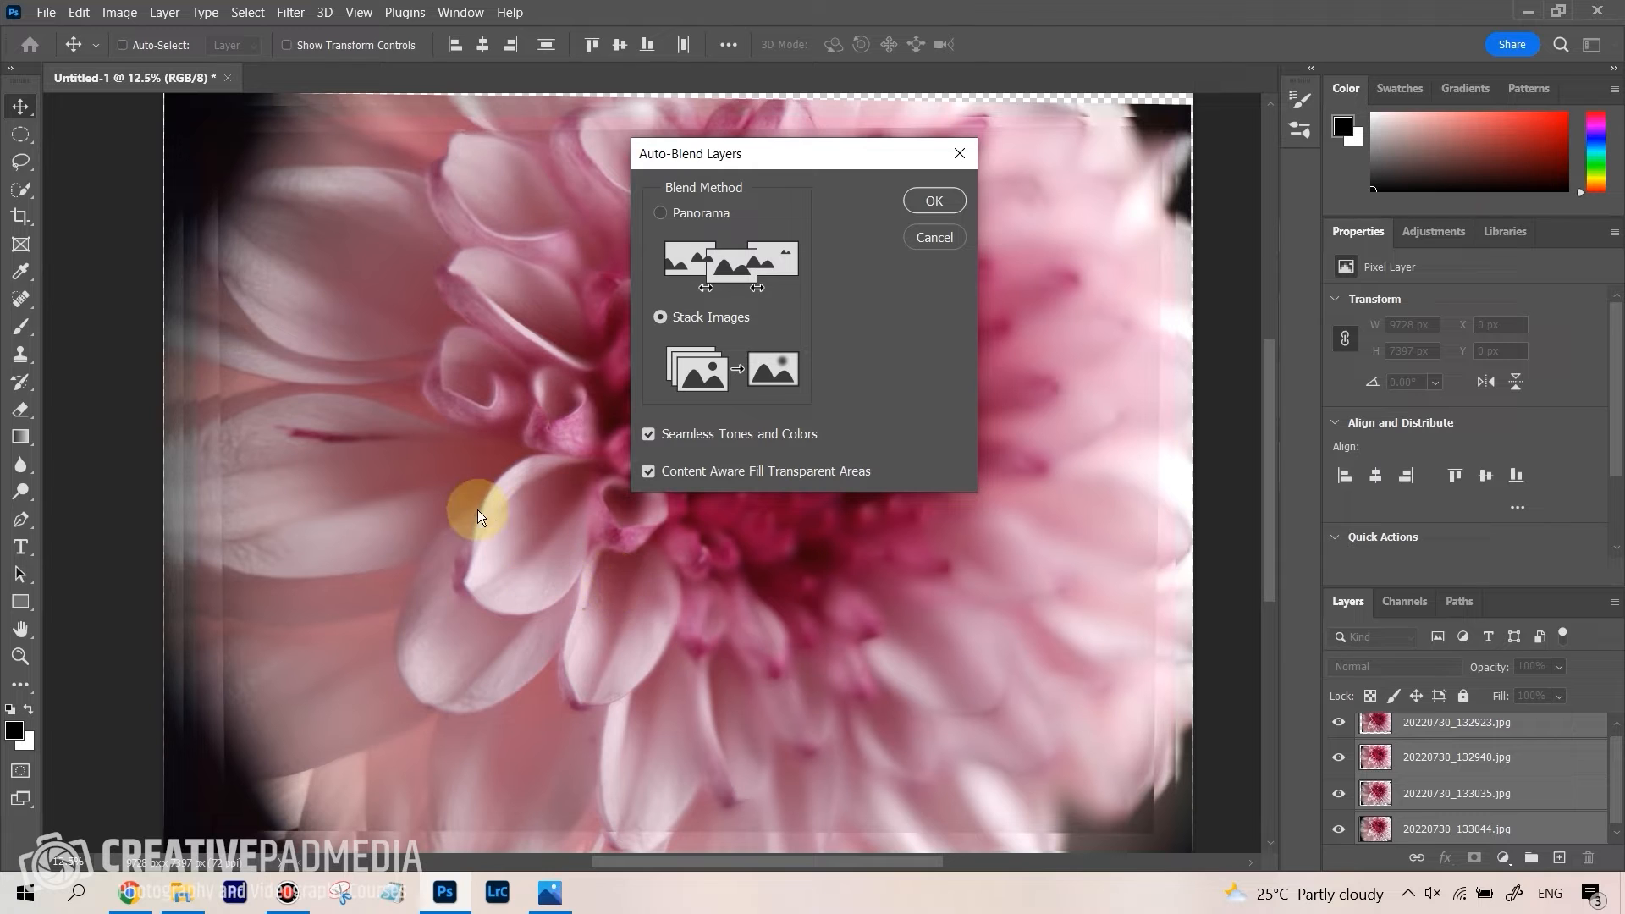
{"action": "mouse_move", "coordinate": [1011, 565]}
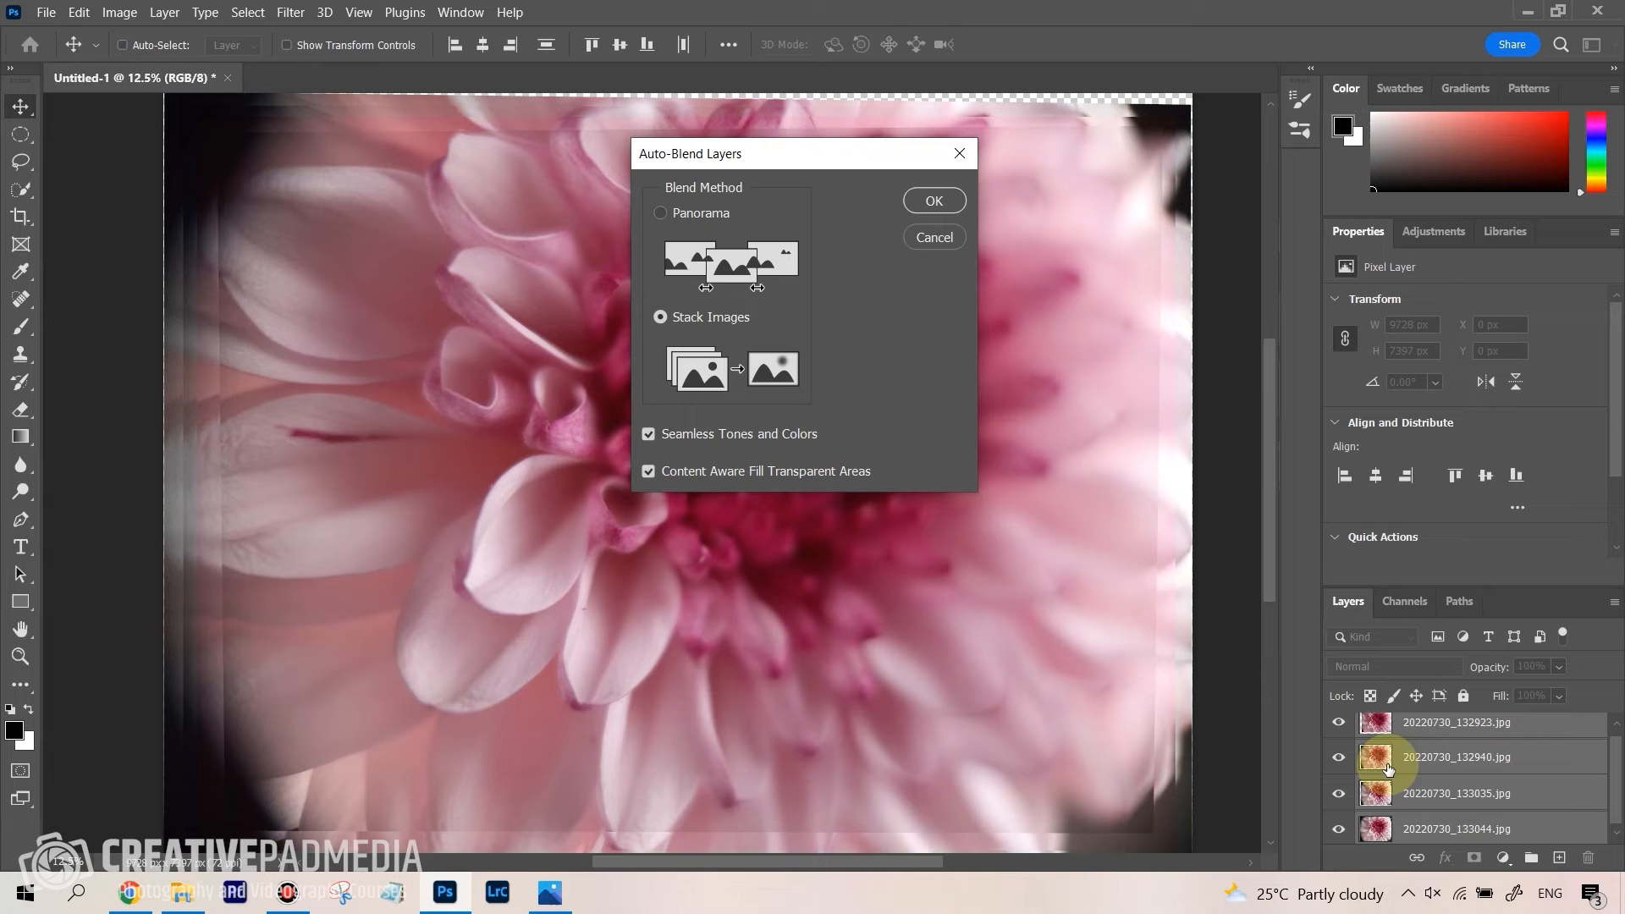
{"action": "mouse_move", "coordinate": [469, 264]}
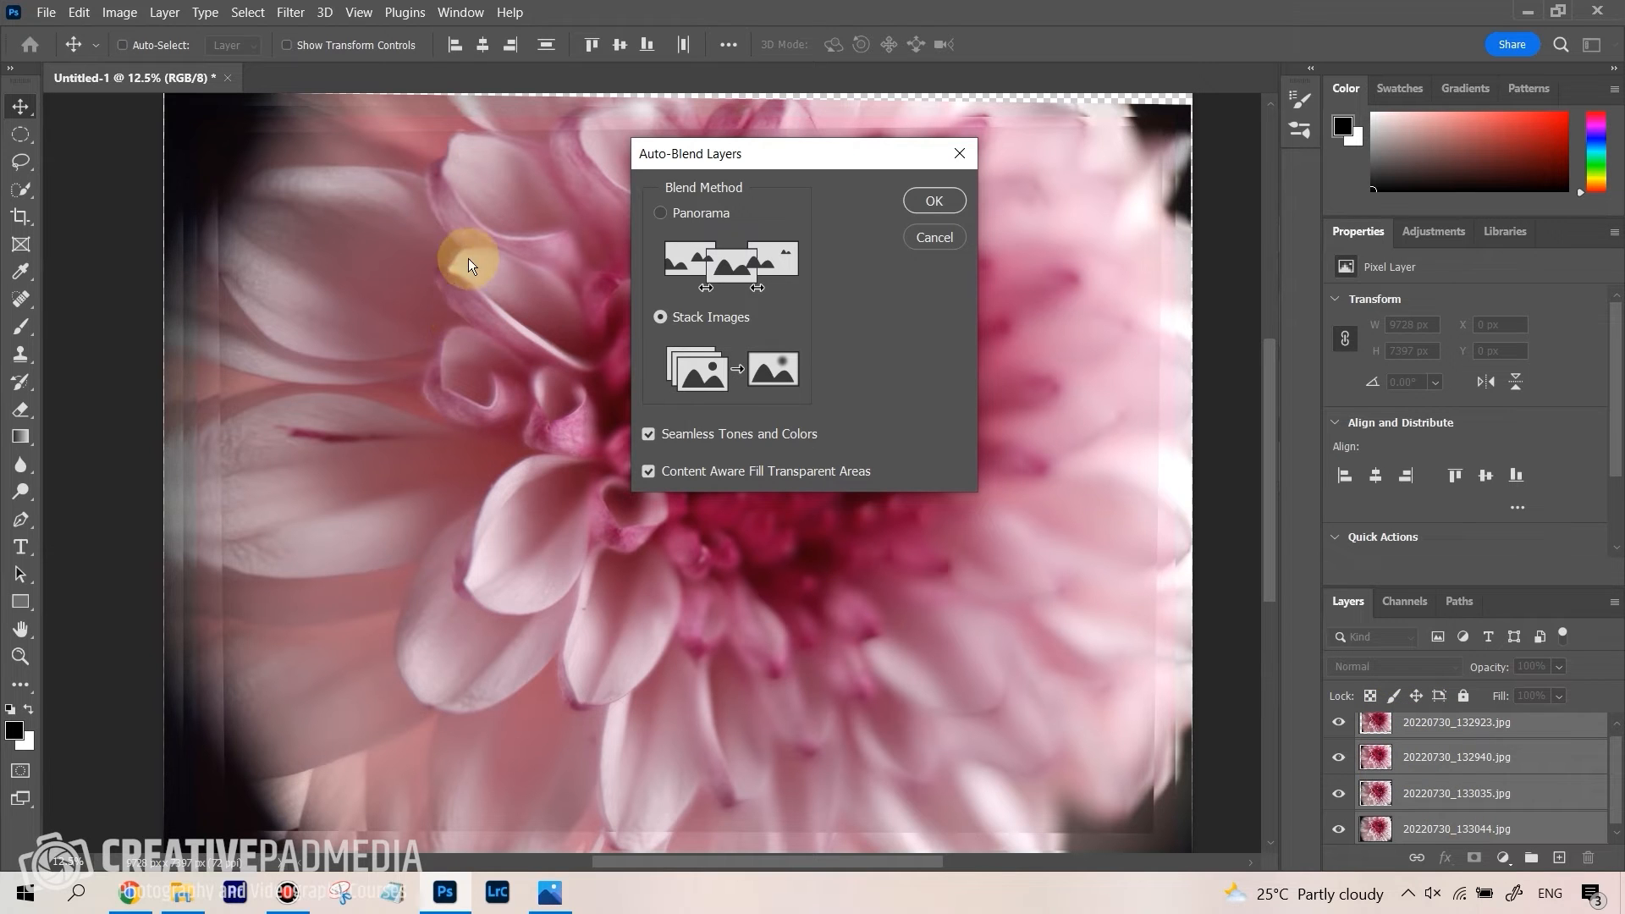
{"action": "mouse_move", "coordinate": [1138, 403]}
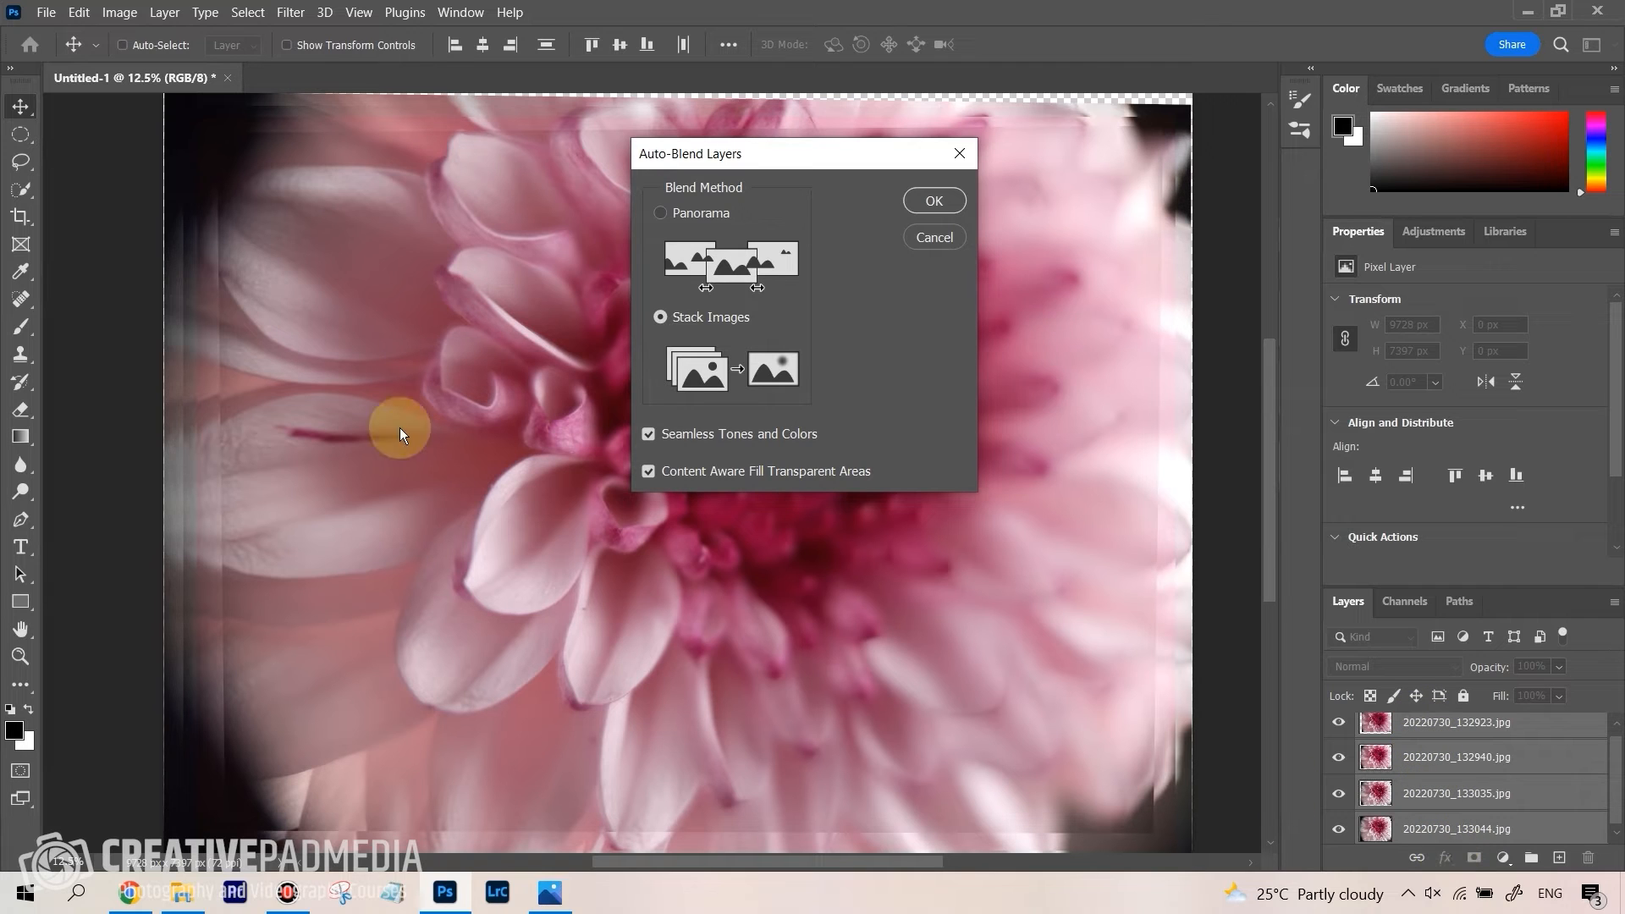
{"action": "mouse_move", "coordinate": [1412, 736]}
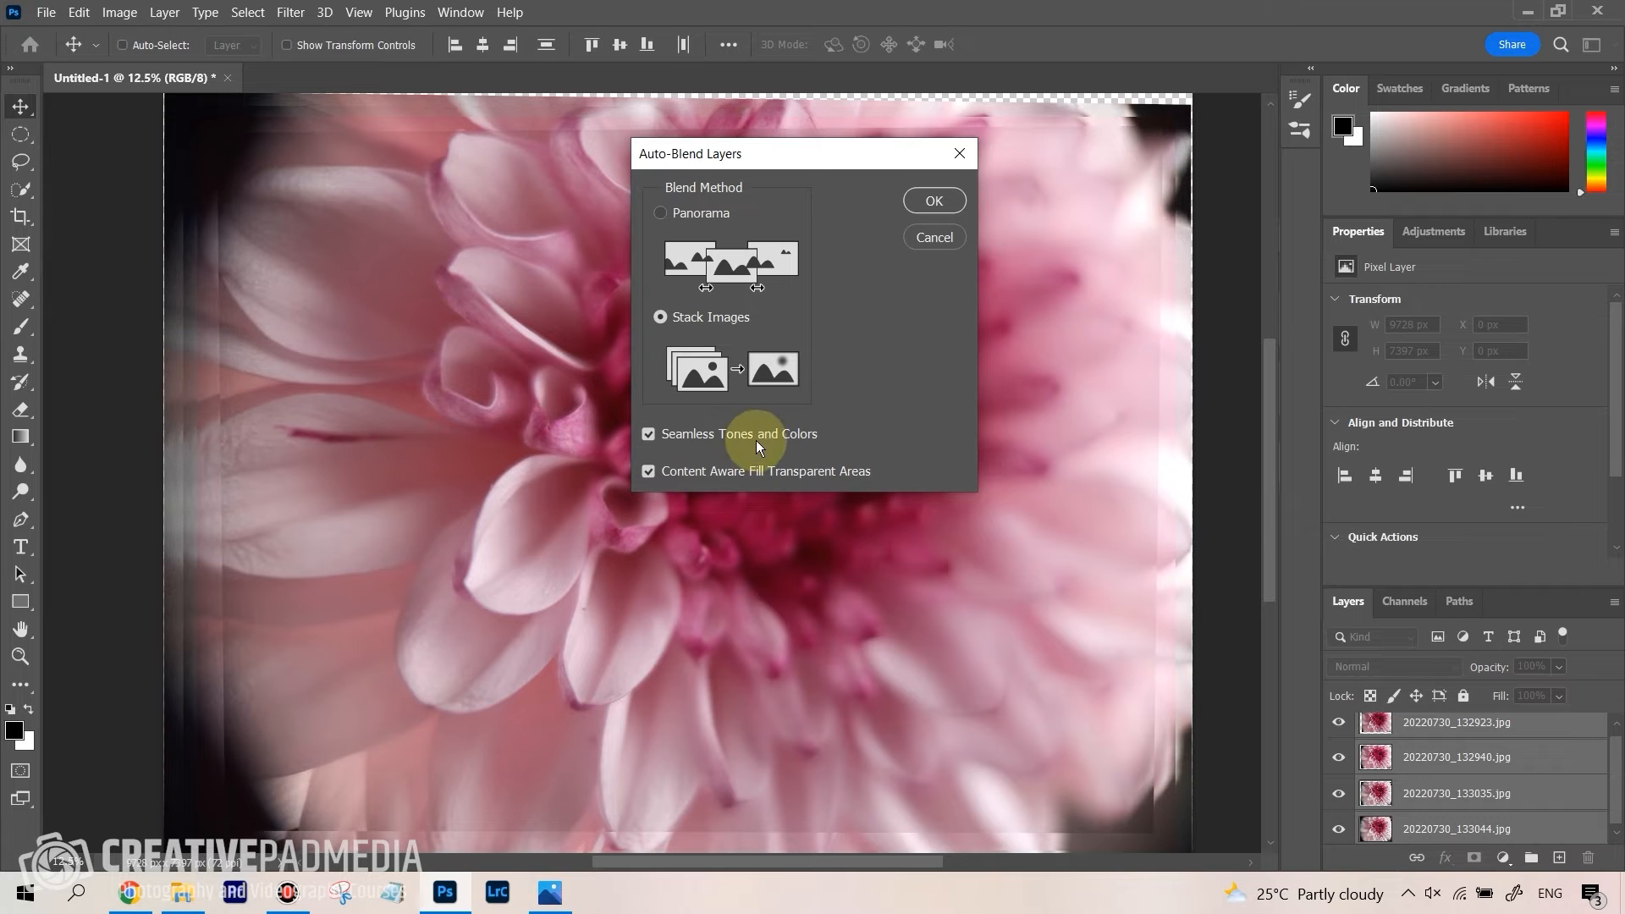
{"action": "mouse_move", "coordinate": [931, 201]}
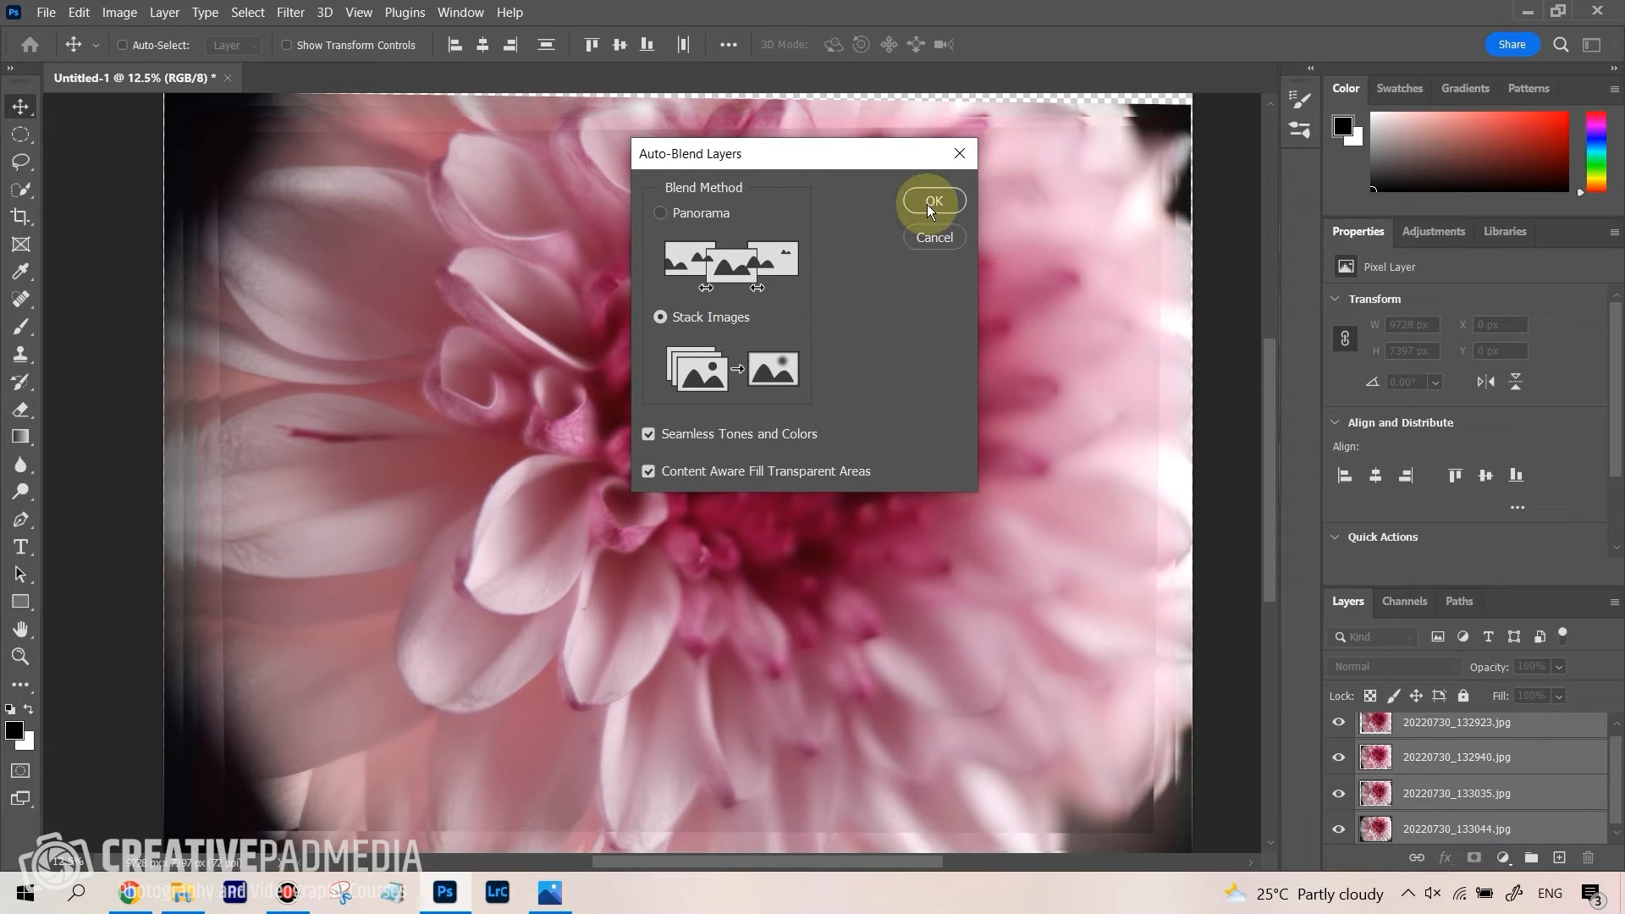
{"action": "left_click", "coordinate": [930, 200]}
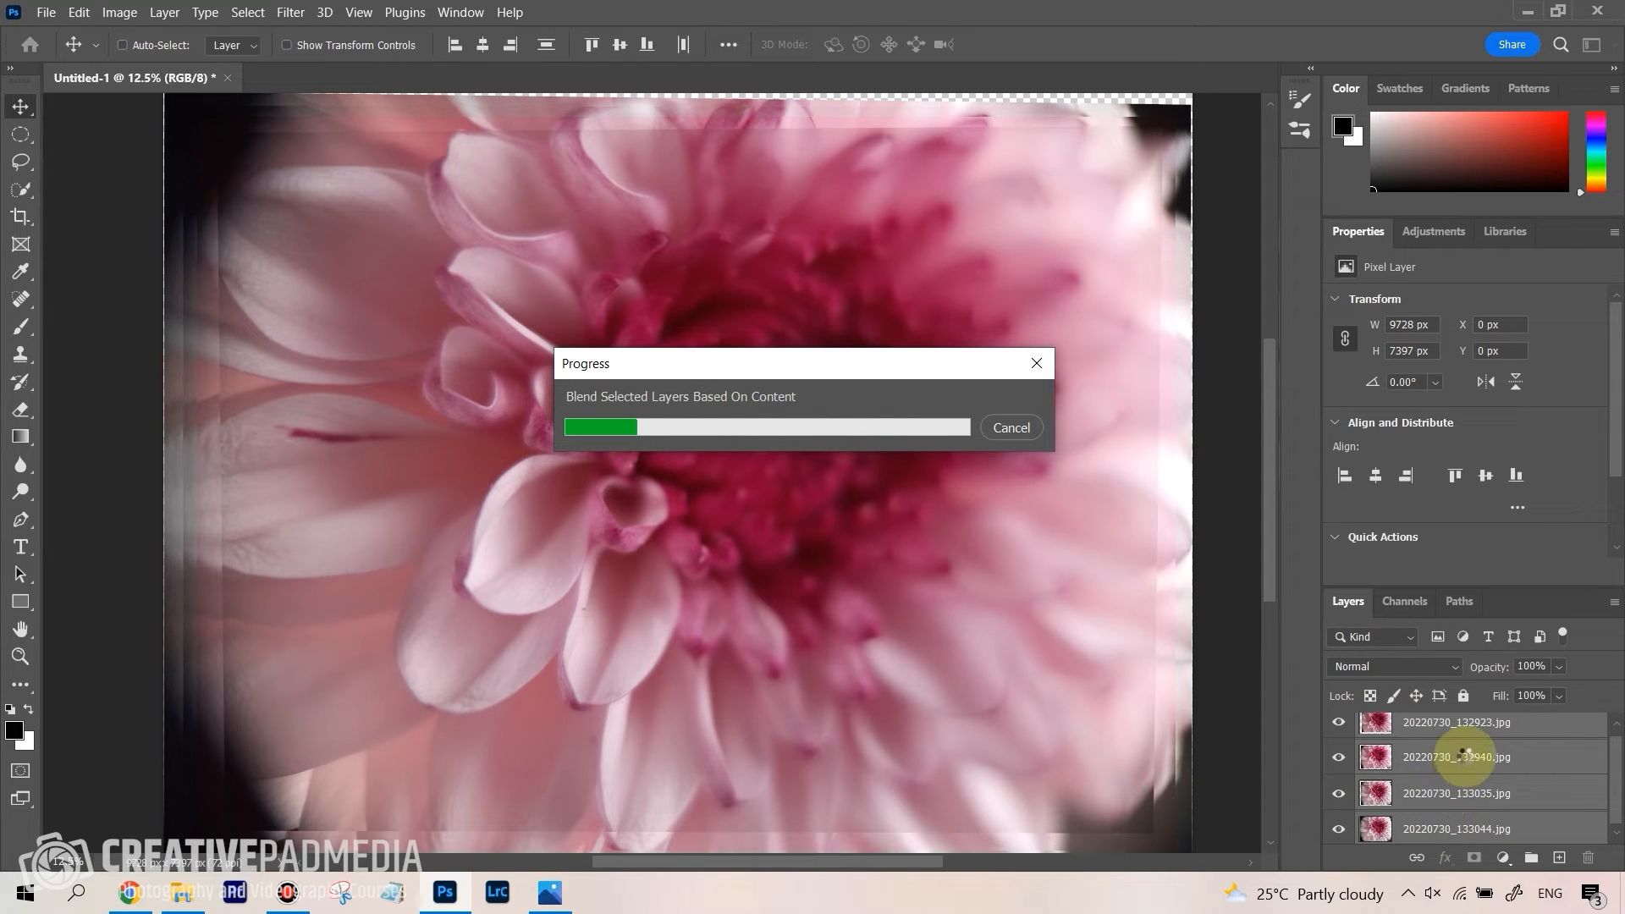
{"action": "mouse_move", "coordinate": [760, 396]}
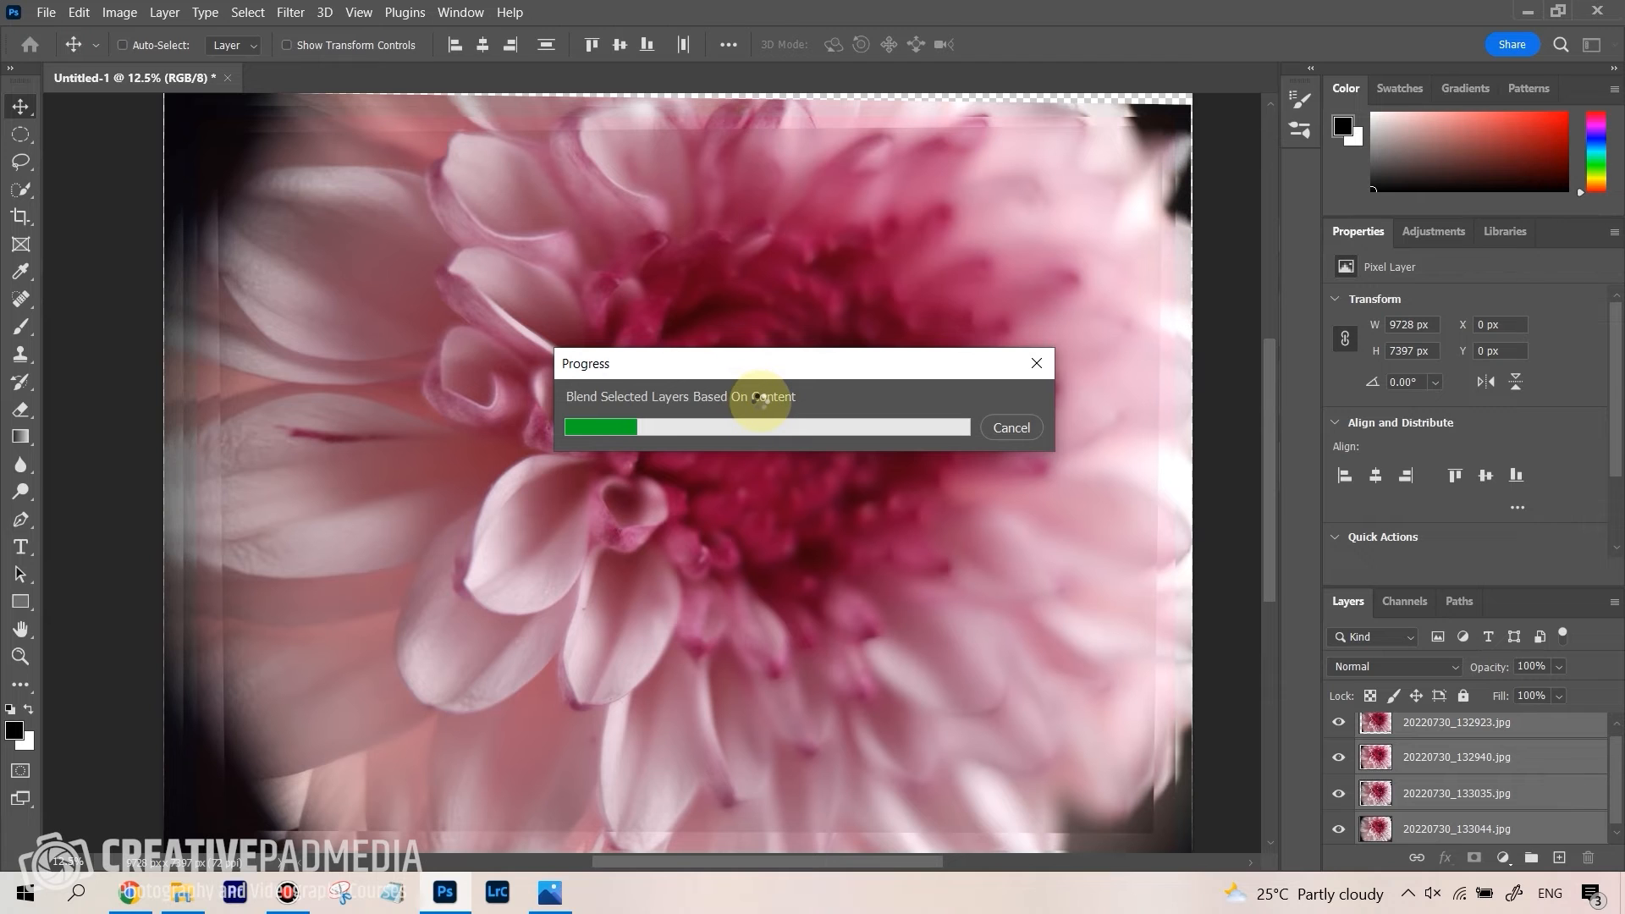
{"action": "mouse_move", "coordinate": [1006, 775]}
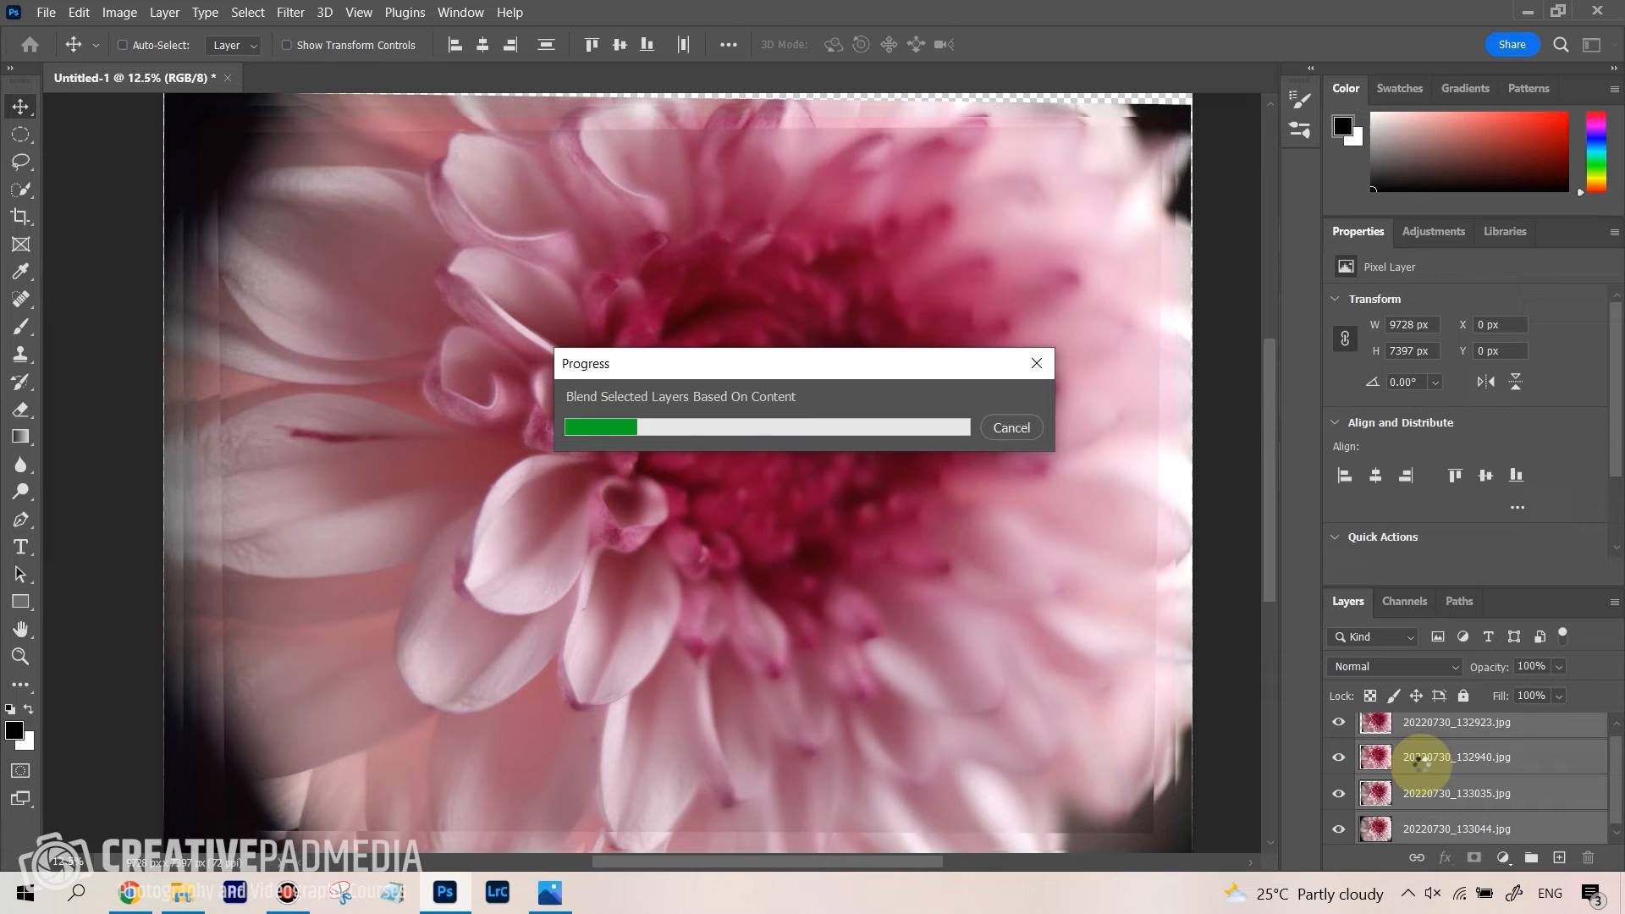
{"action": "mouse_move", "coordinate": [276, 171]}
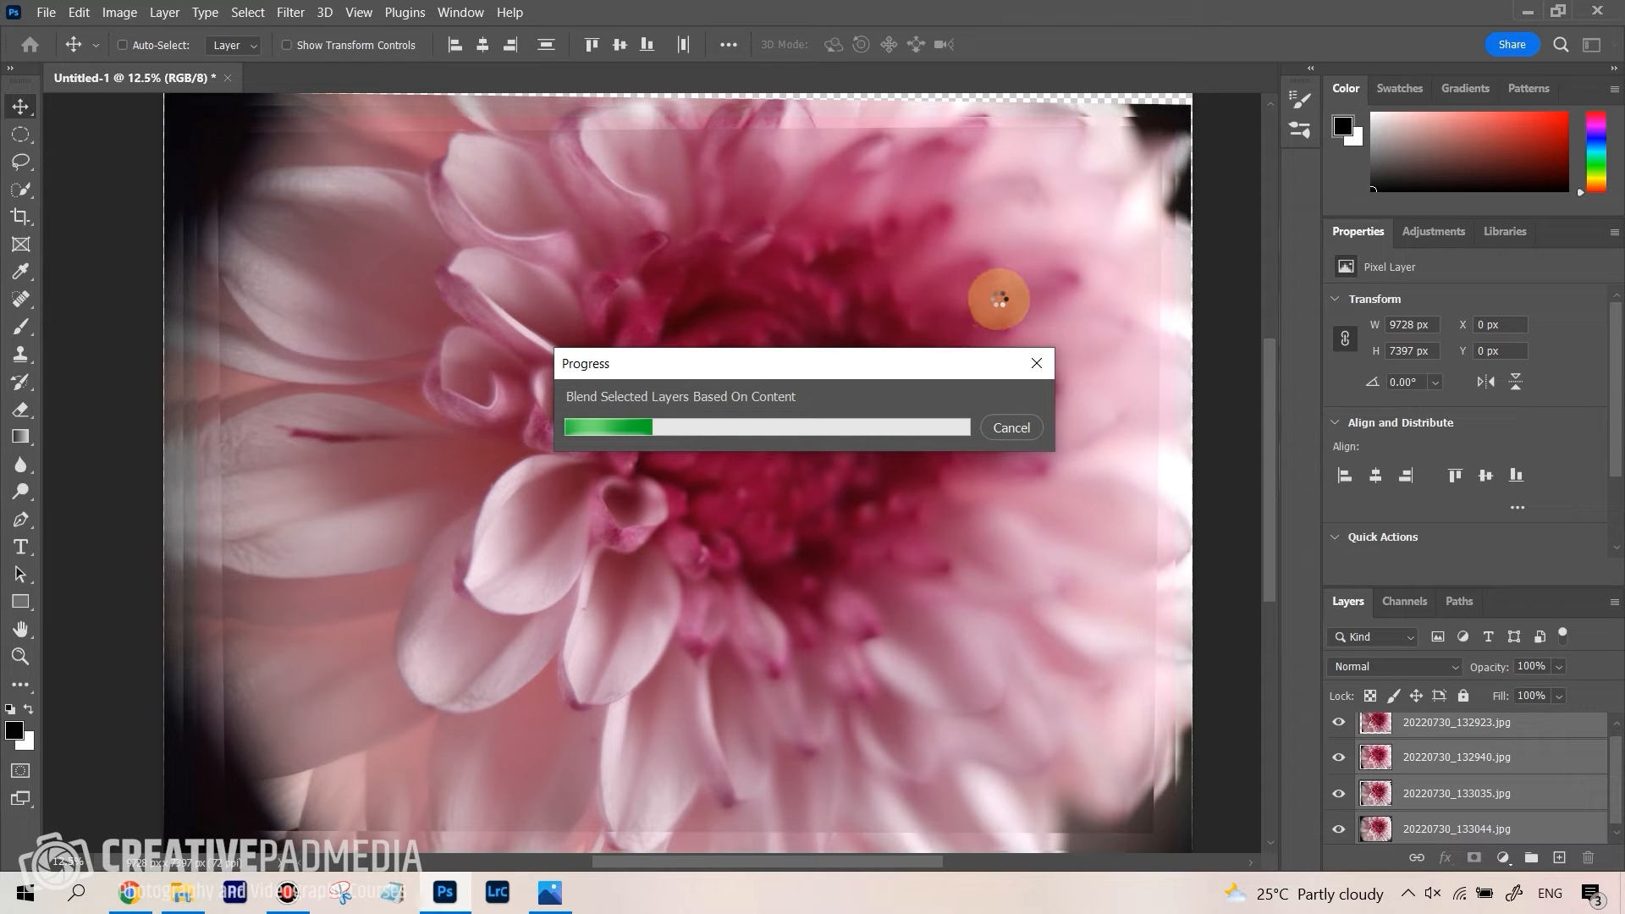
{"action": "mouse_move", "coordinate": [948, 471]}
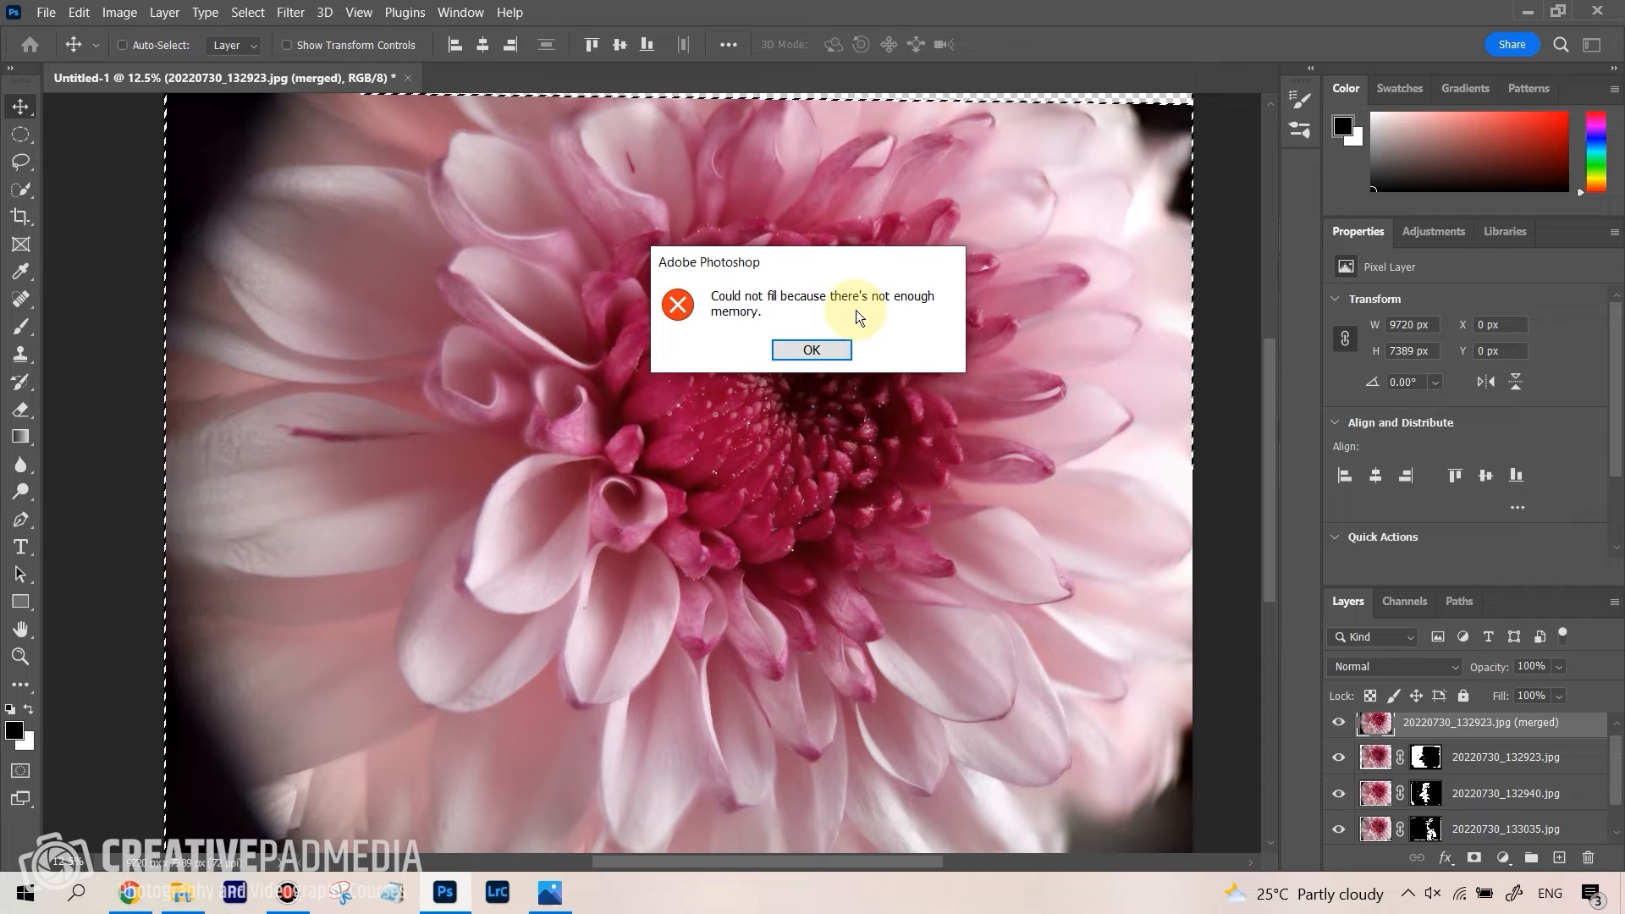
{"action": "mouse_move", "coordinate": [755, 330]}
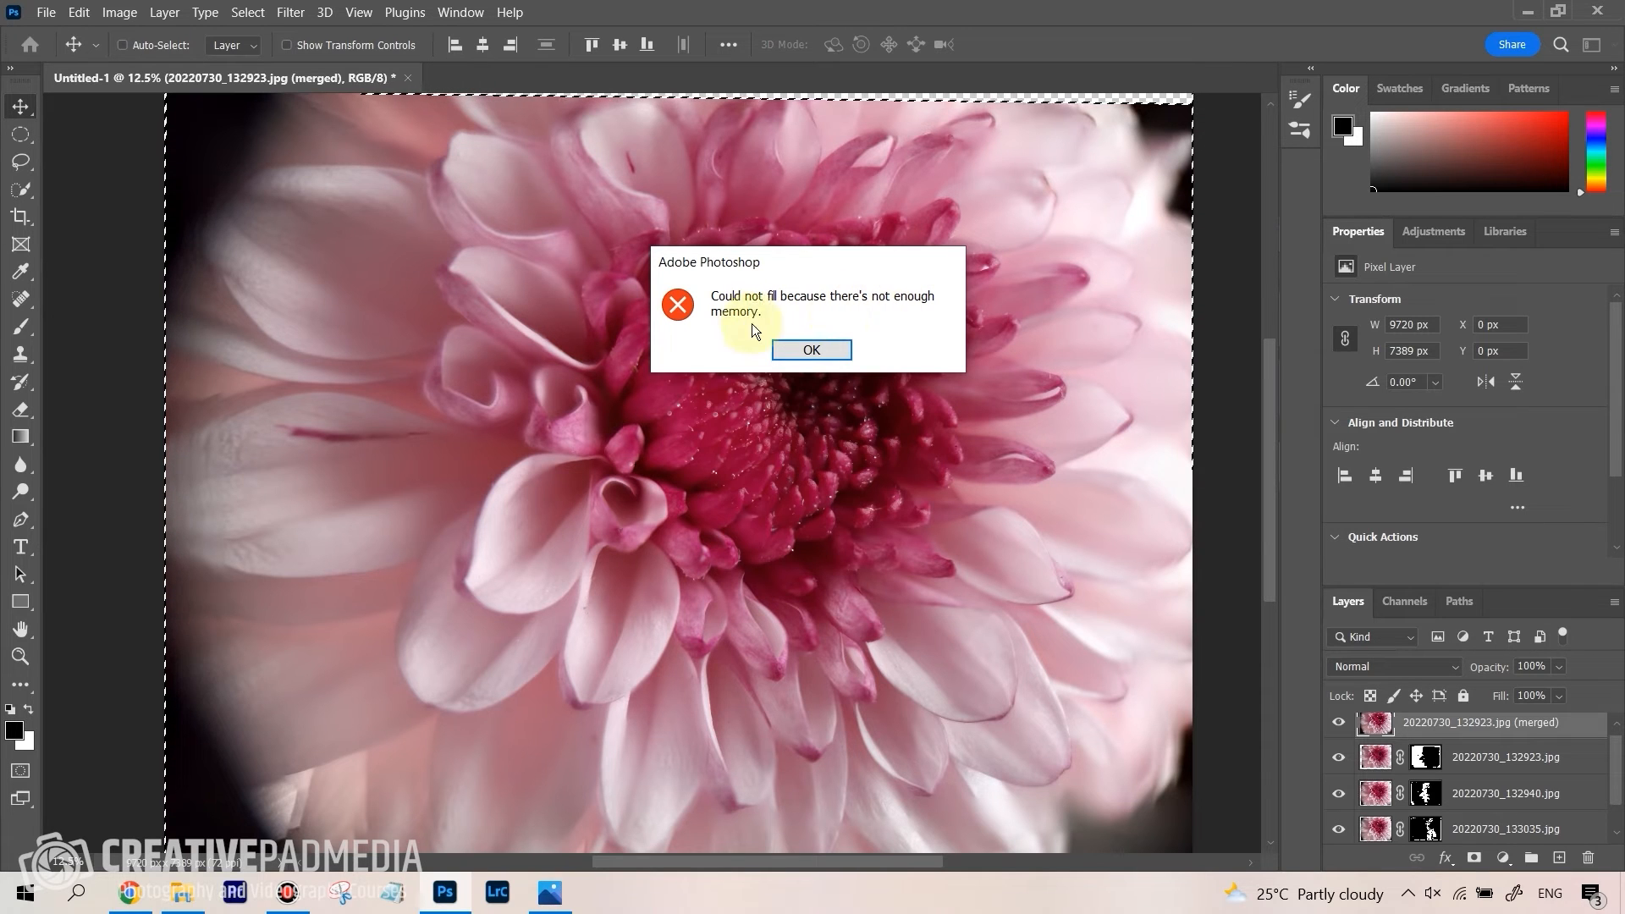
{"action": "mouse_move", "coordinate": [1335, 426]}
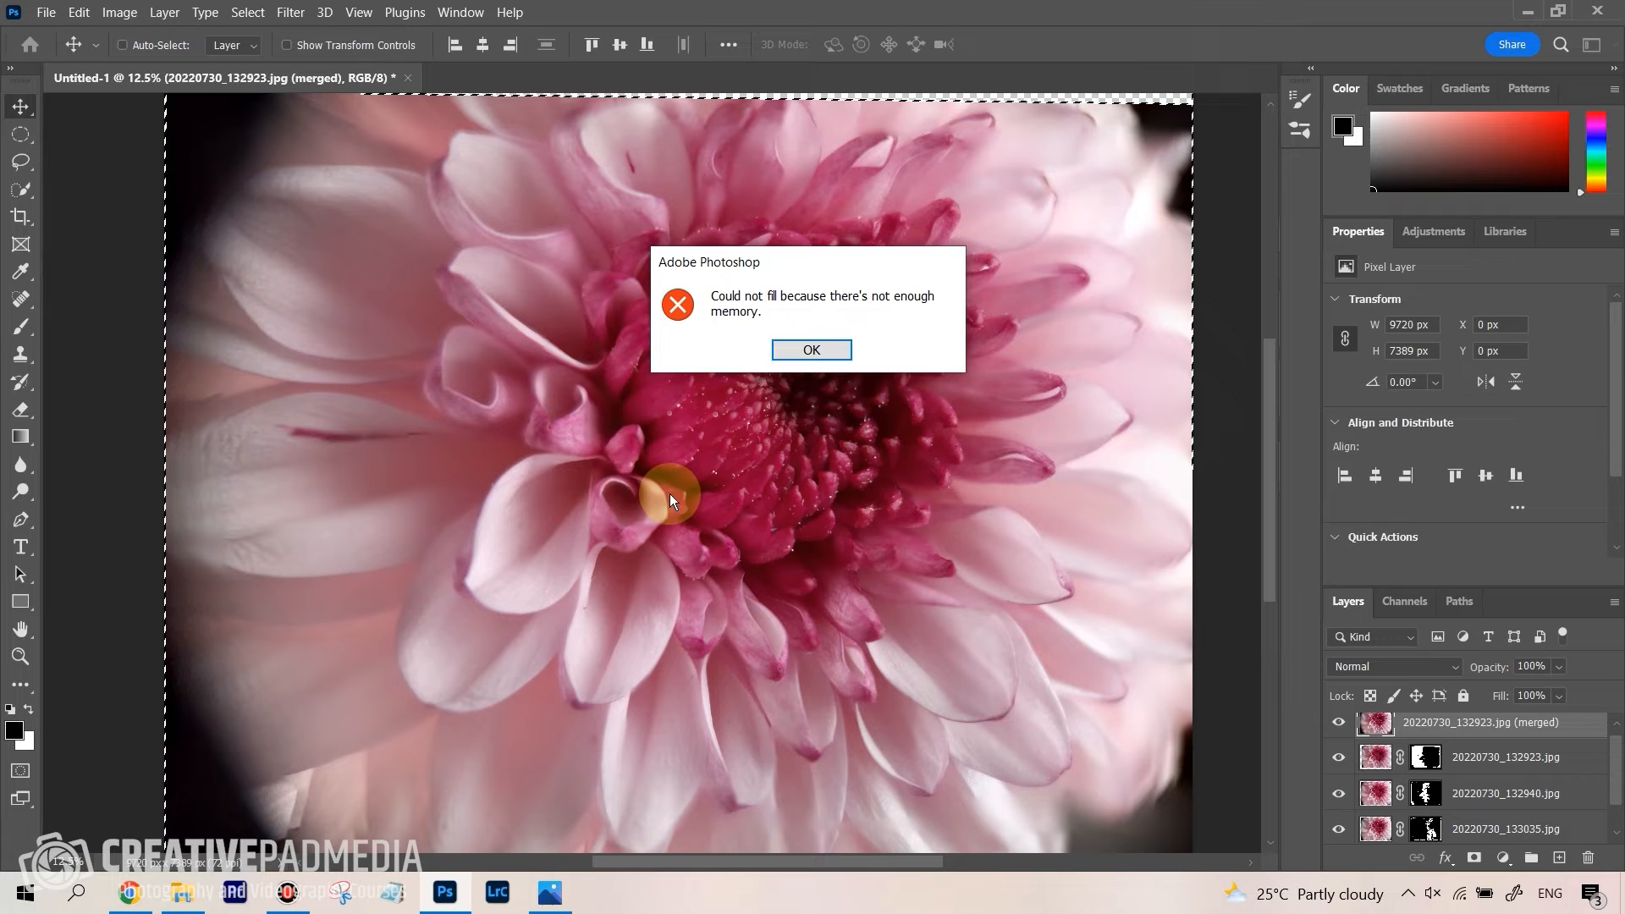
{"action": "mouse_move", "coordinate": [580, 445]}
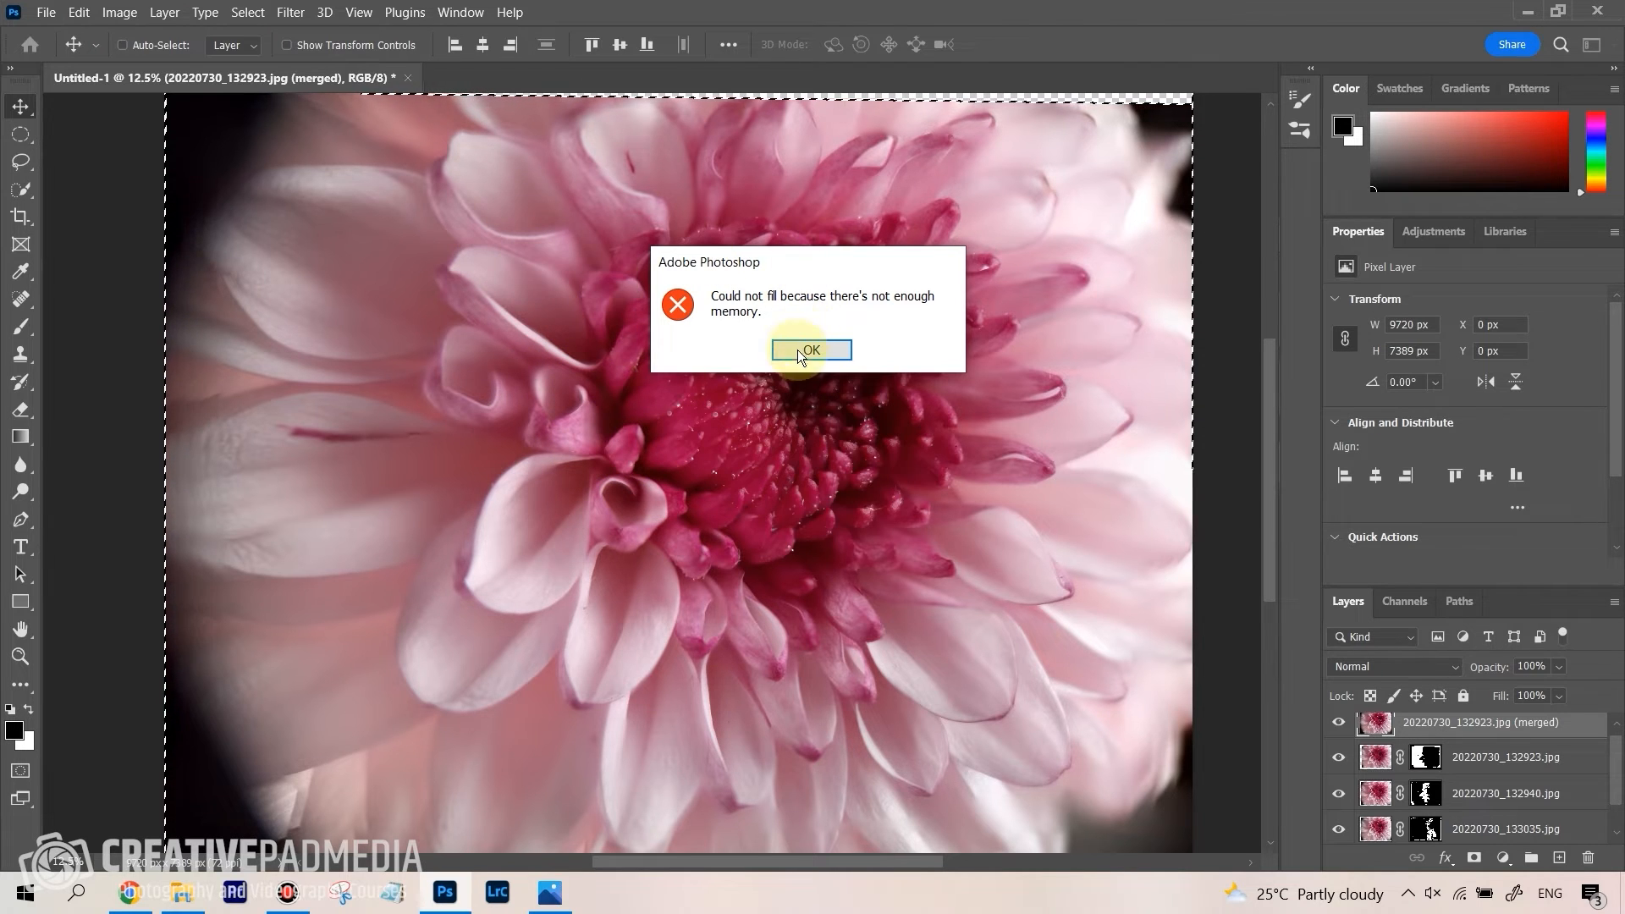
Dismiss the not-enough-memory fill warning, keeping the merged sharp flower layer
{"action": "left_click", "coordinate": [811, 348]}
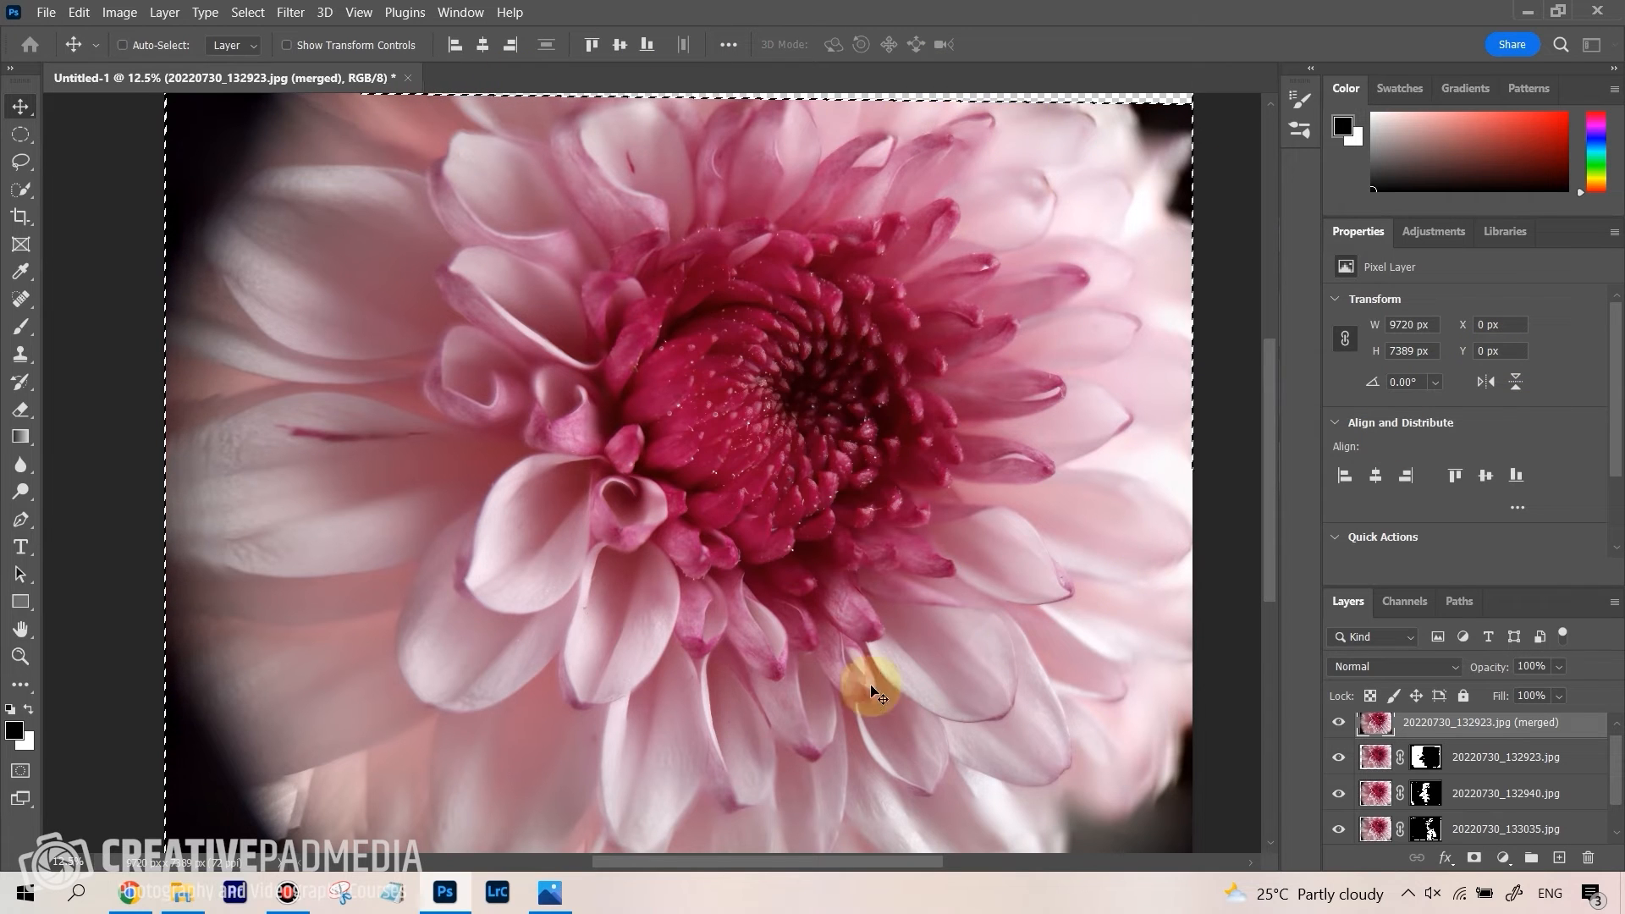
{"action": "mouse_move", "coordinate": [1146, 98]}
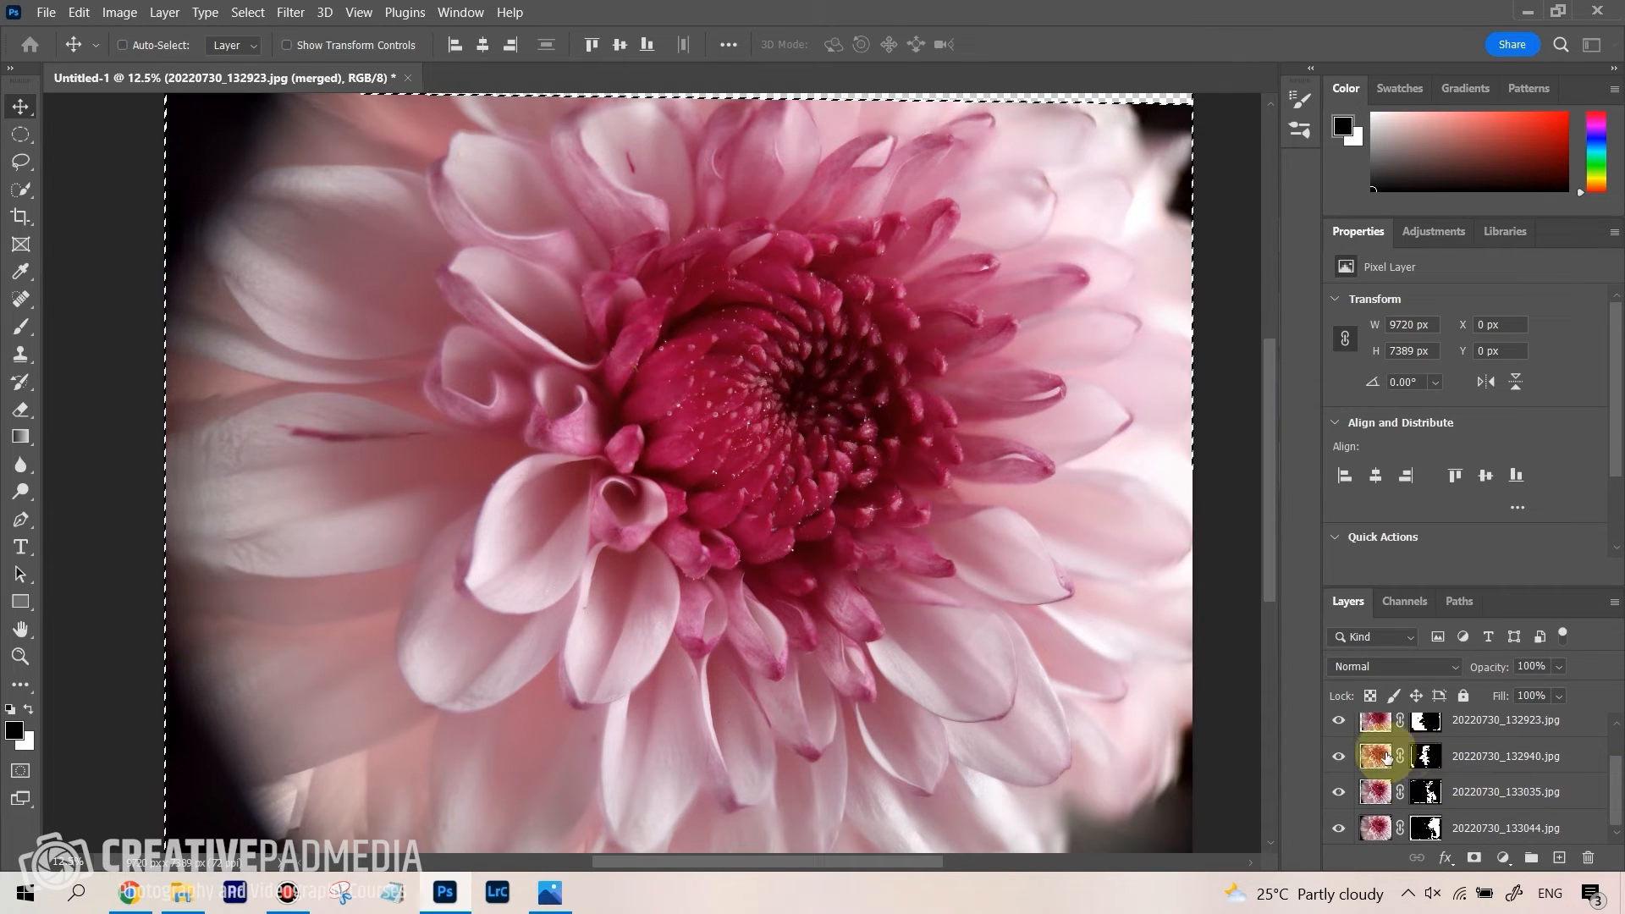
{"action": "left_click", "coordinate": [1426, 755]}
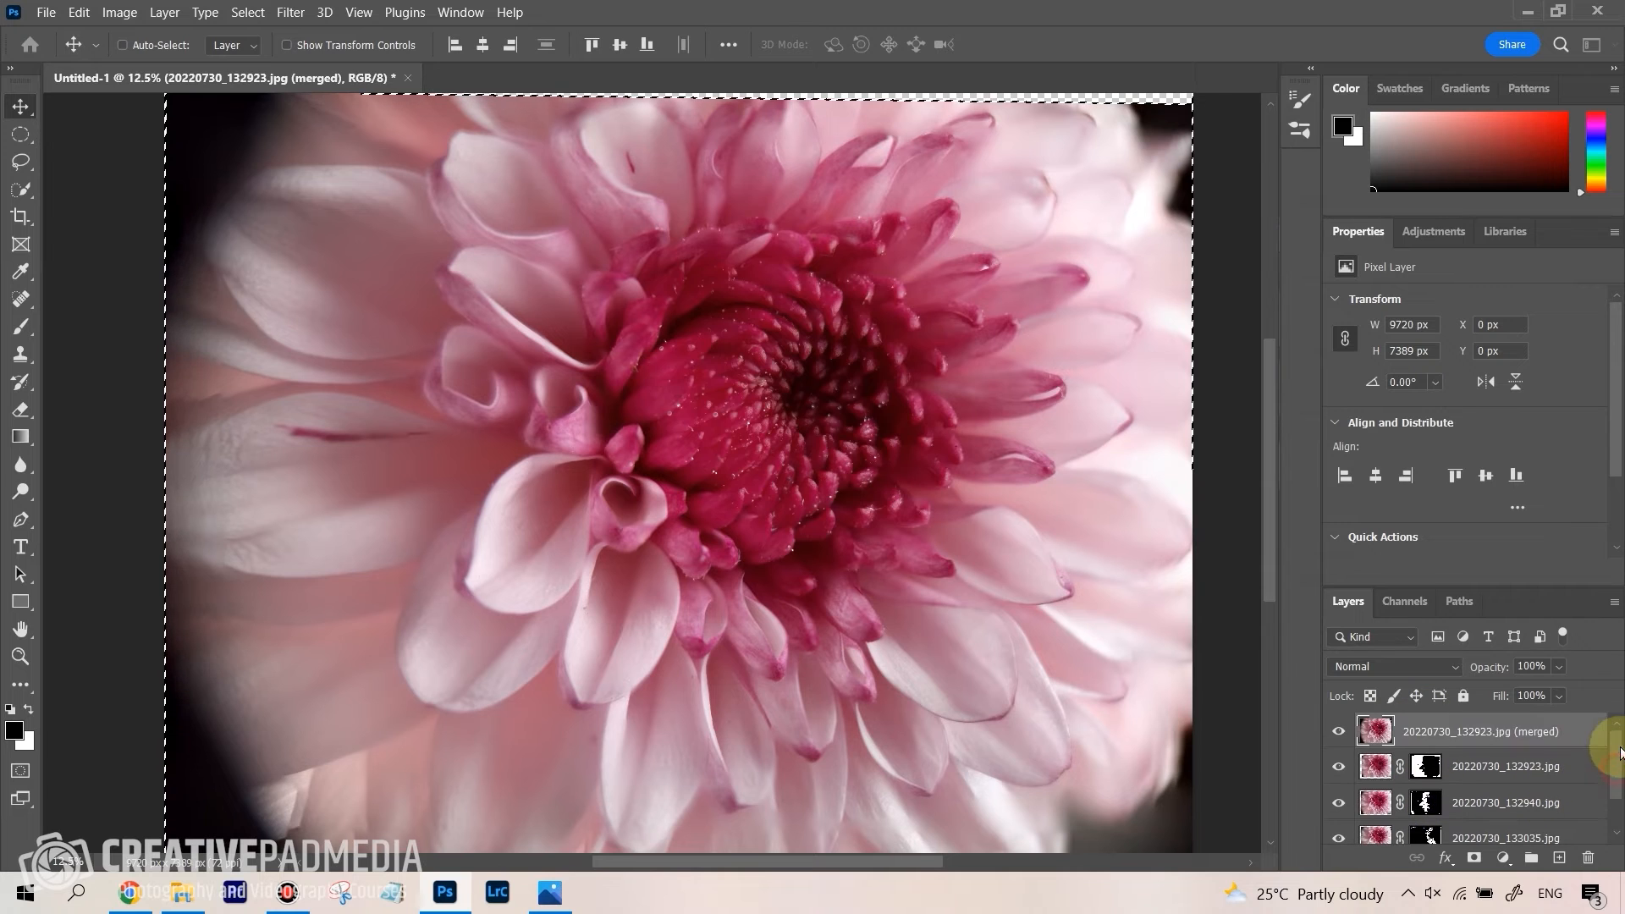
{"action": "mouse_move", "coordinate": [1170, 264]}
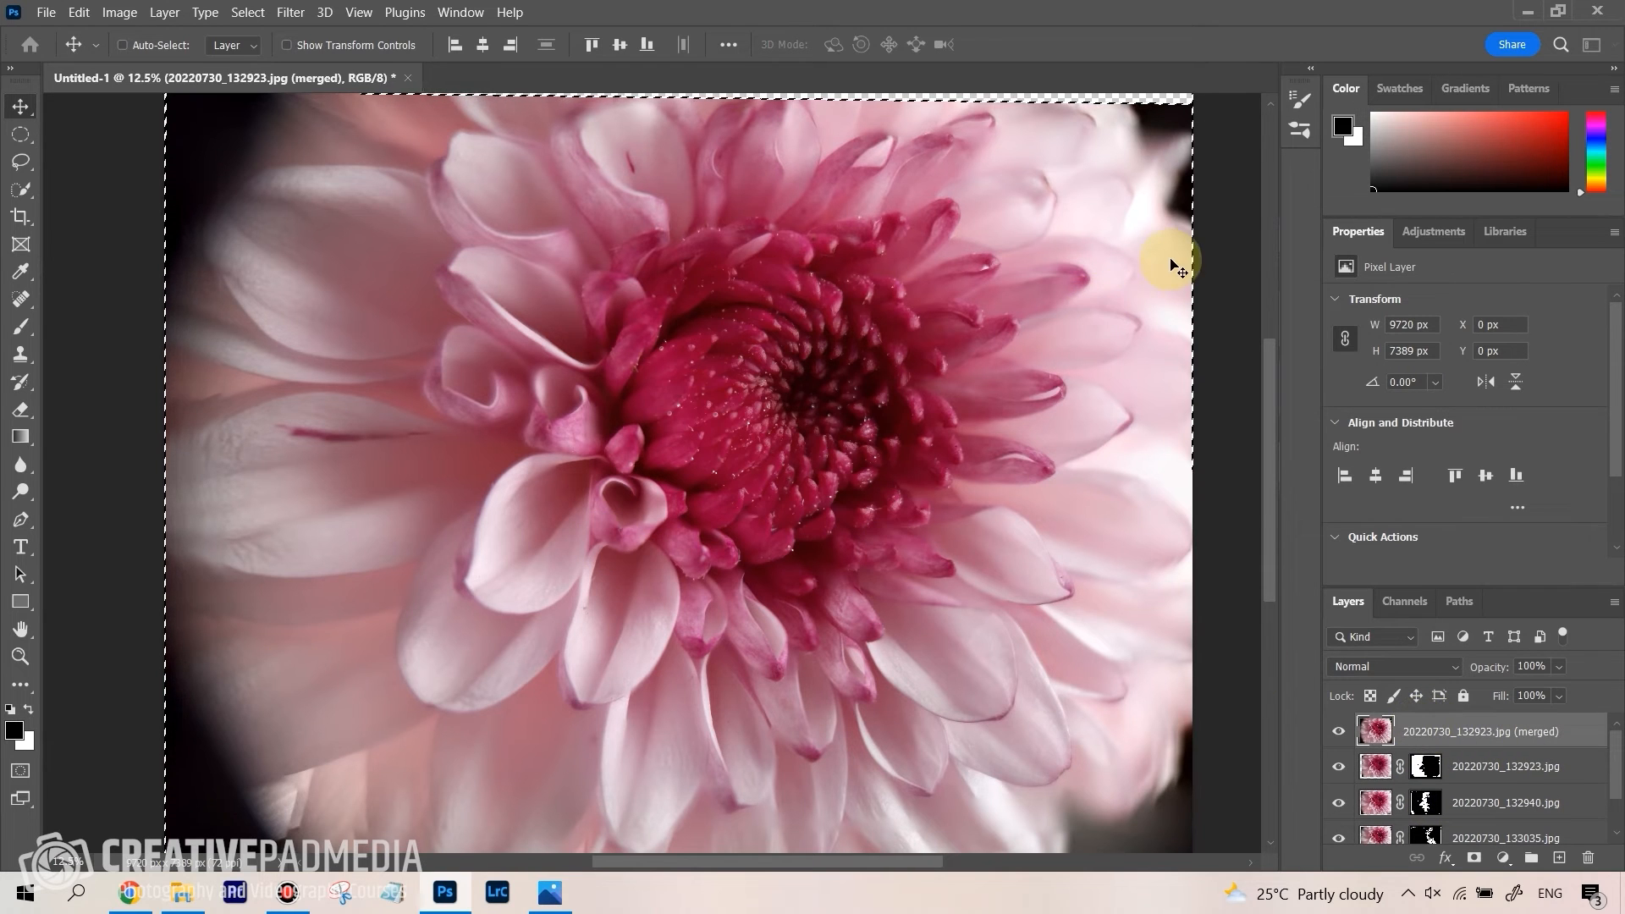
{"action": "mouse_move", "coordinate": [1166, 264]}
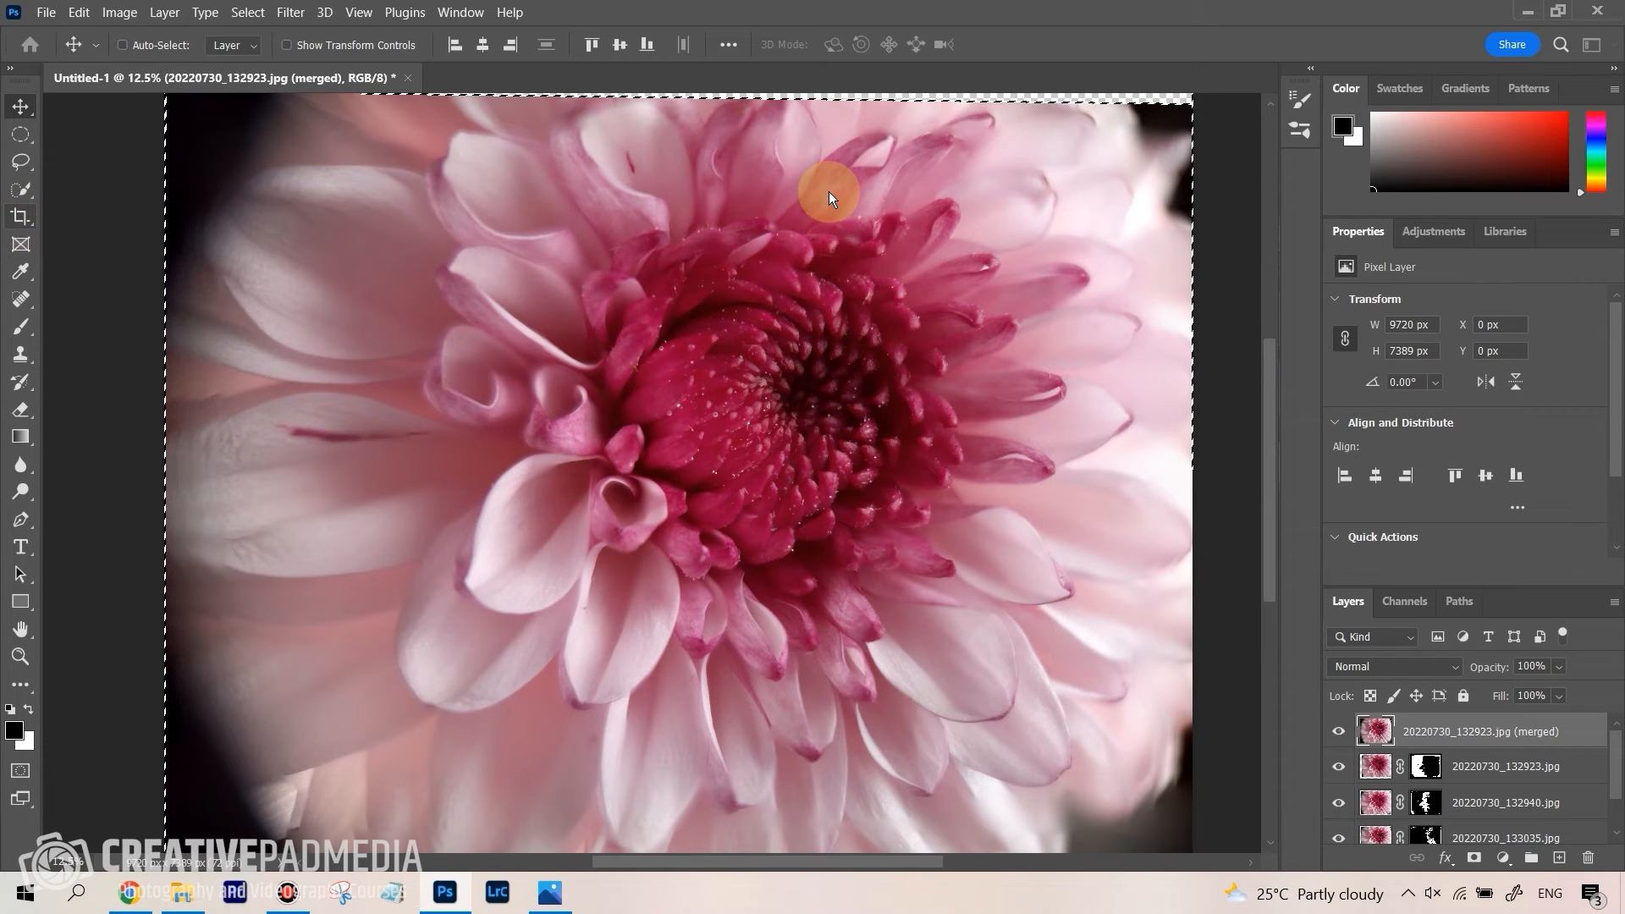
{"action": "left_click", "coordinate": [20, 215]}
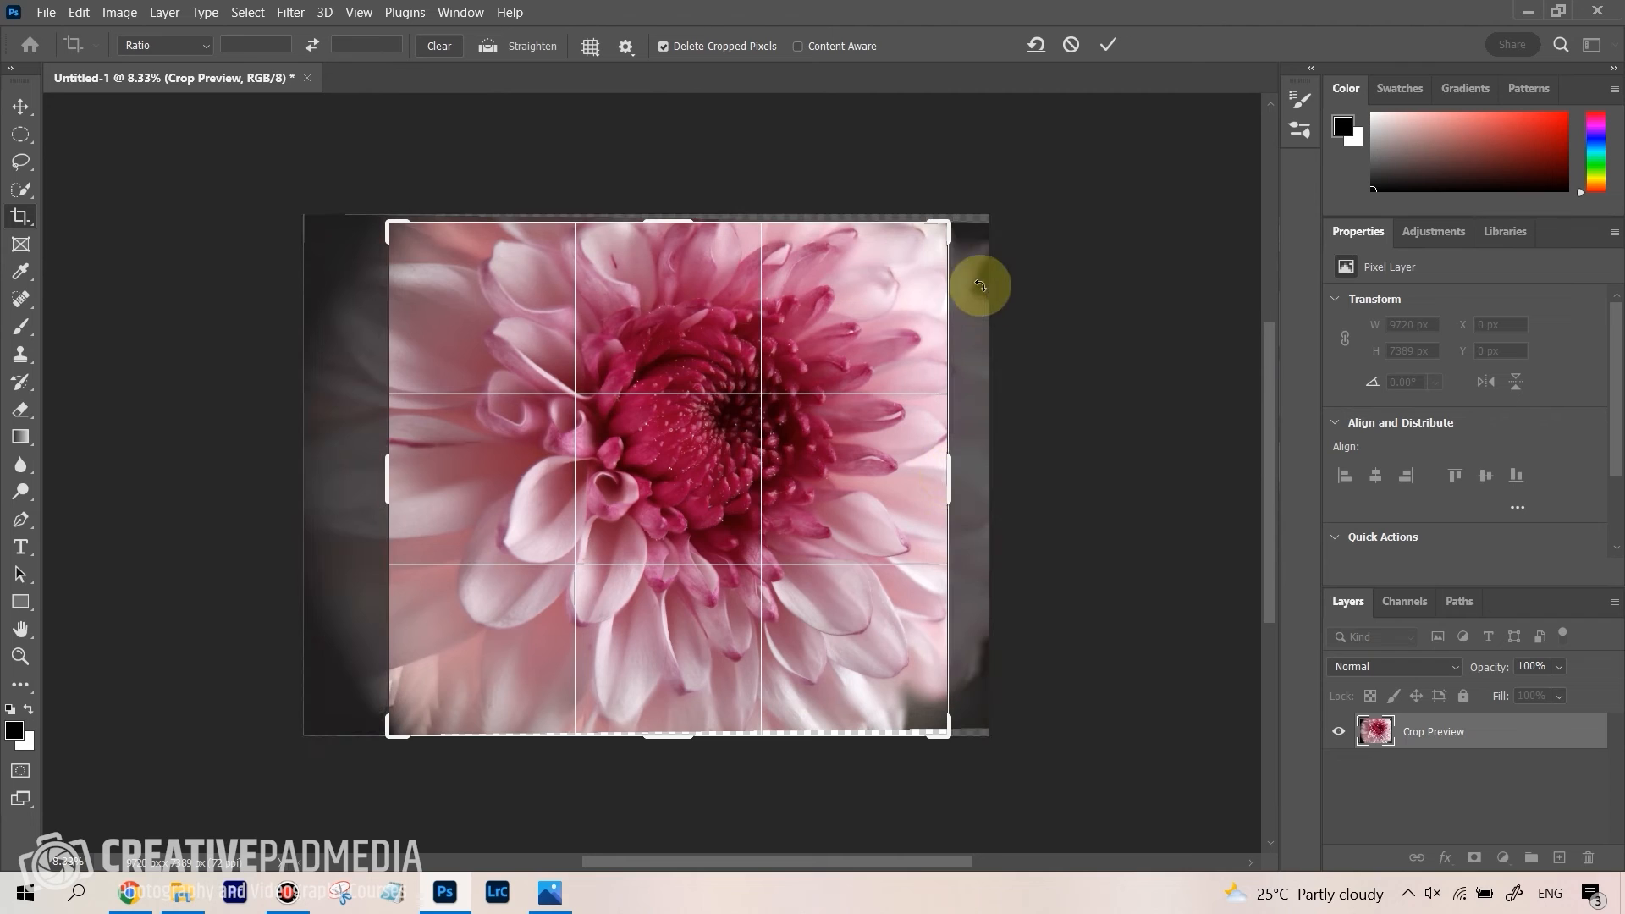
{"action": "mouse_move", "coordinate": [440, 757]}
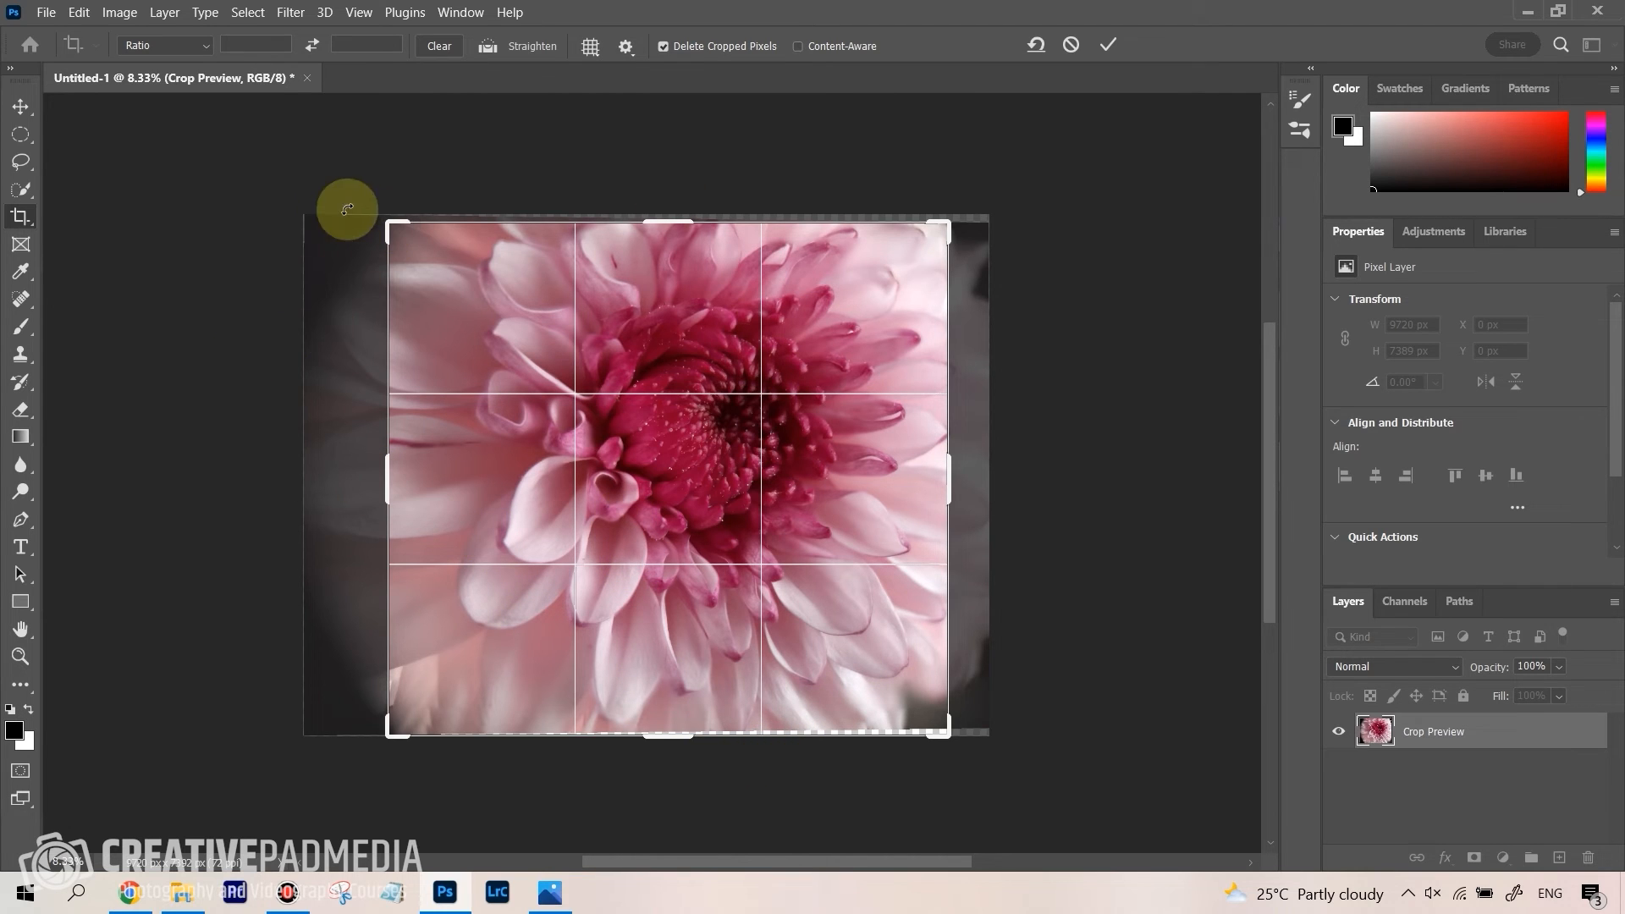
{"action": "mouse_move", "coordinate": [276, 293]}
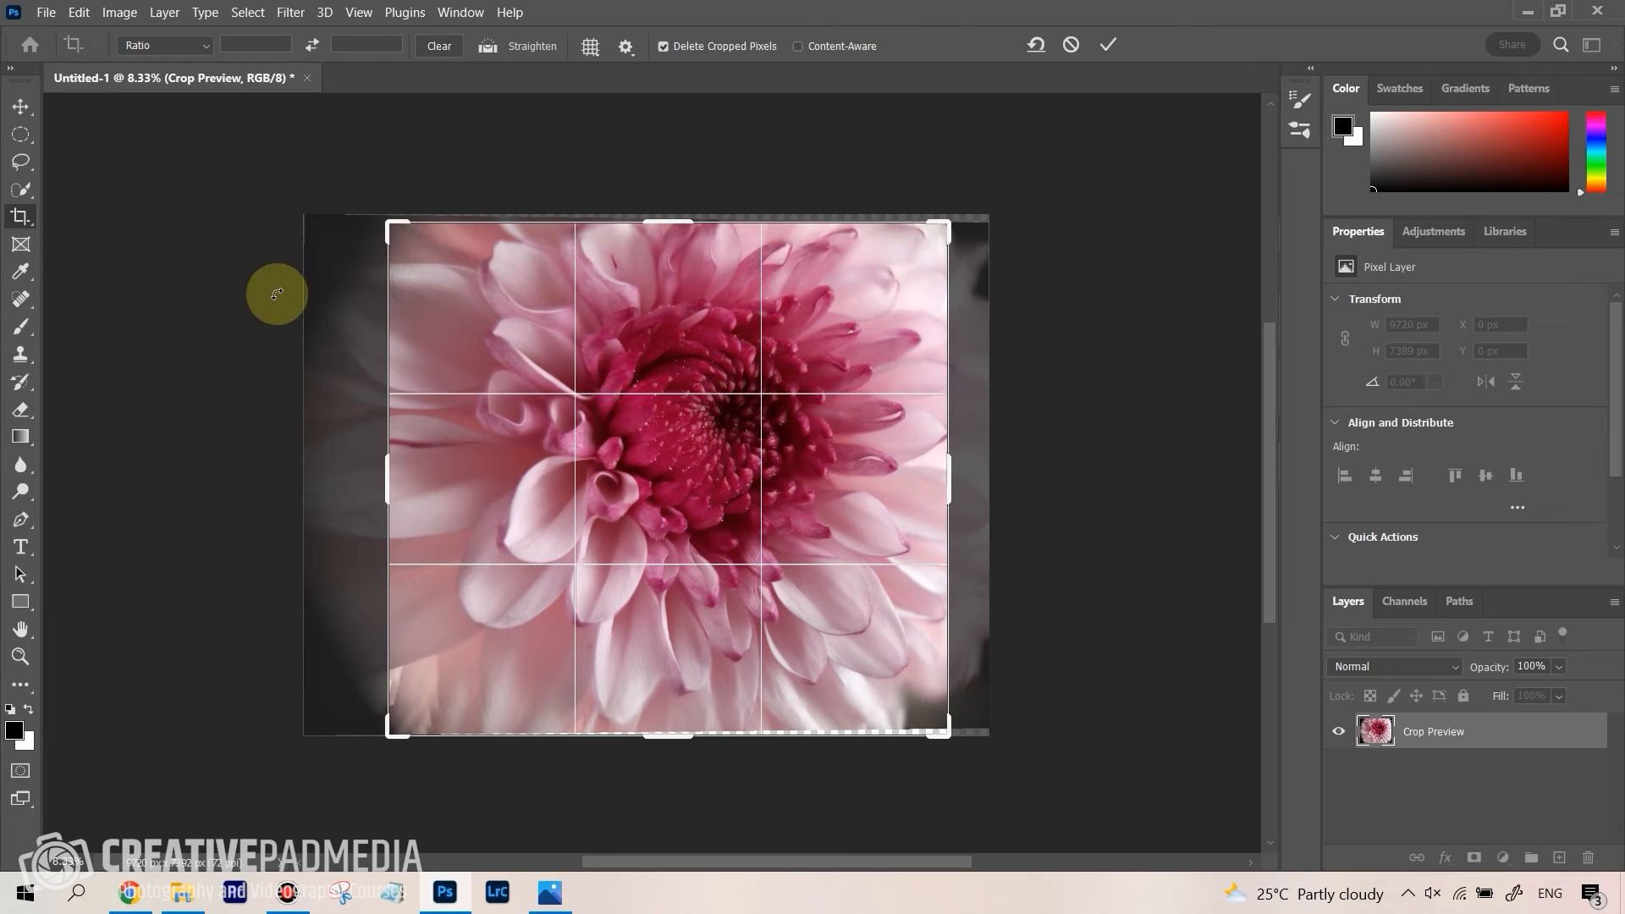
{"action": "mouse_move", "coordinate": [272, 168]}
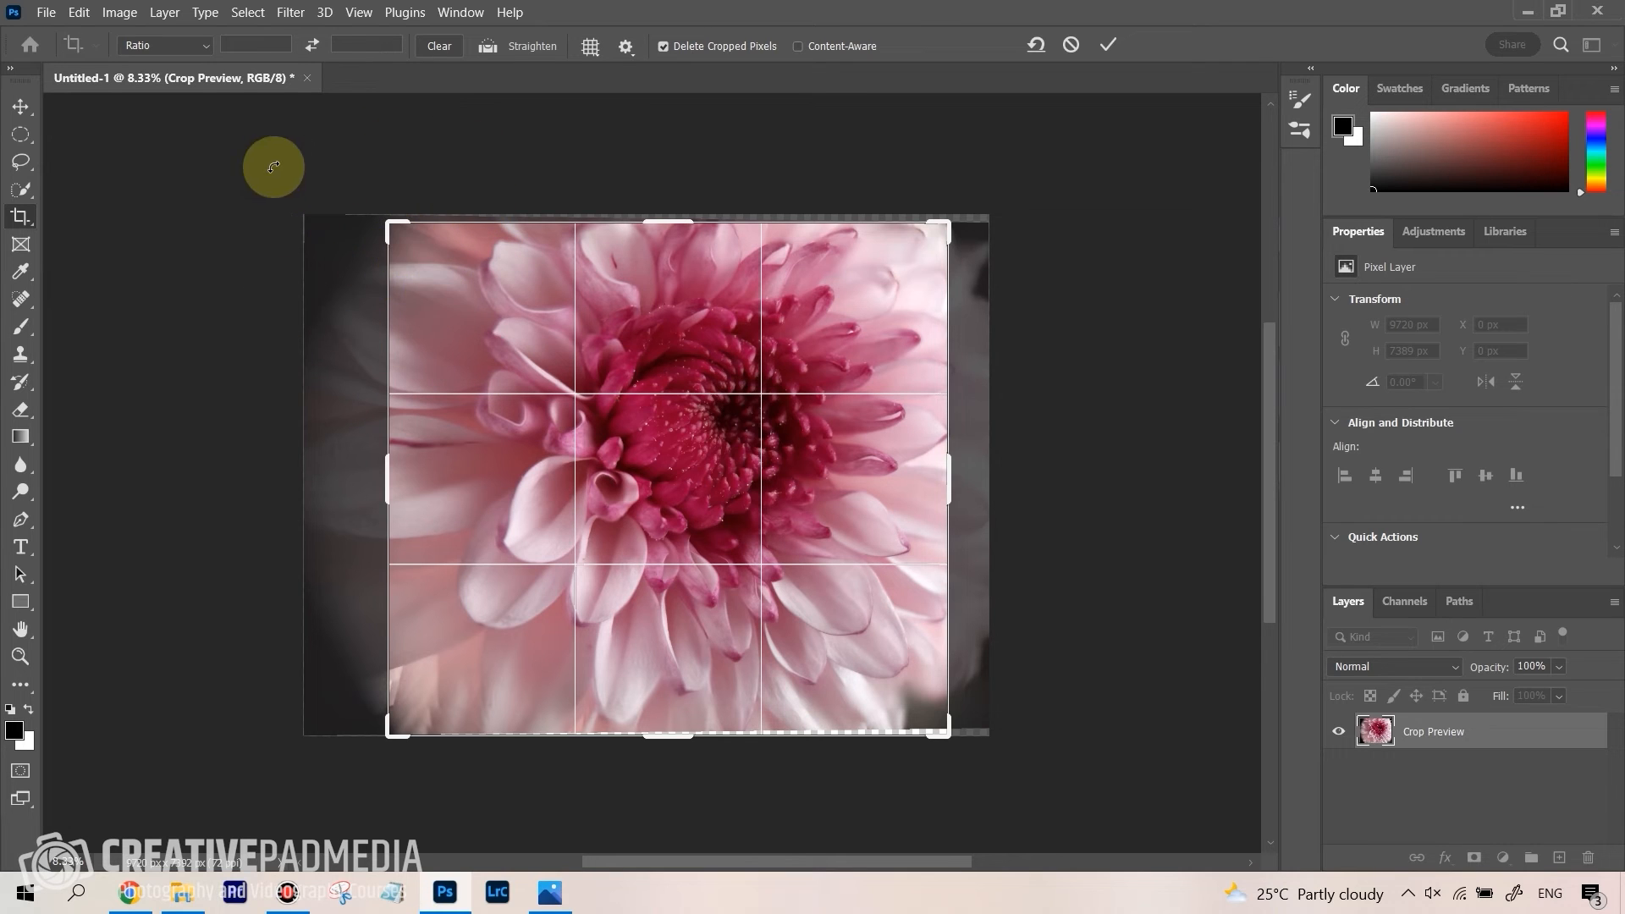
{"action": "mouse_move", "coordinate": [394, 276]}
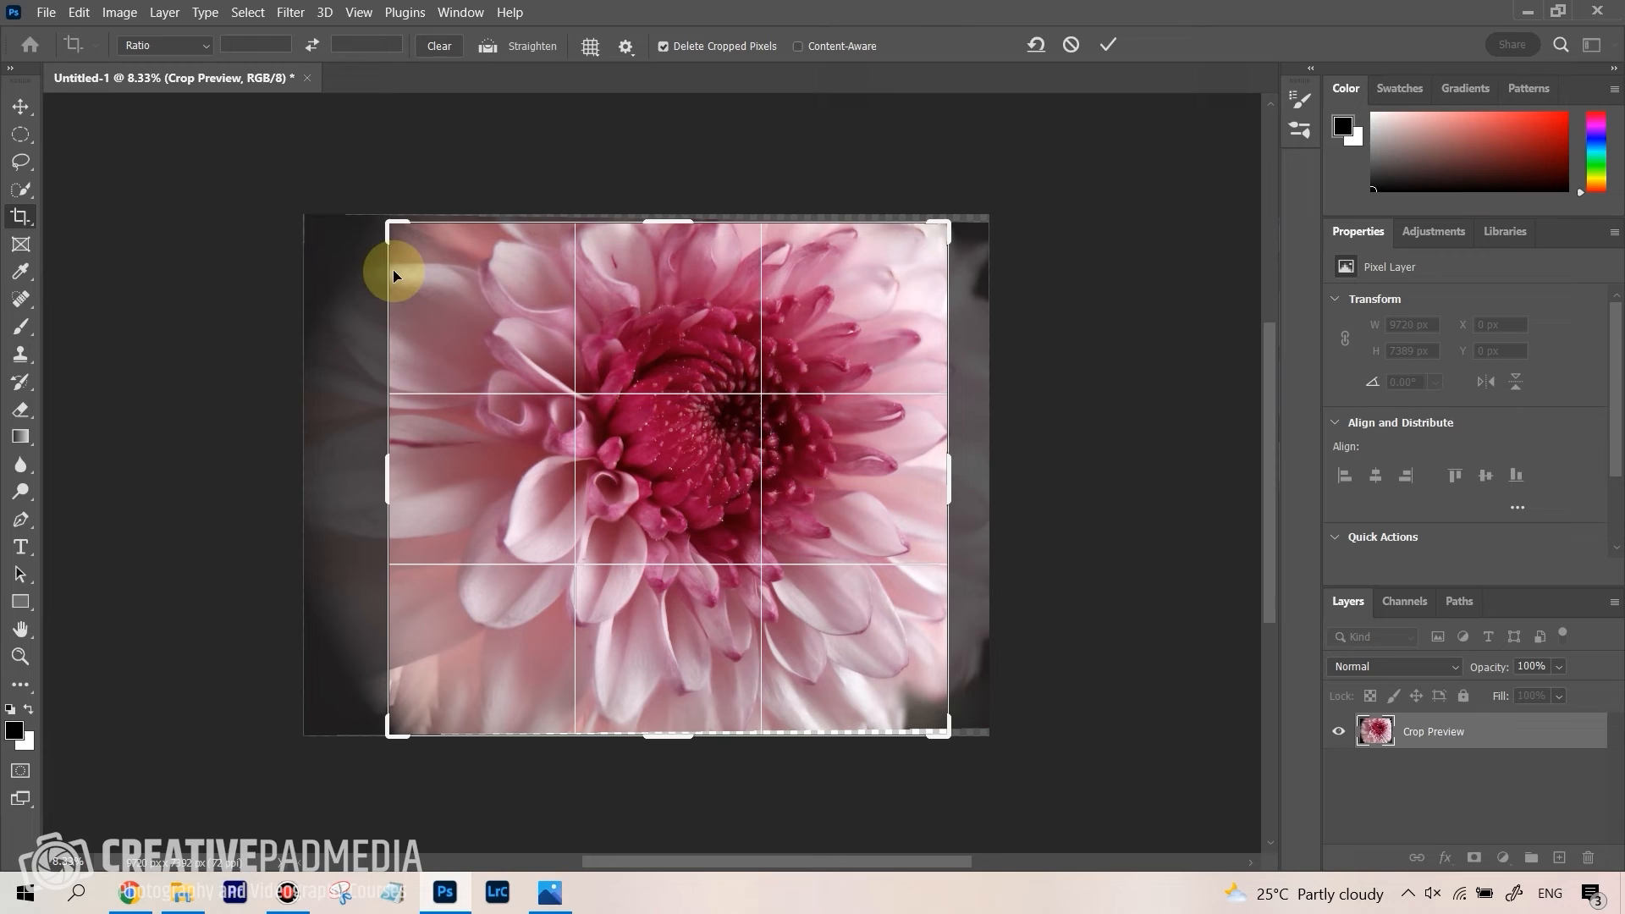
{"action": "mouse_move", "coordinate": [354, 276]}
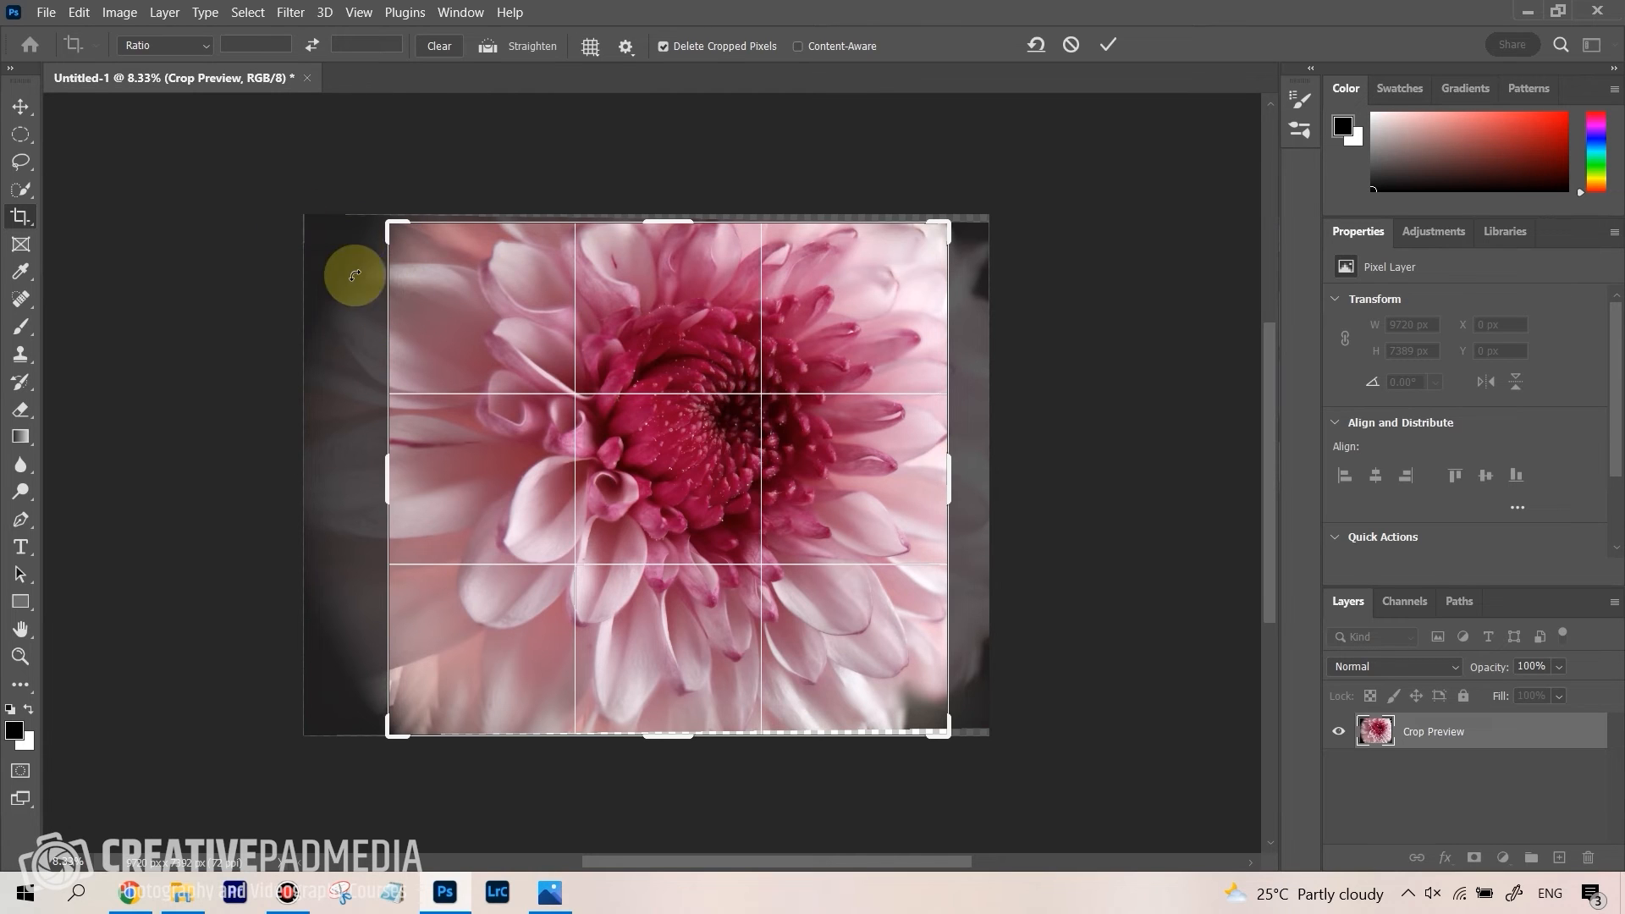
{"action": "mouse_move", "coordinate": [793, 839]}
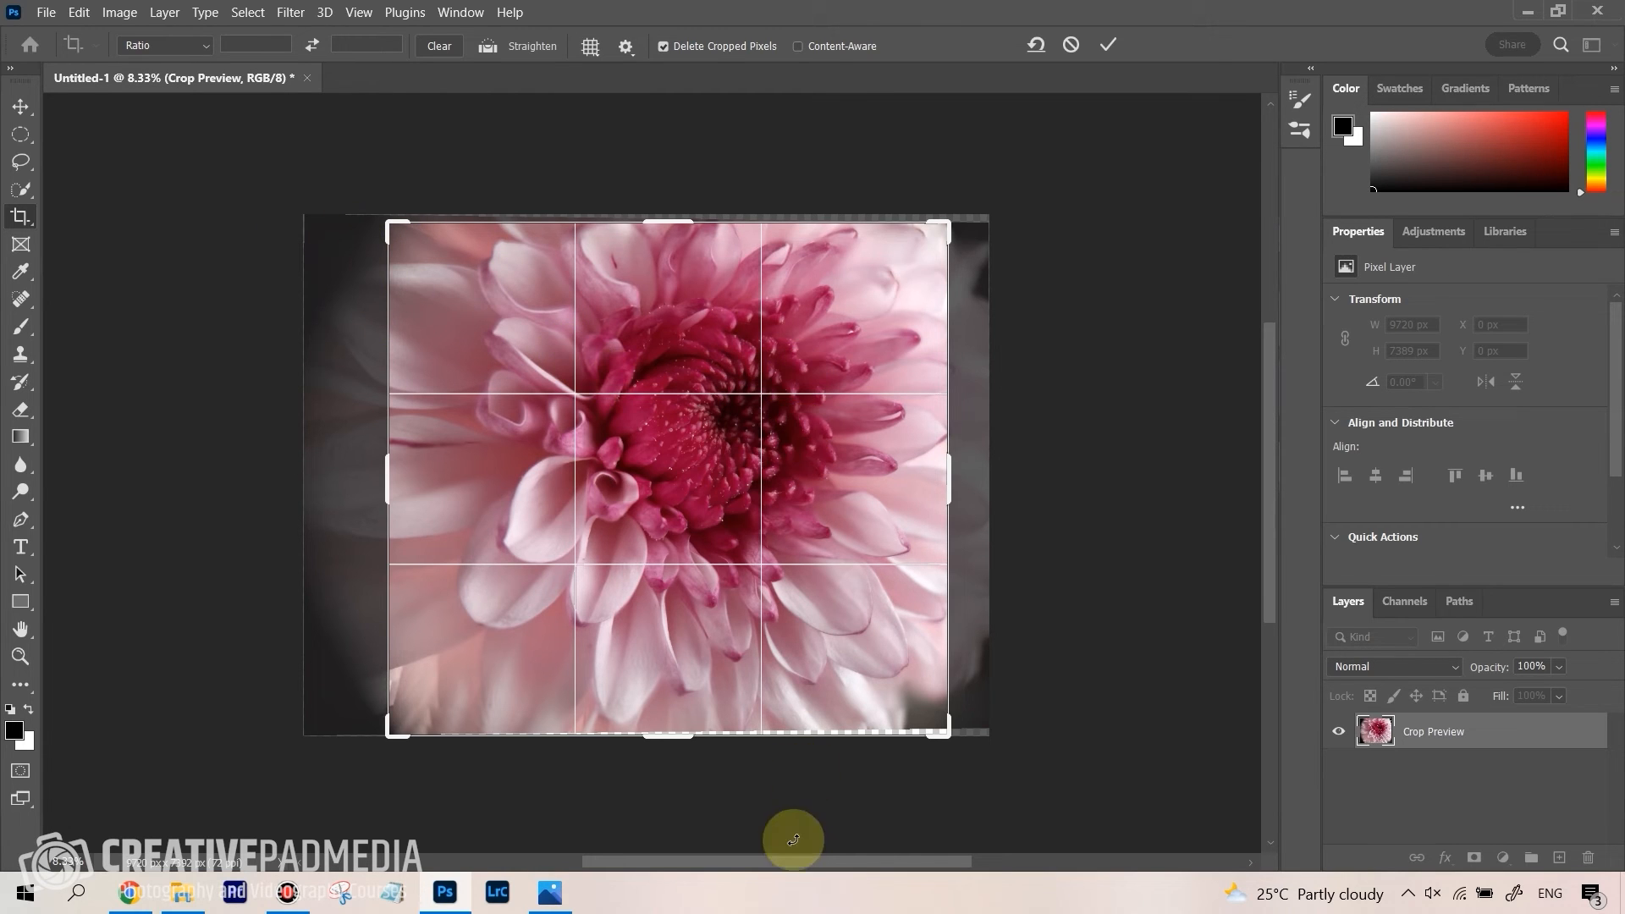
{"action": "mouse_move", "coordinate": [679, 737]}
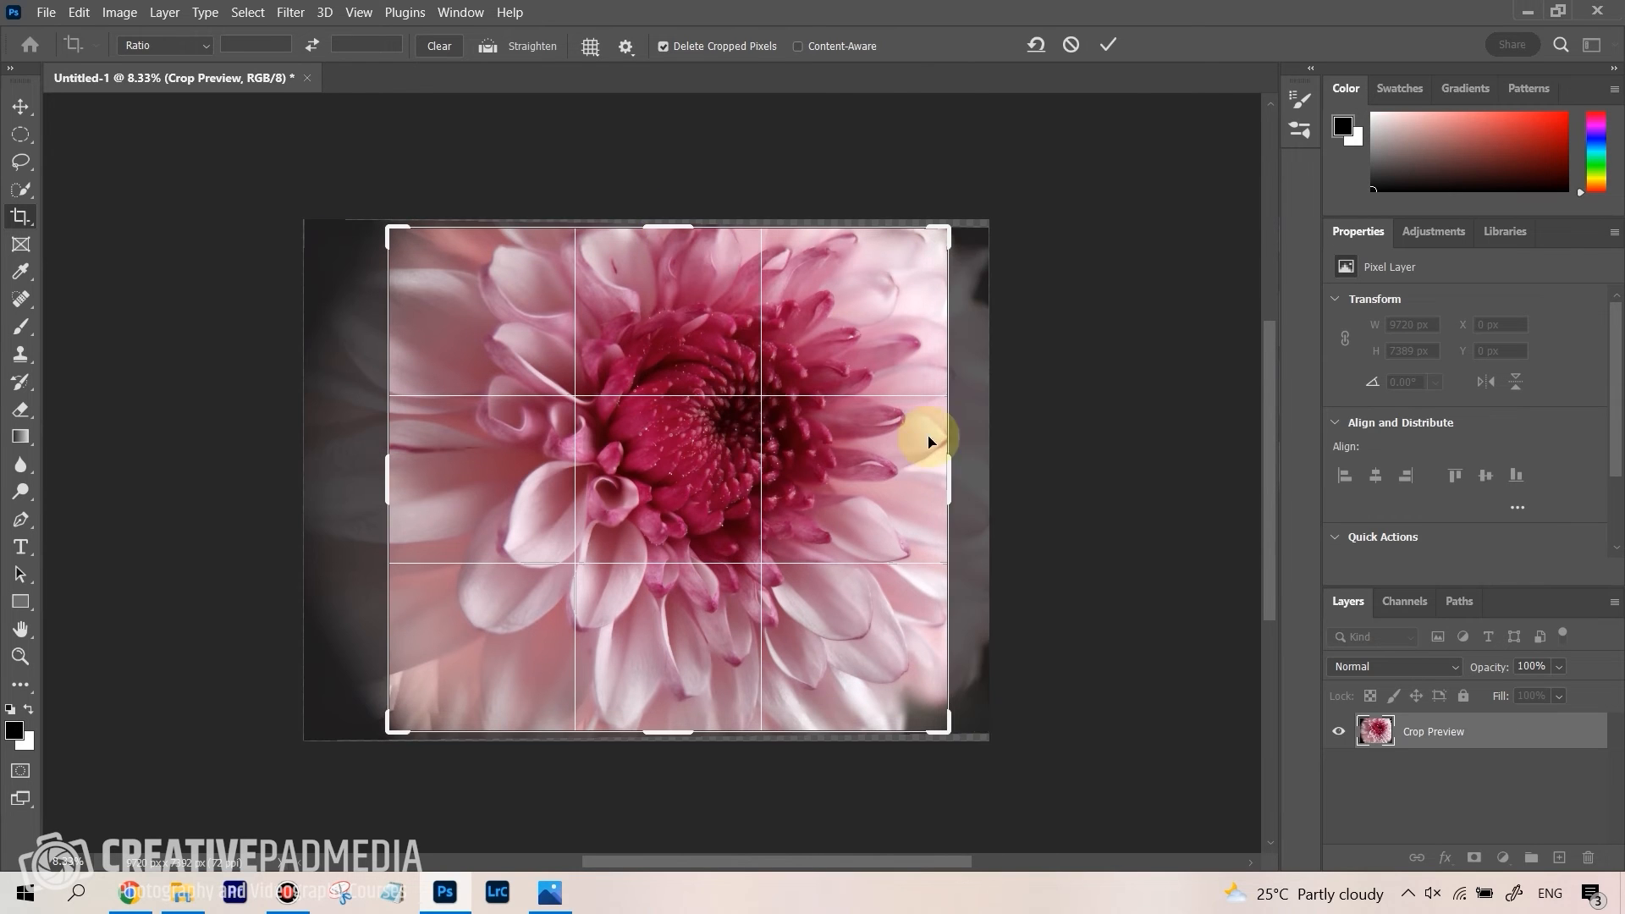
Drag the crop box's right and corner handles inward past the dark vignetted margins
{"action": "left_click_drag", "start_coordinate": [945, 442], "coordinate": [951, 491]}
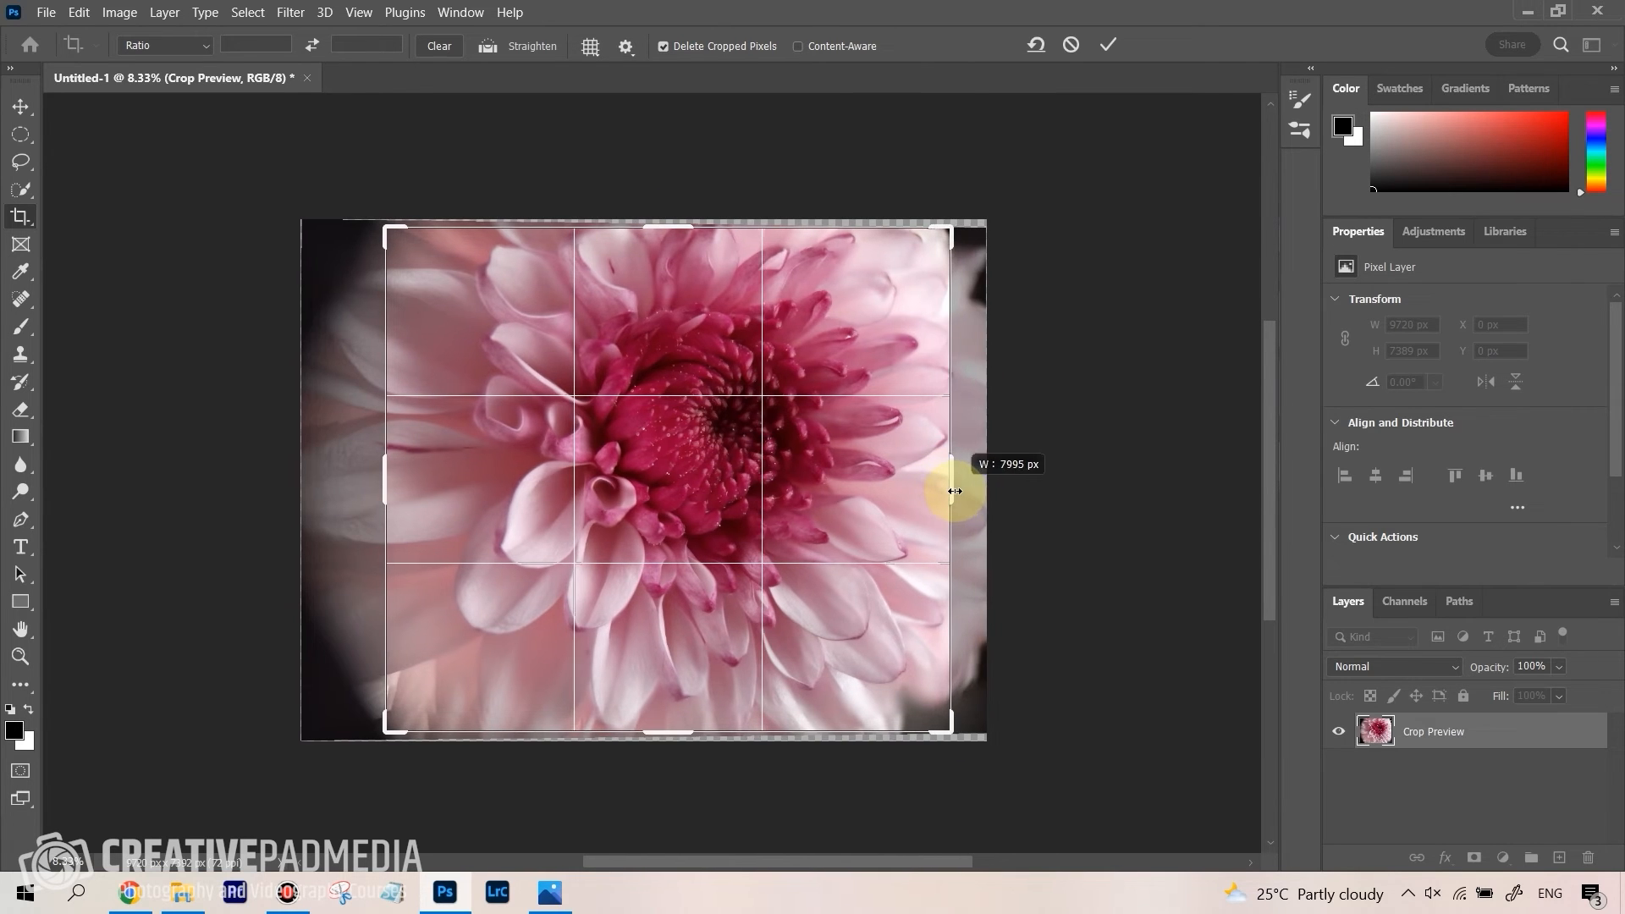
{"action": "left_click_drag", "start_coordinate": [953, 491], "coordinate": [951, 714]}
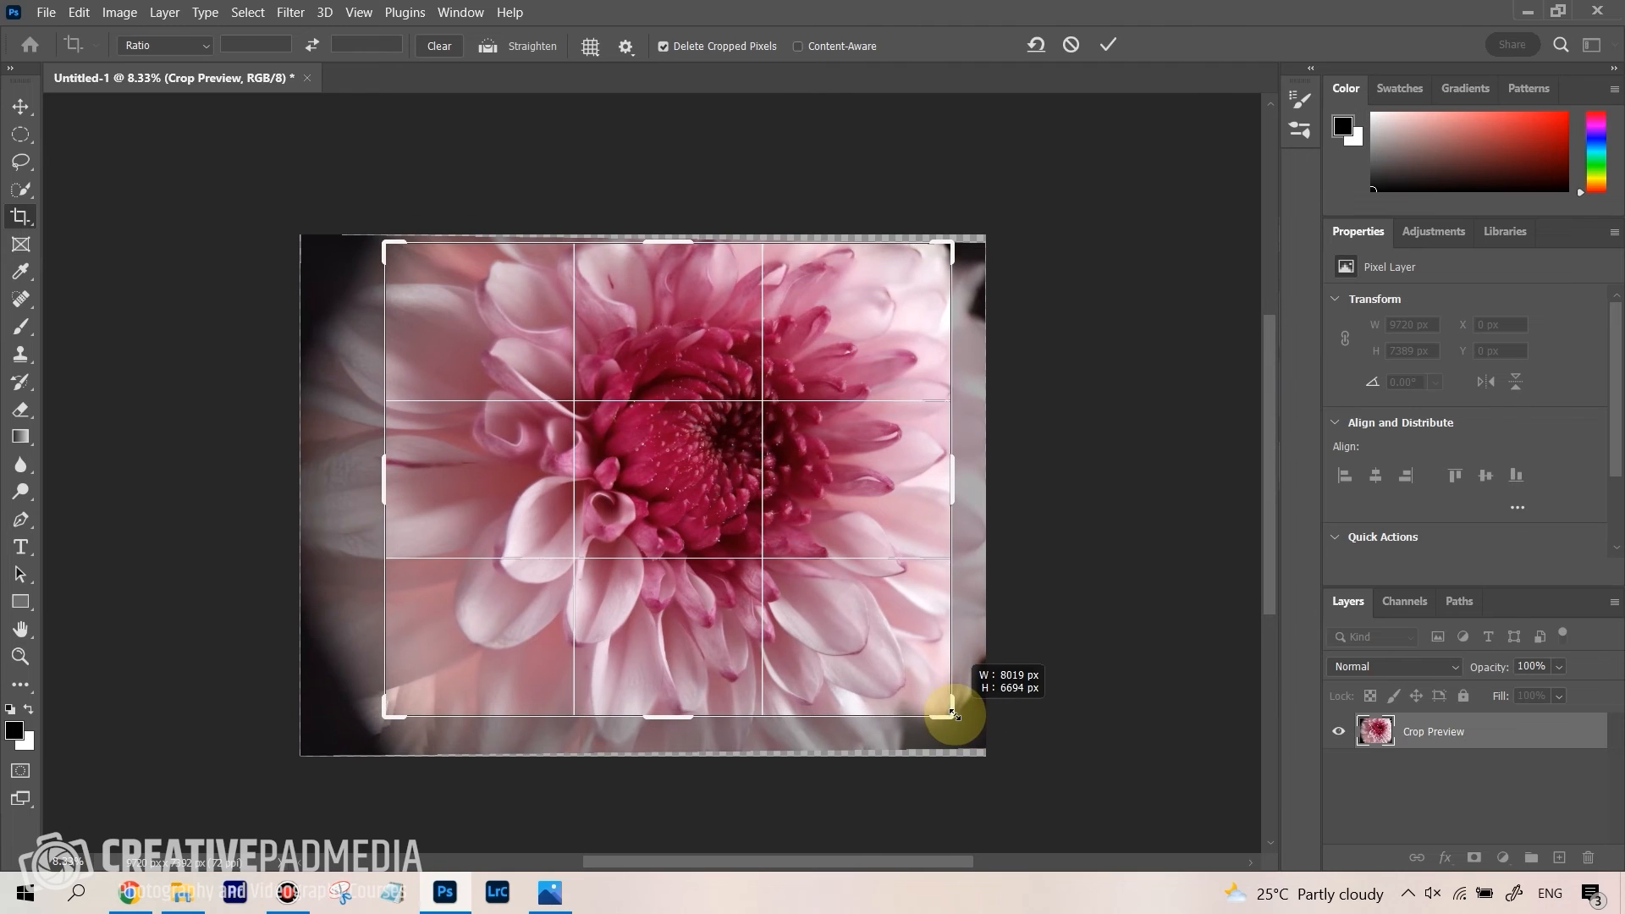
{"action": "left_click_drag", "start_coordinate": [951, 713], "coordinate": [953, 713]}
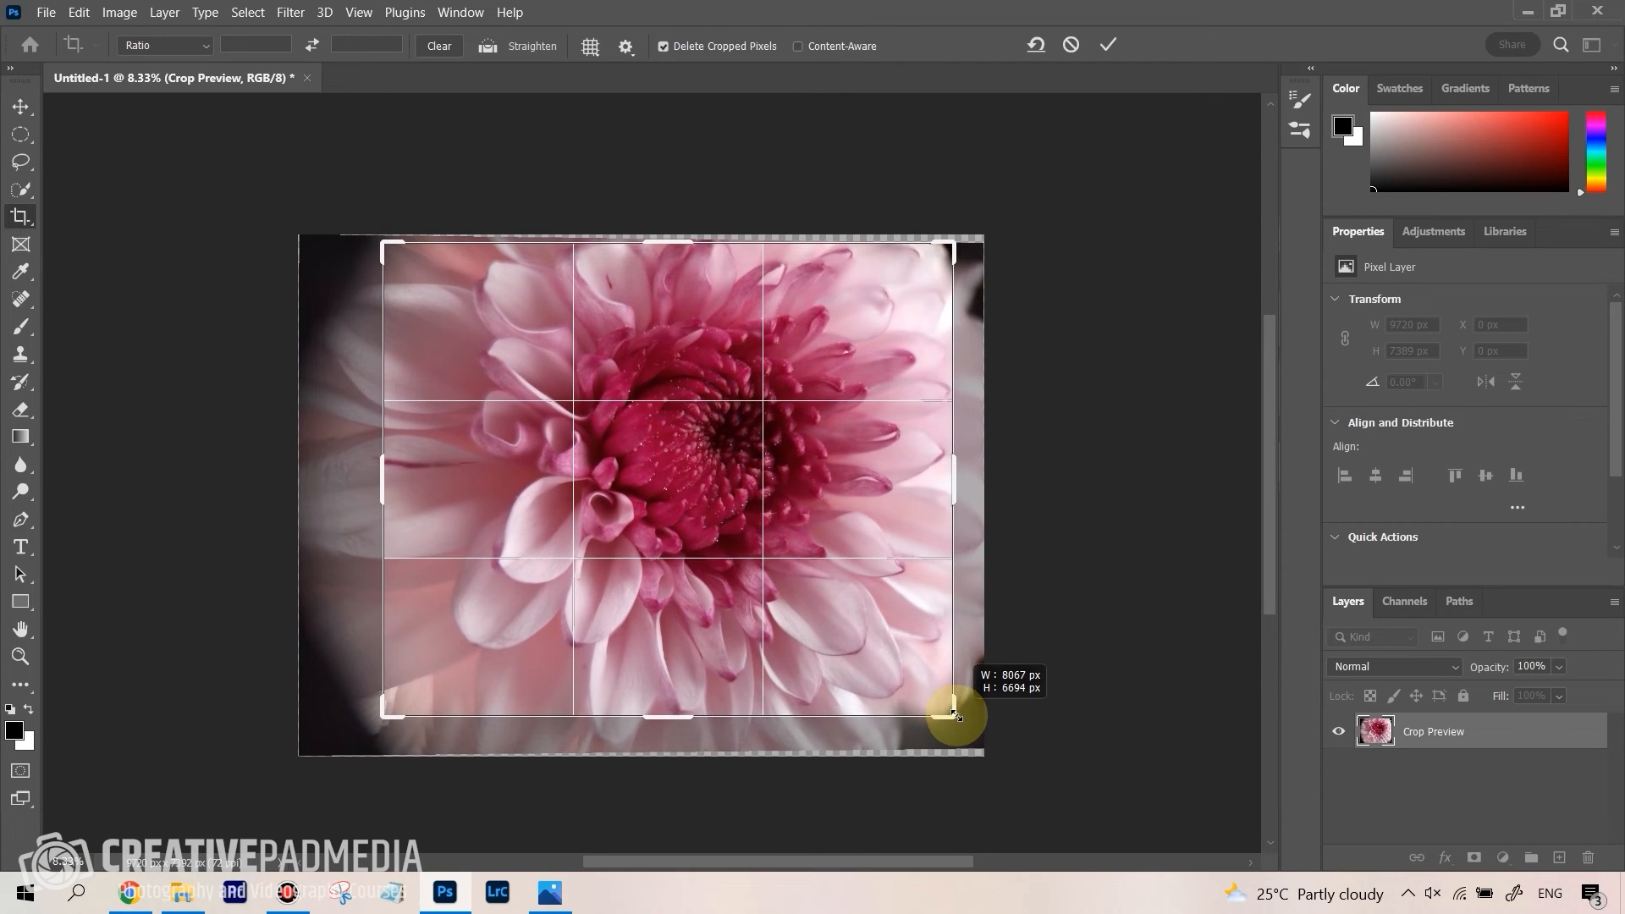
{"action": "left_click_drag", "start_coordinate": [951, 713], "coordinate": [945, 247]}
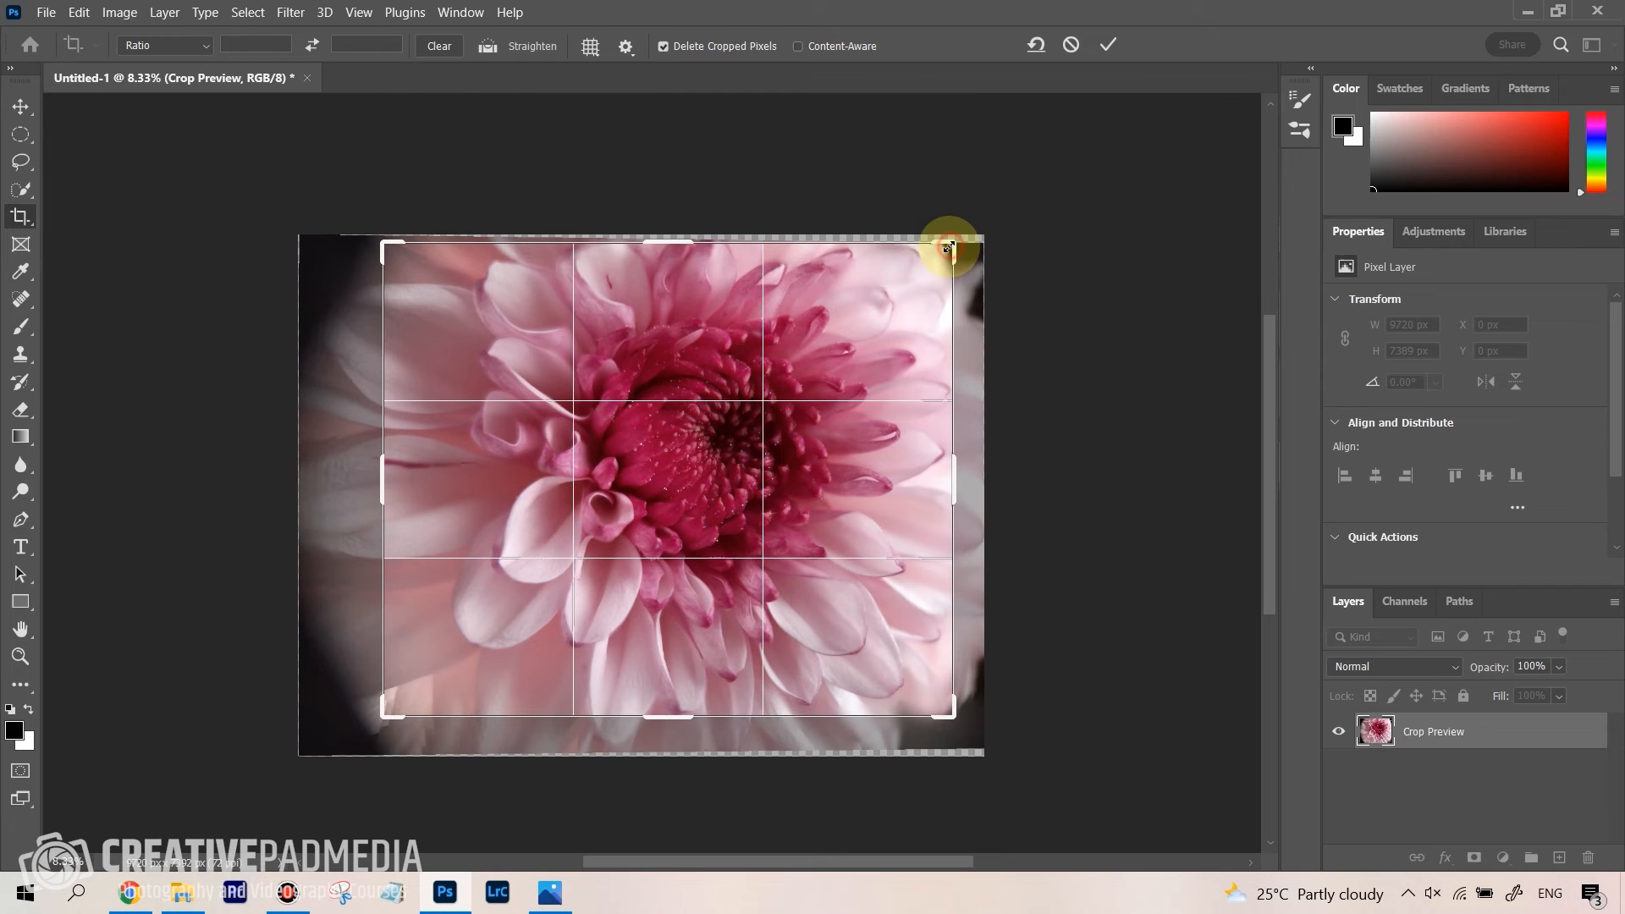
{"action": "left_click_drag", "start_coordinate": [948, 247], "coordinate": [943, 249]}
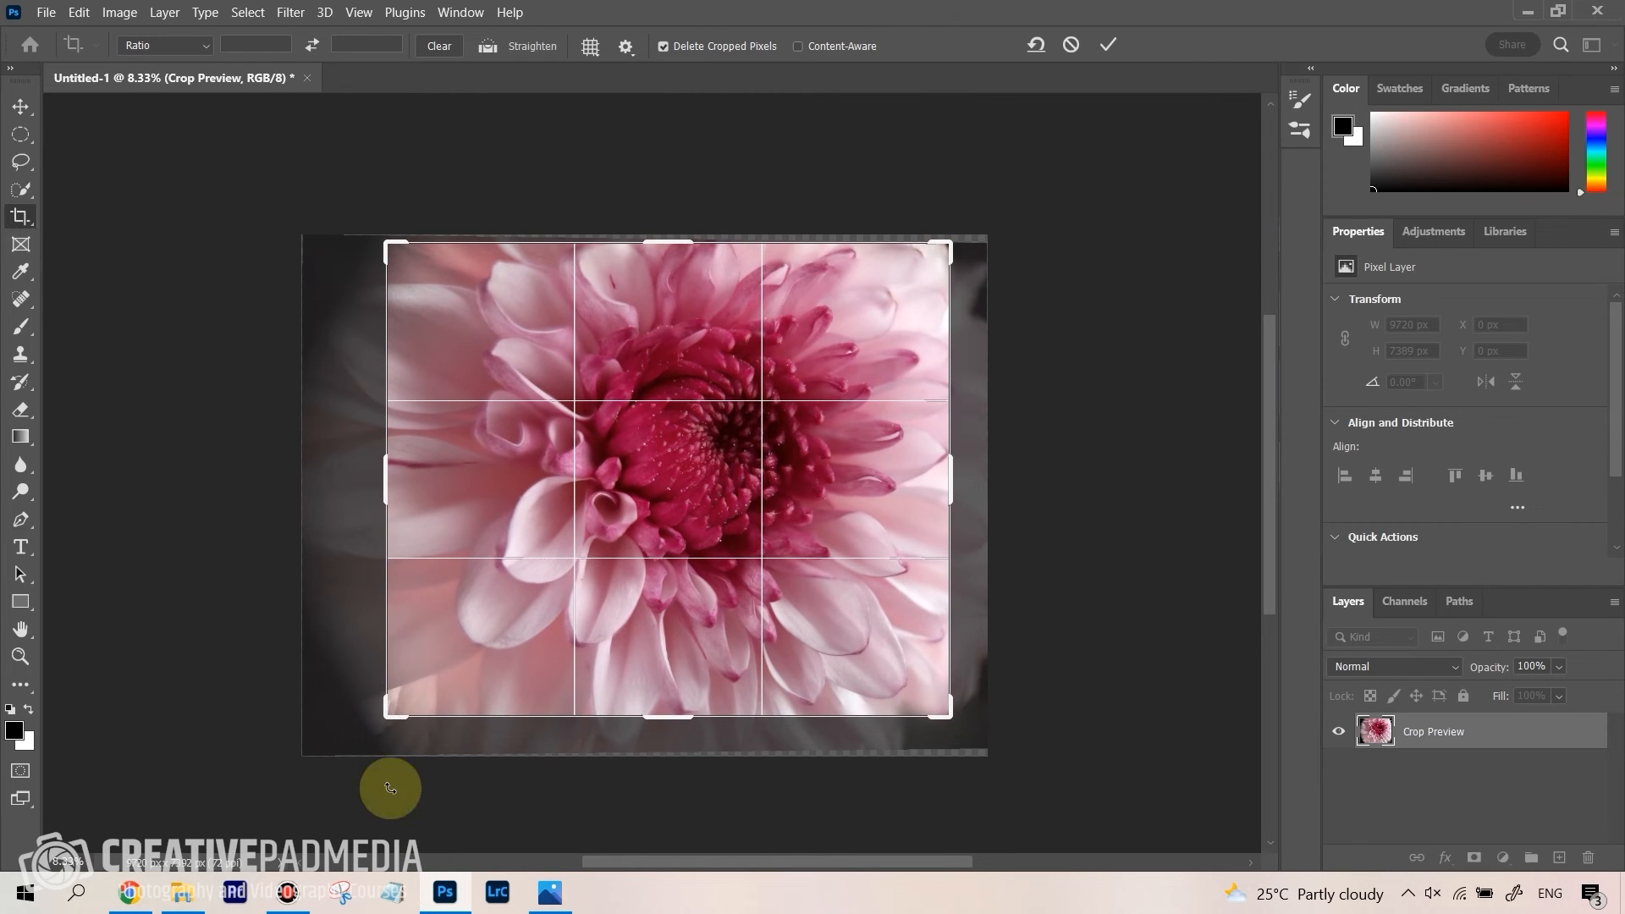
{"action": "mouse_move", "coordinate": [389, 491]}
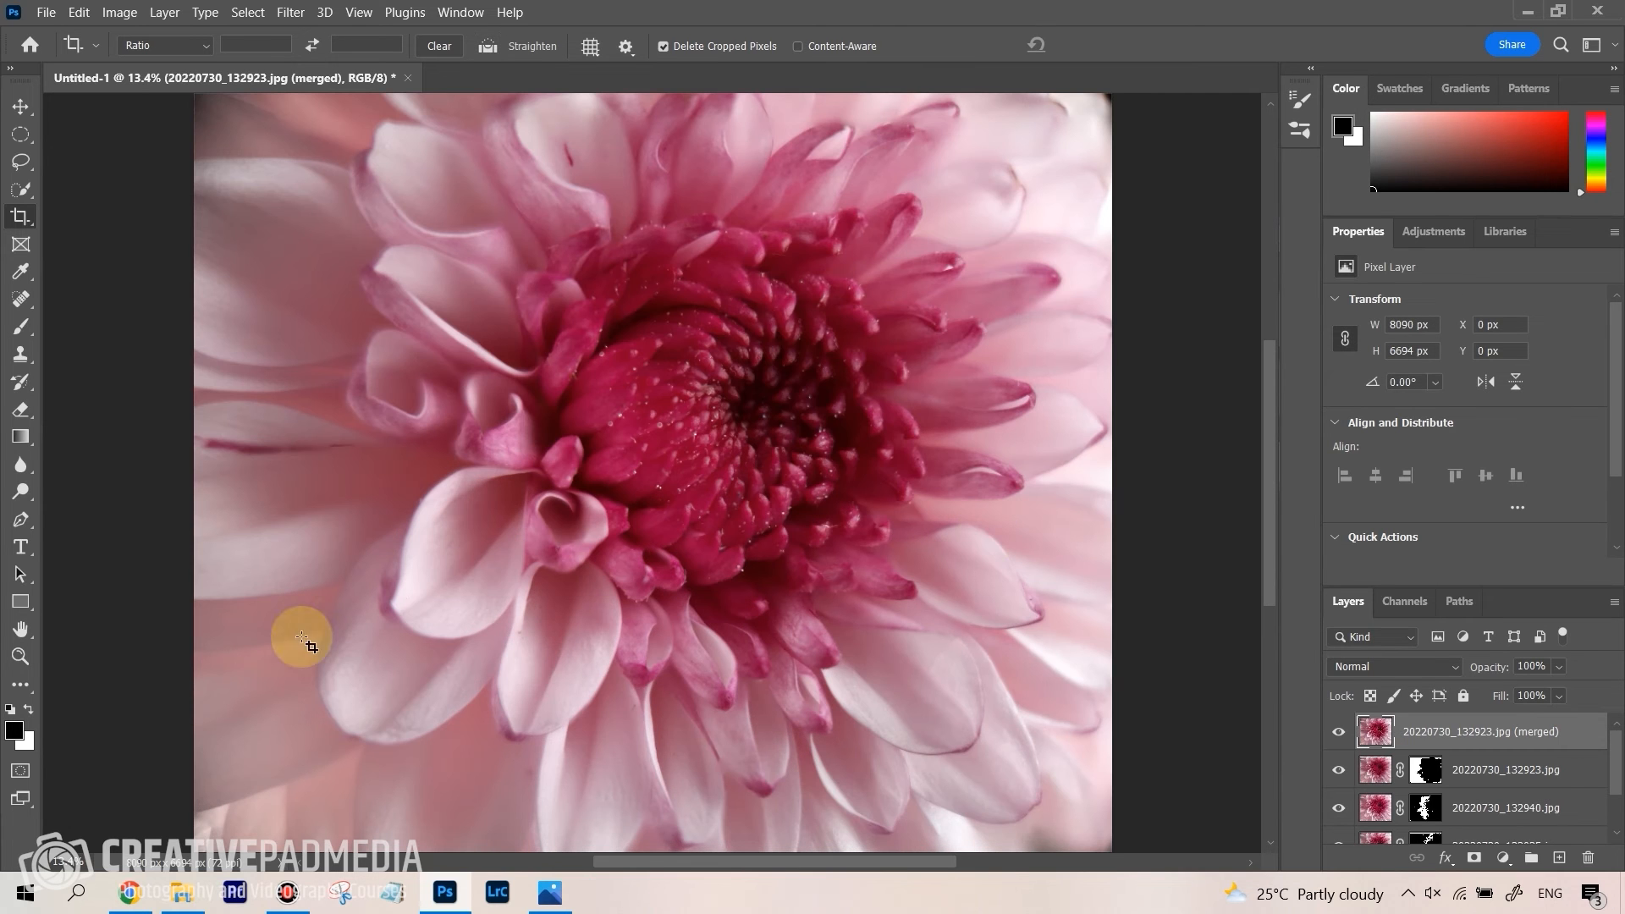
{"action": "mouse_move", "coordinate": [488, 591]}
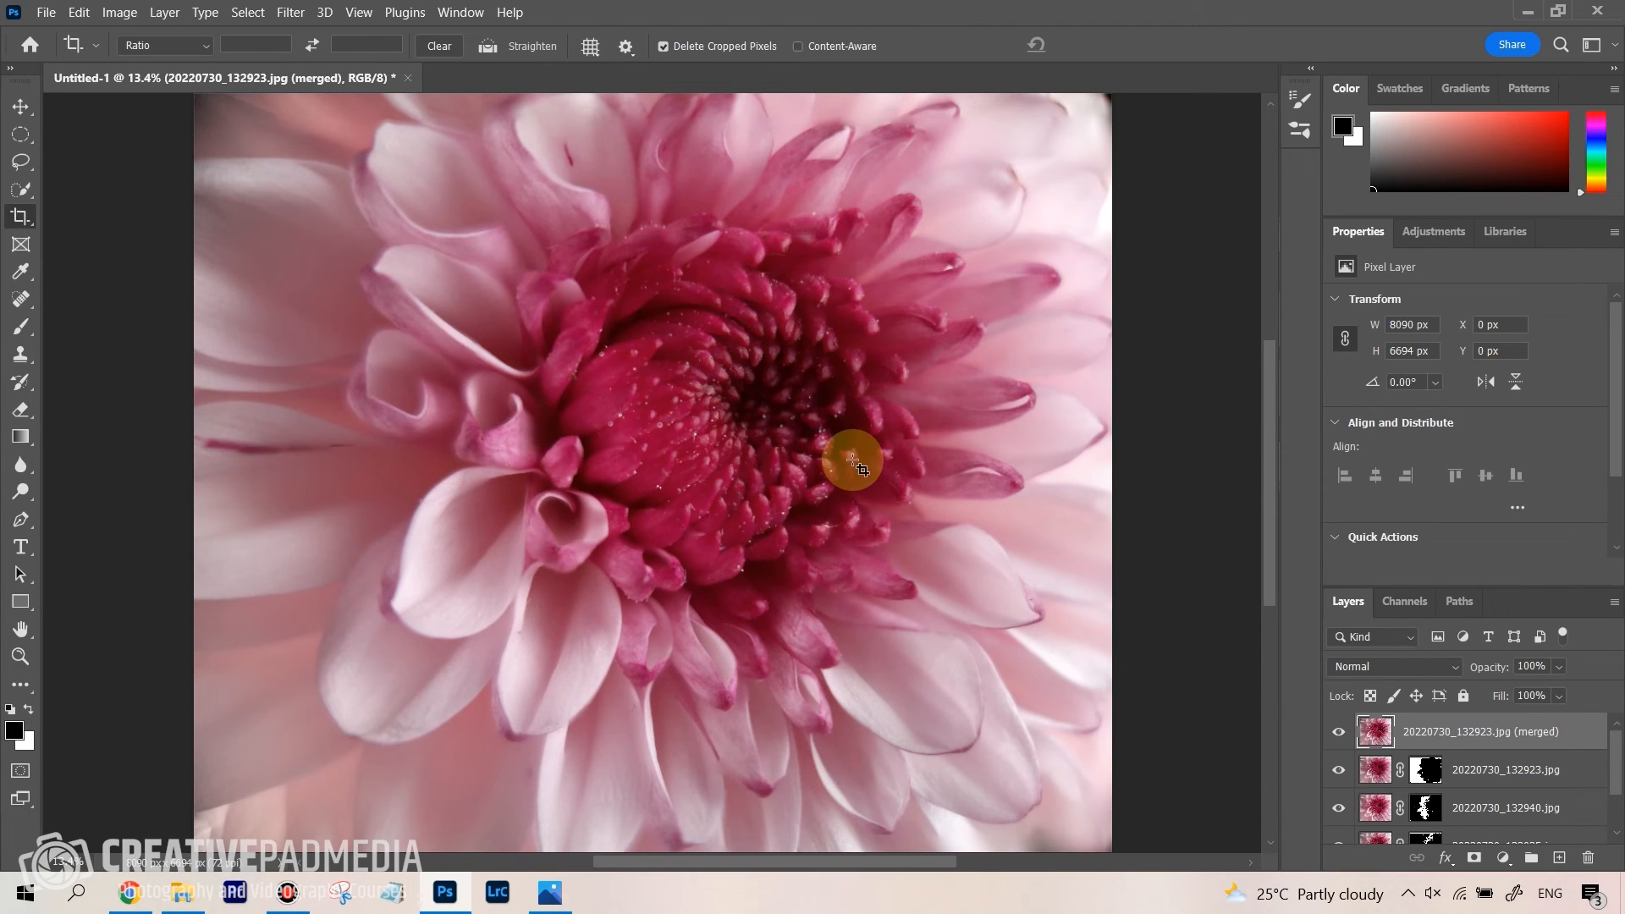
{"action": "mouse_move", "coordinate": [850, 460]}
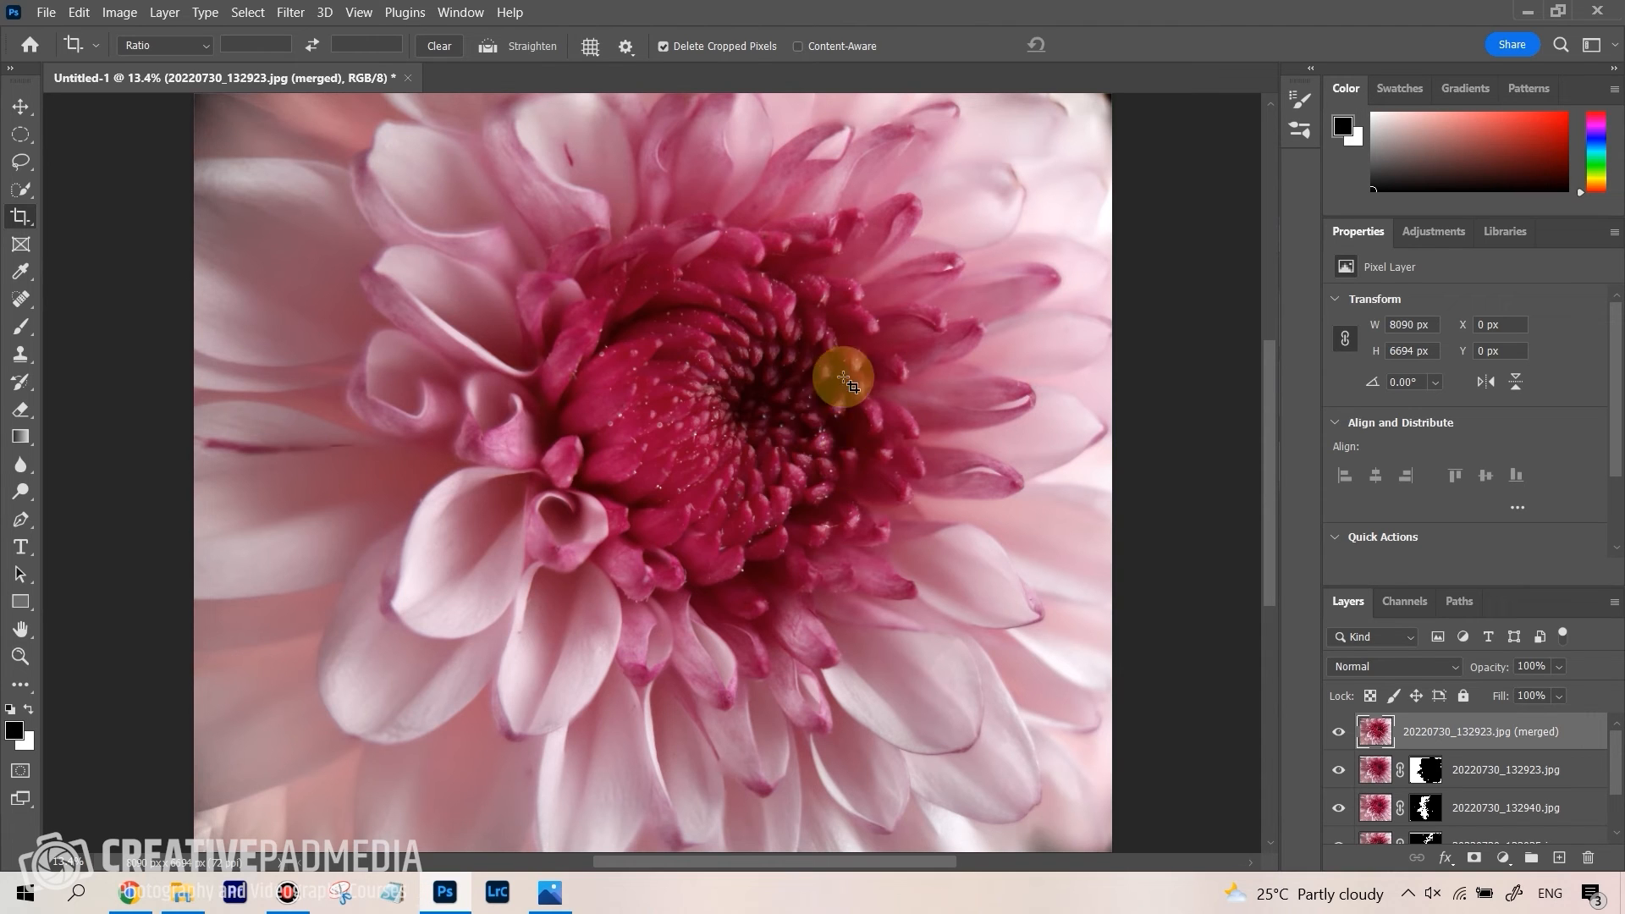
{"action": "mouse_move", "coordinate": [1099, 183]}
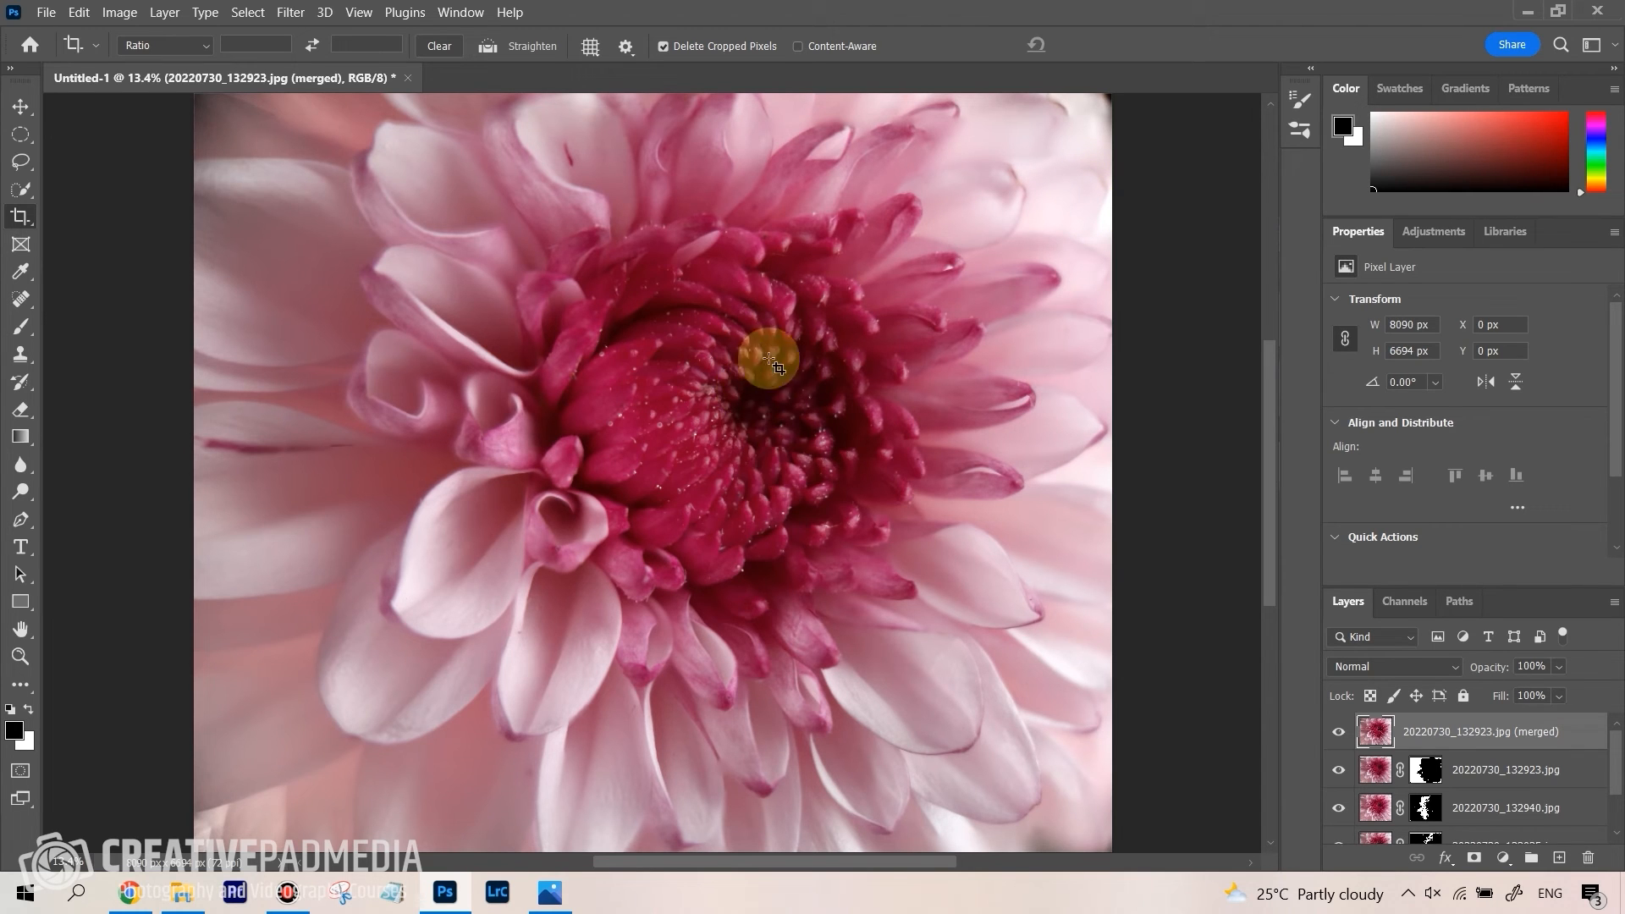
{"action": "mouse_move", "coordinate": [265, 726]}
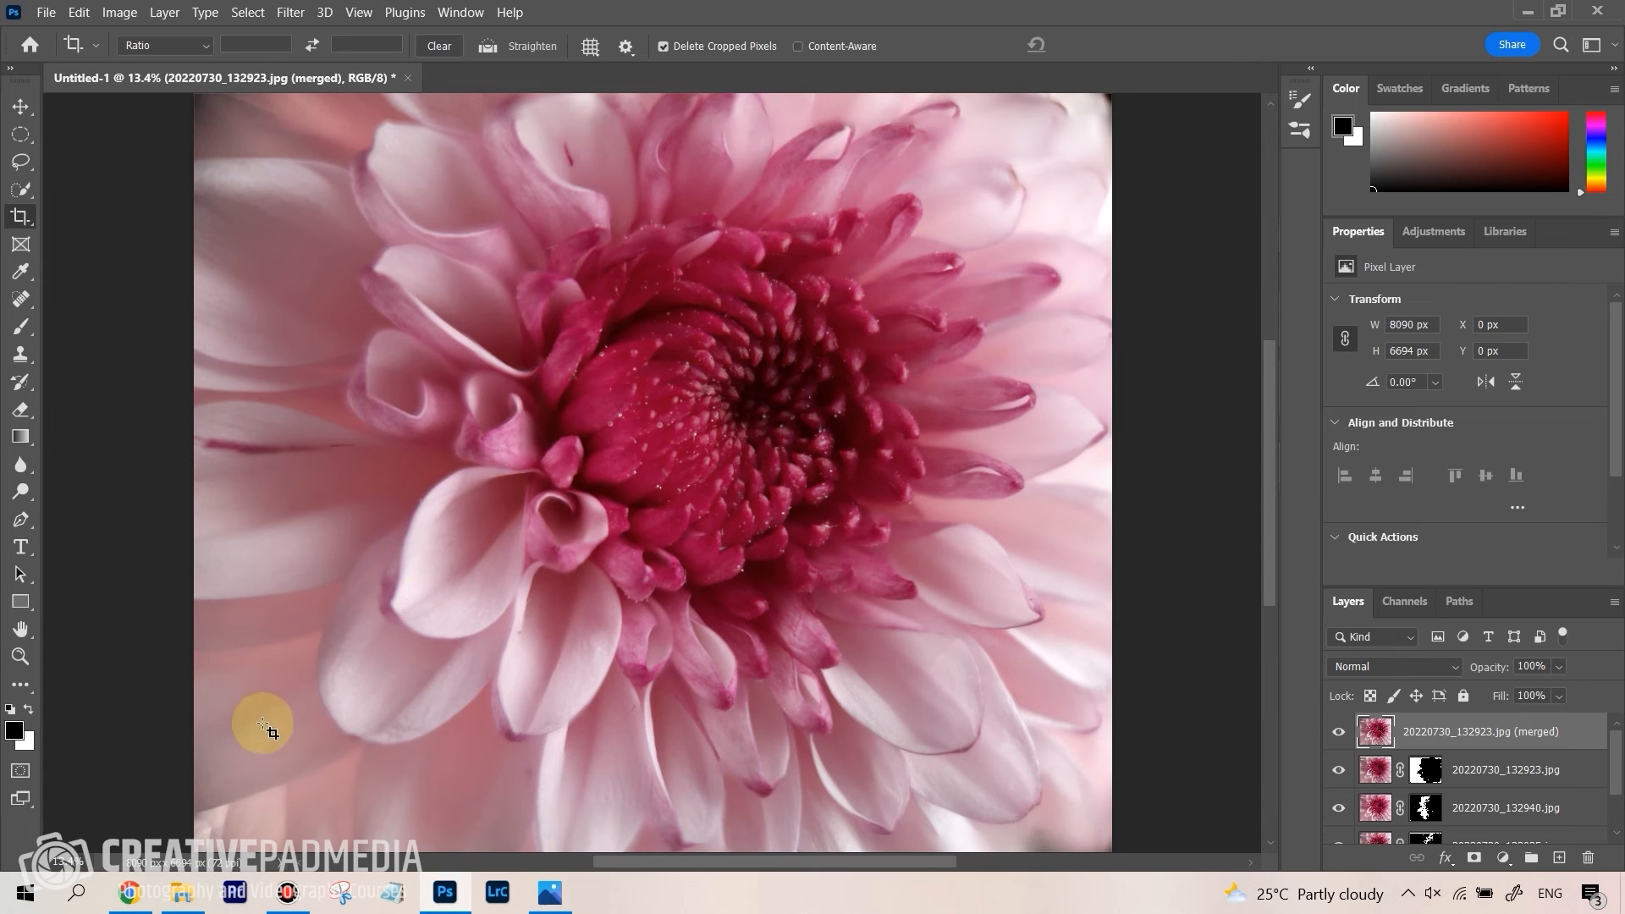